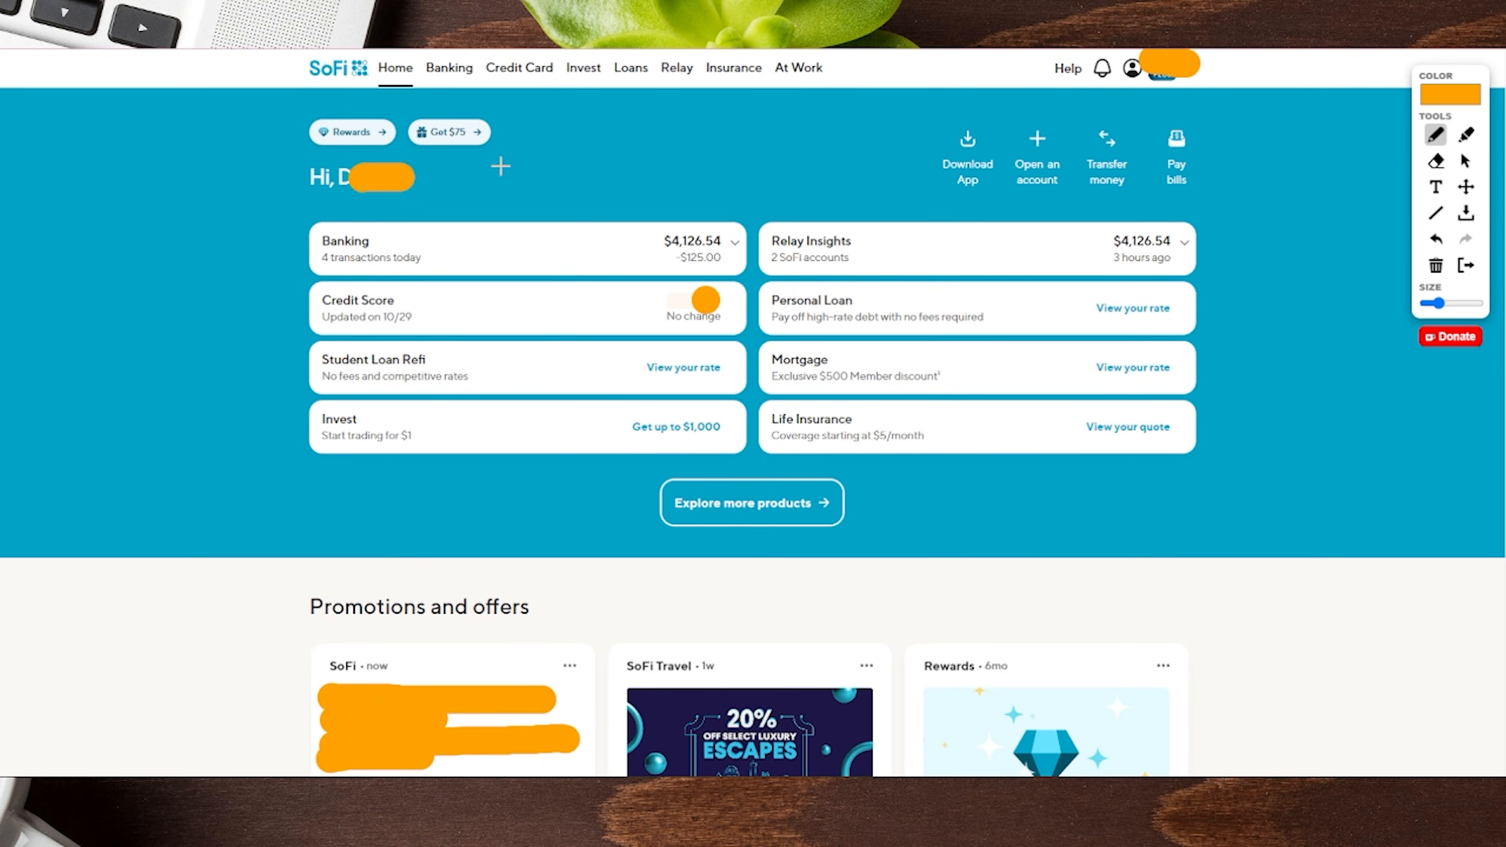
pyautogui.moveTo(619, 267)
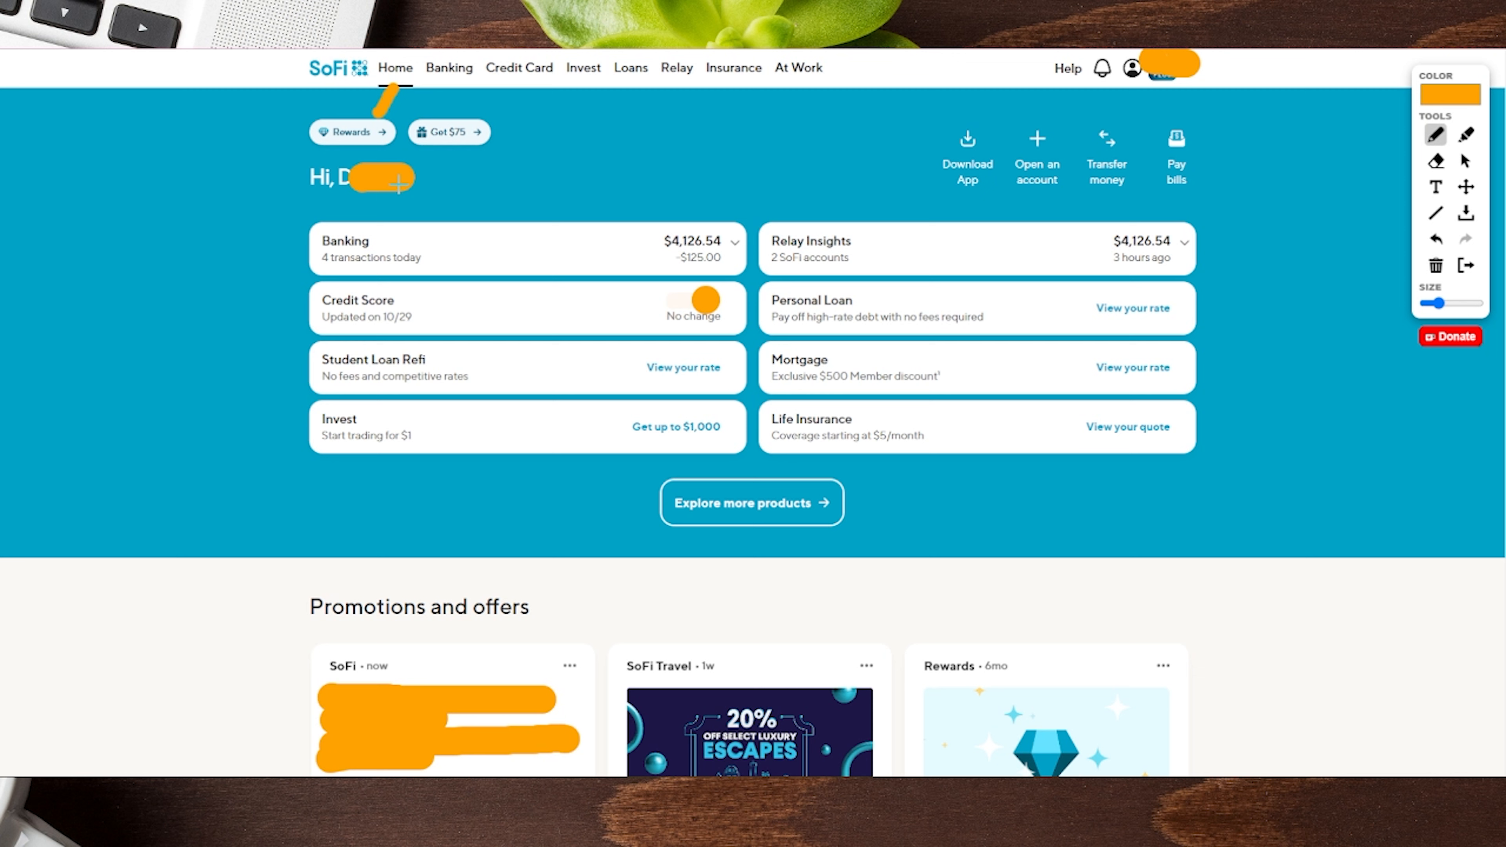
pyautogui.moveTo(573, 201)
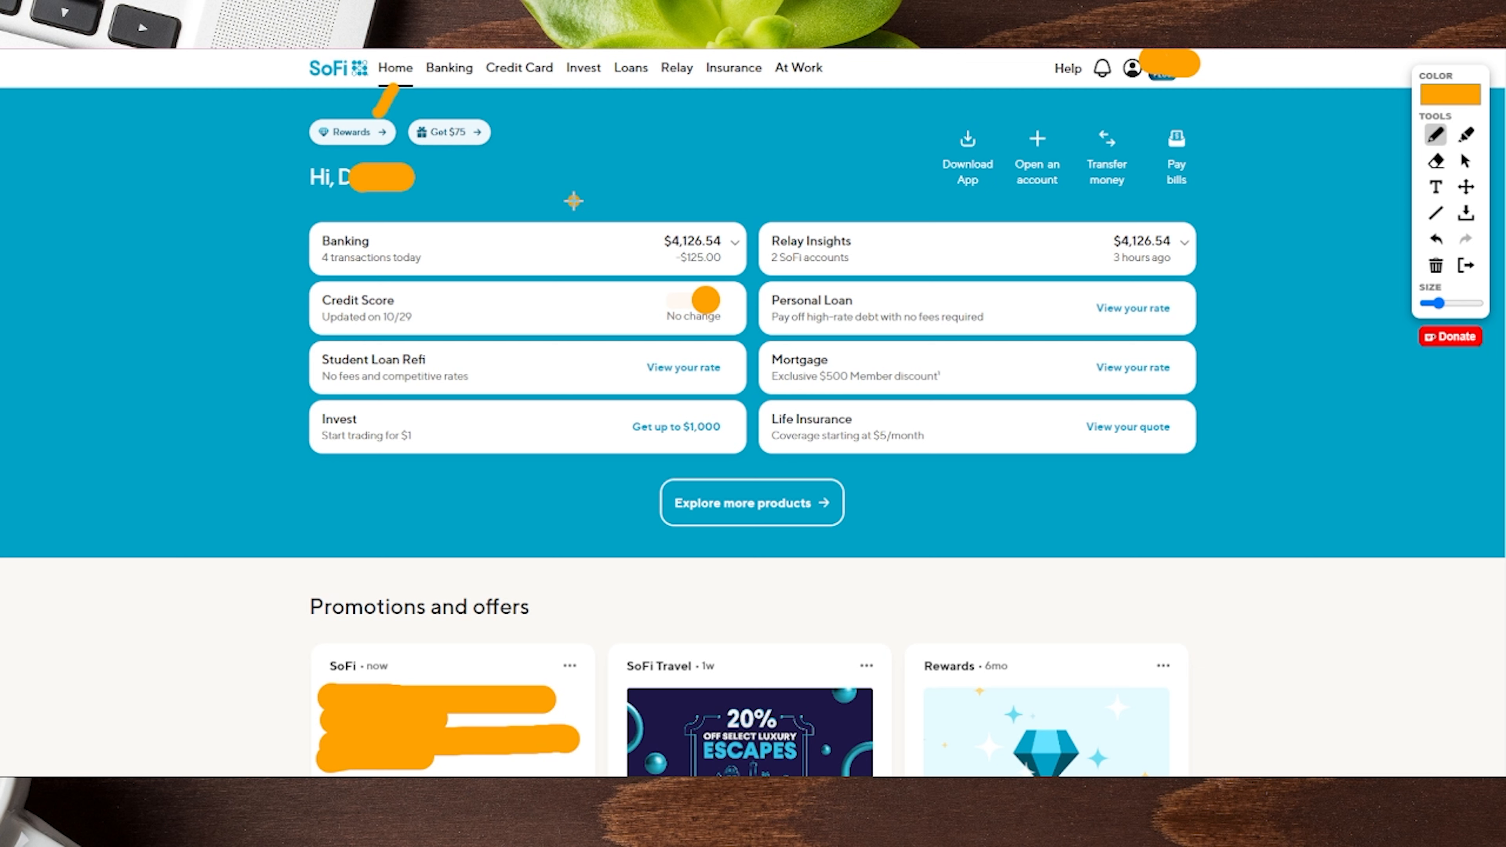
# Step: Go to the Invest page showing a $0.00 balance and a Get started invitation
pyautogui.moveTo(573, 202); pyautogui.dragTo(582, 91)
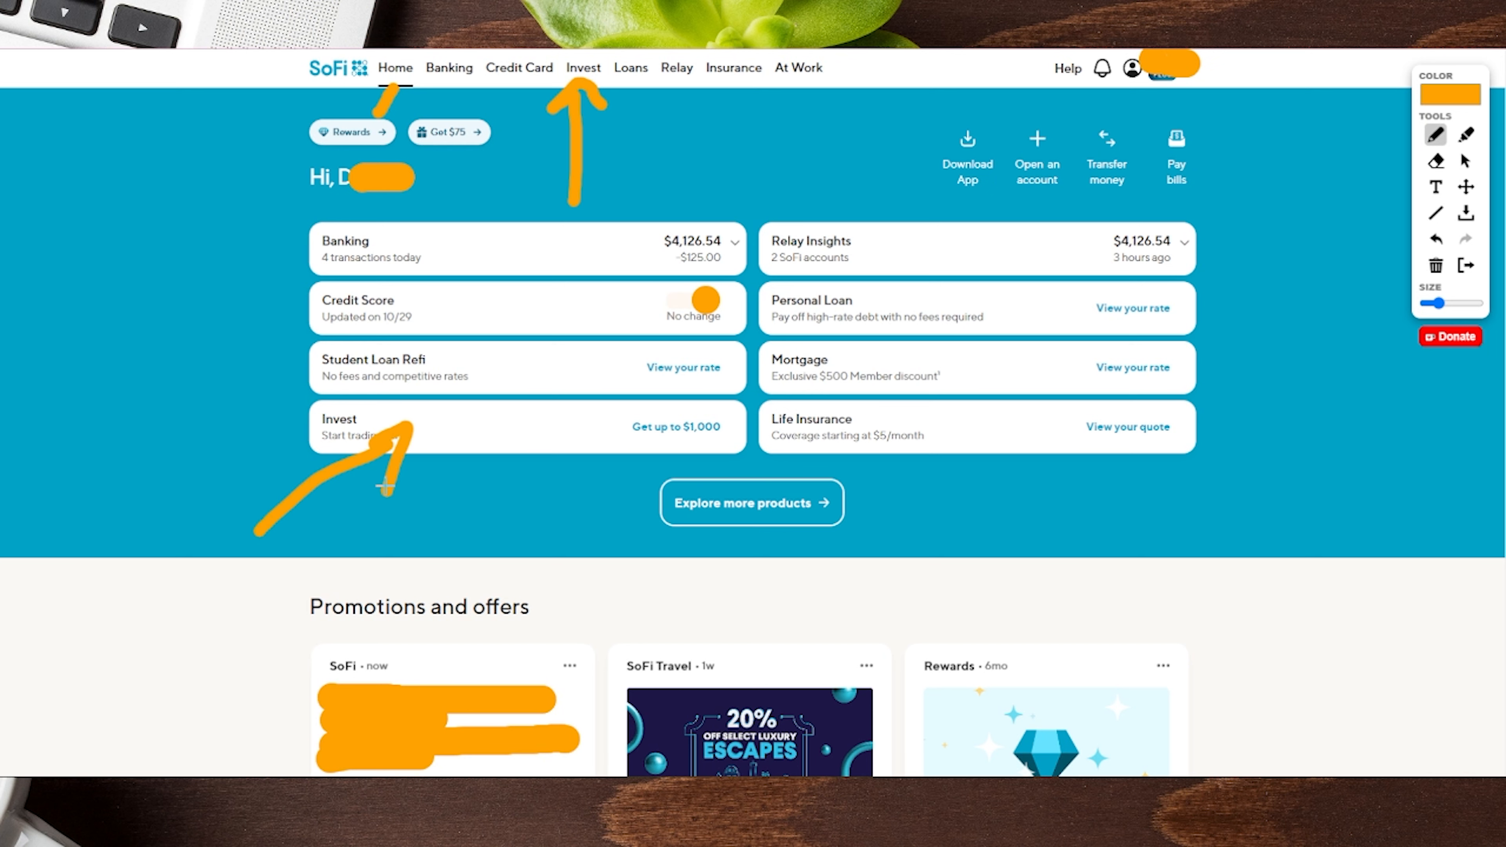
pyautogui.click(582, 67)
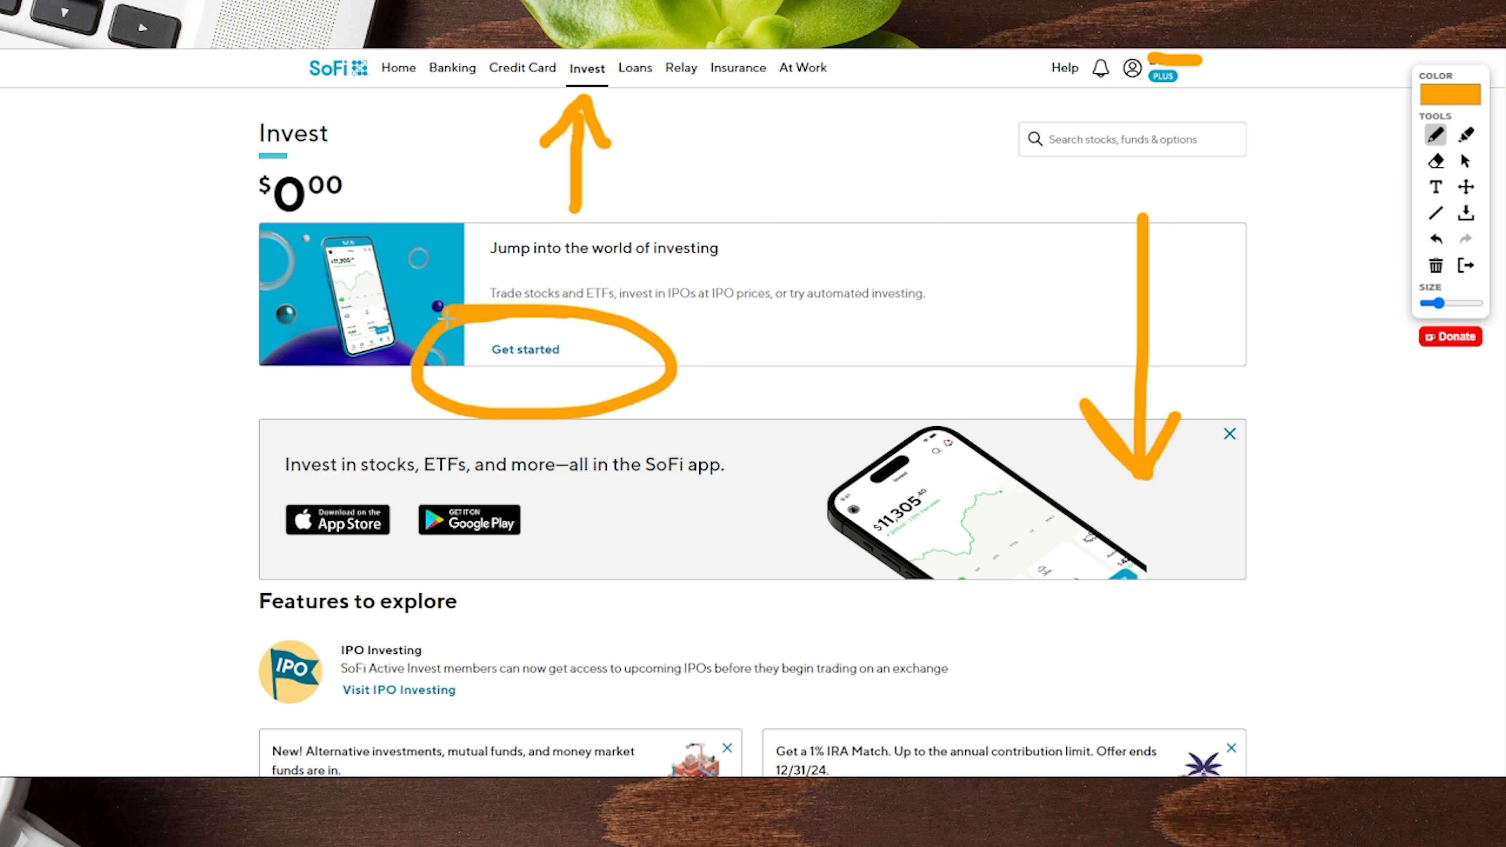
pyautogui.moveTo(526, 342)
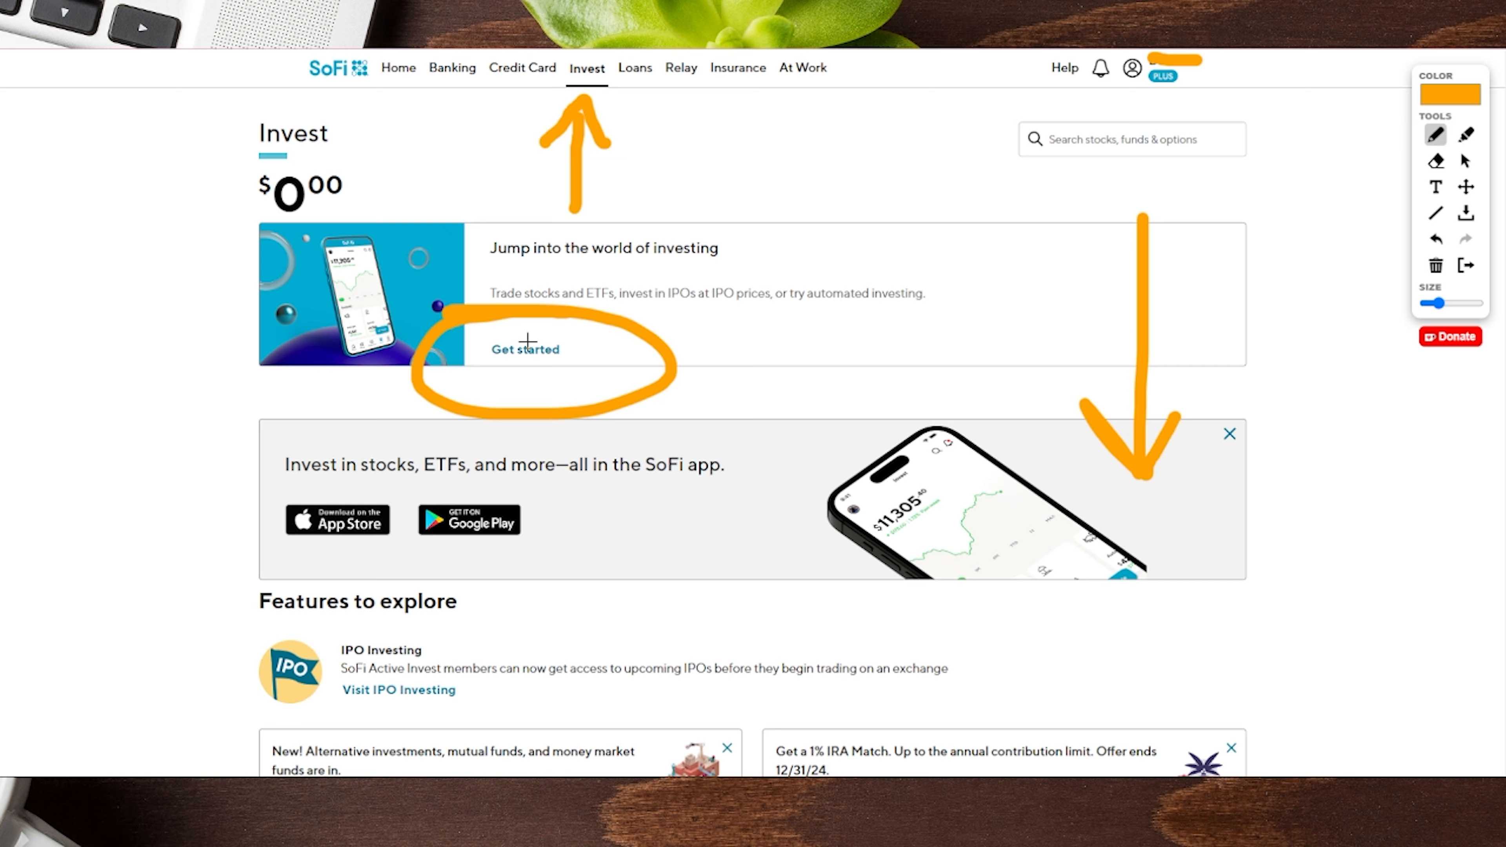
# Step: Start investing setup to reach the Choose an account type screen
pyautogui.click(525, 349)
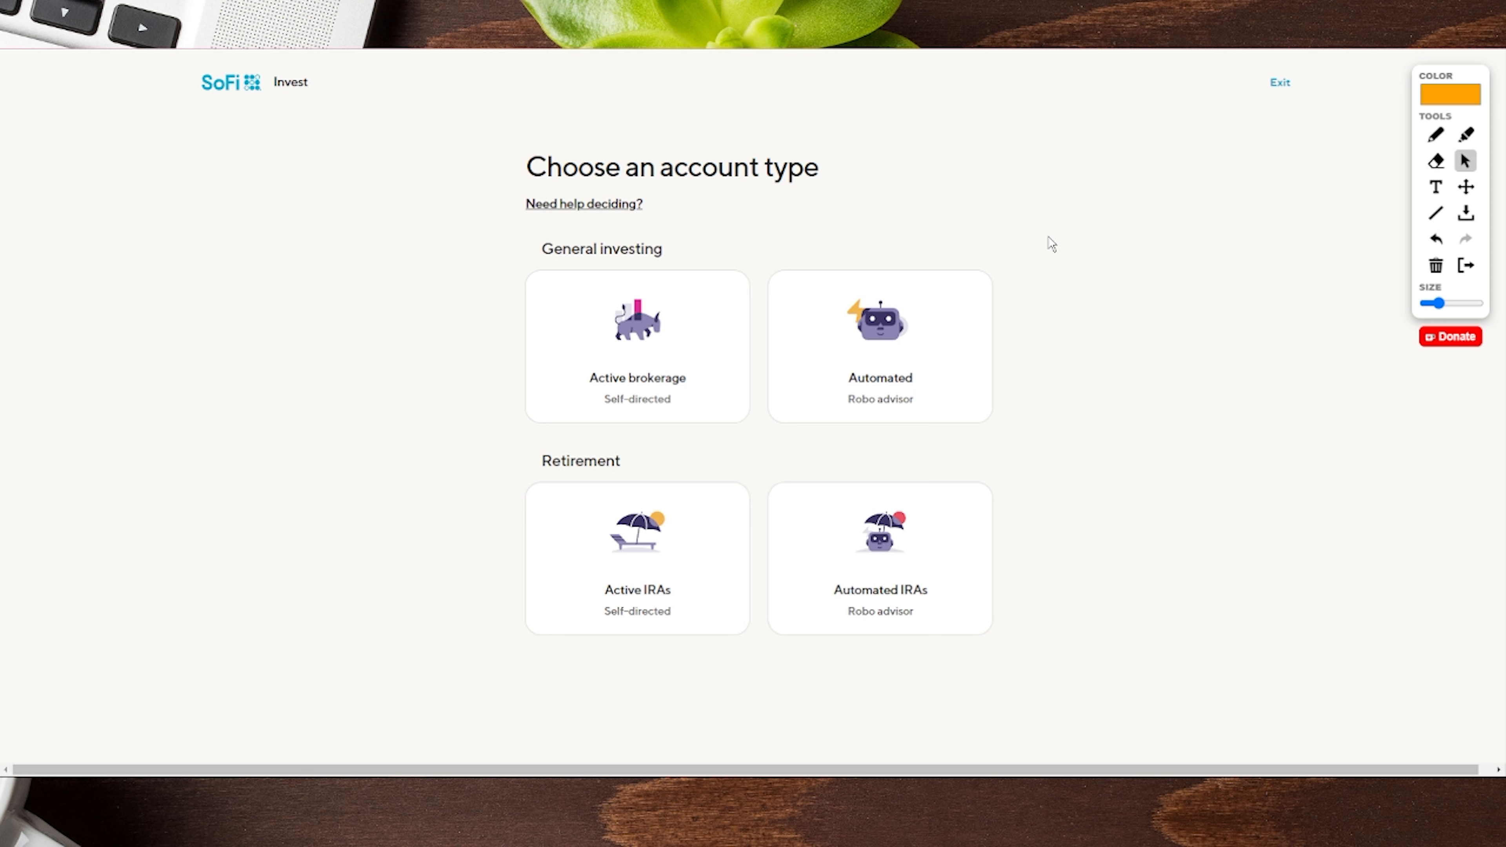
pyautogui.moveTo(535, 205)
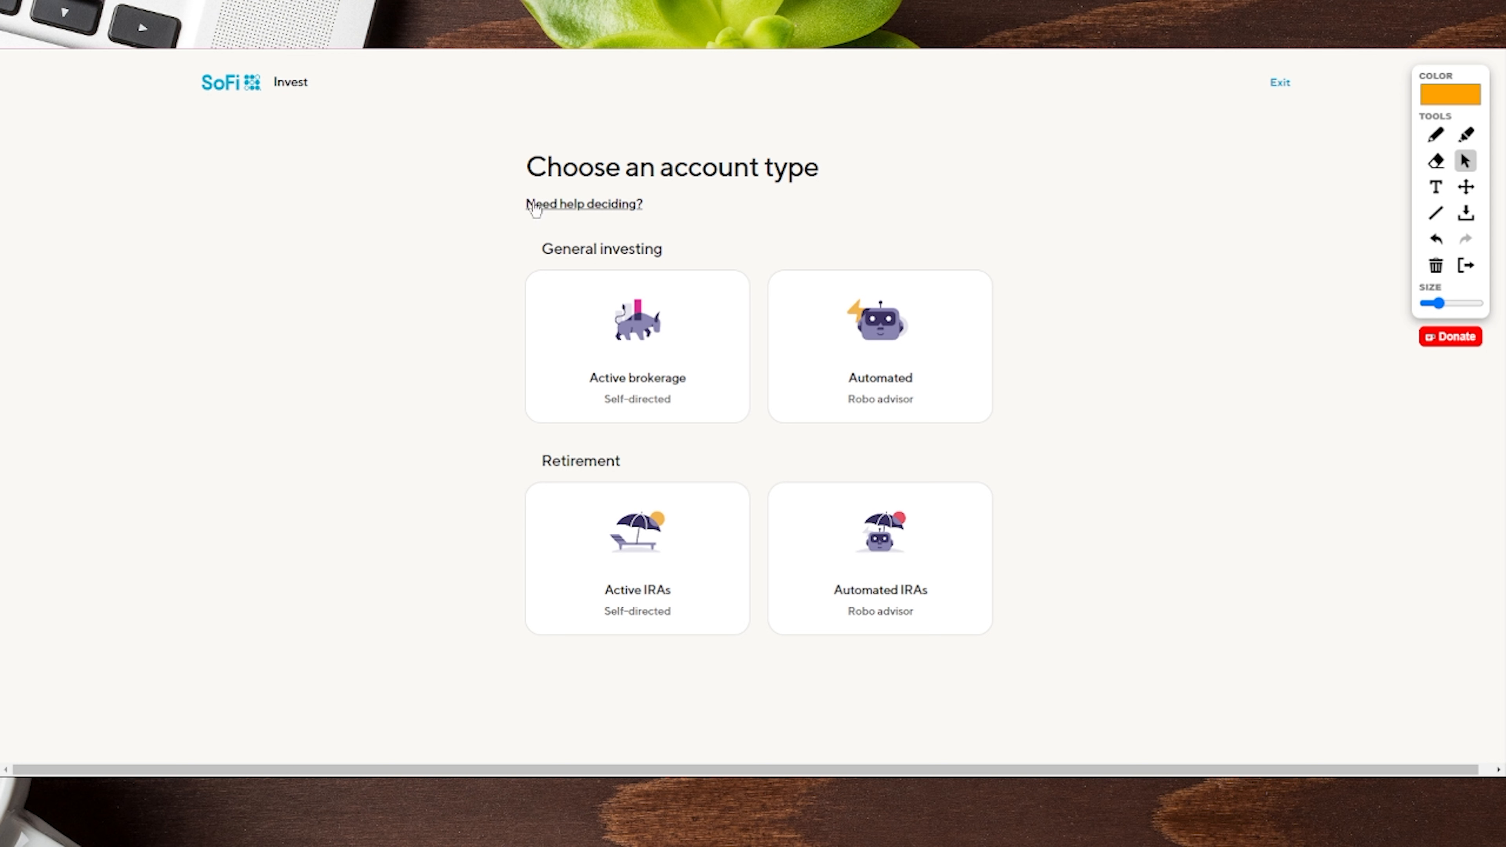
pyautogui.tripleClick(672, 167)
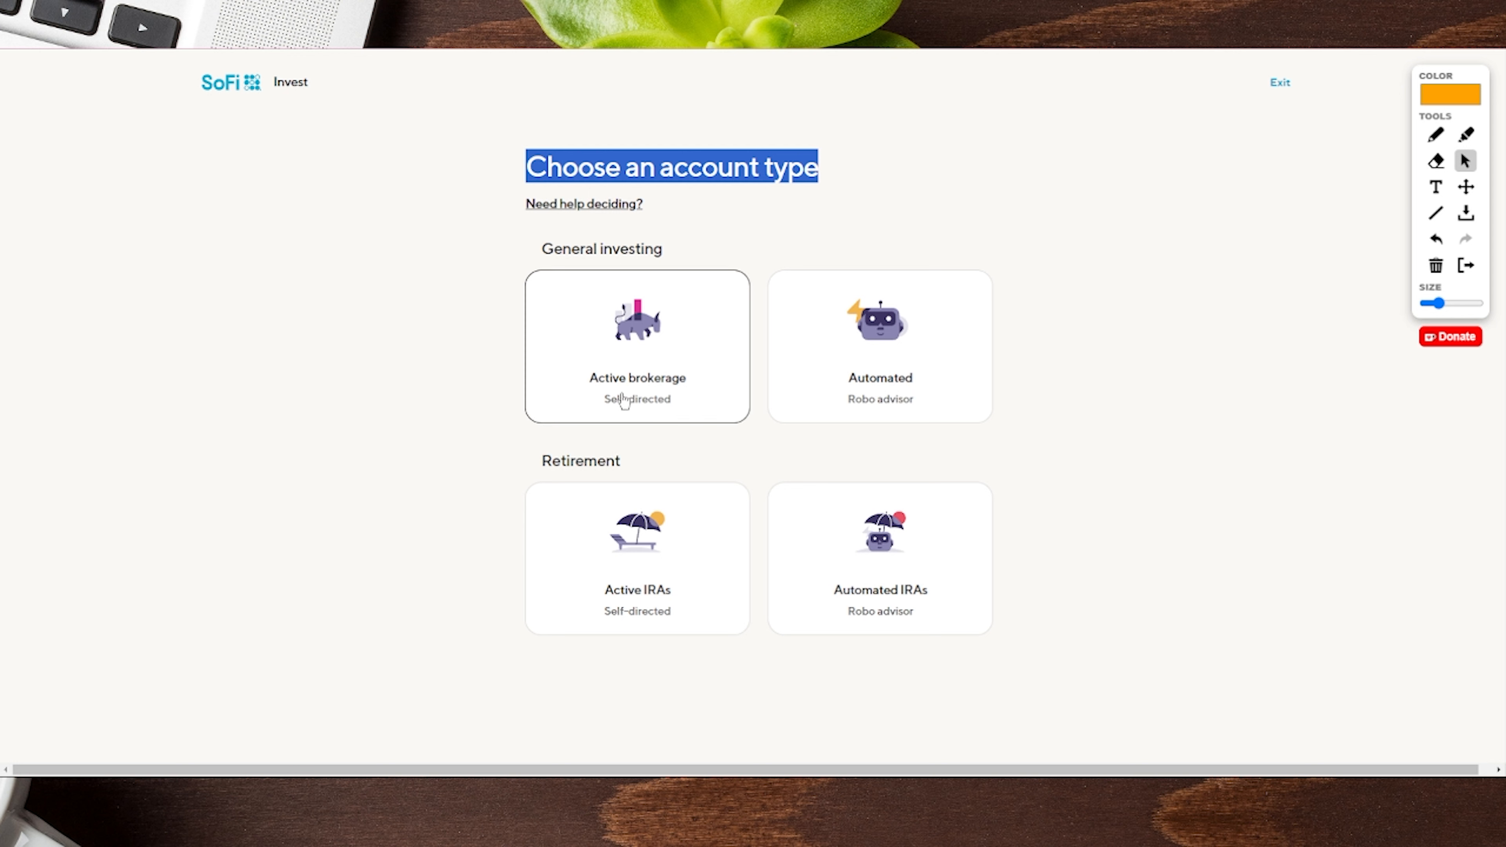
pyautogui.moveTo(927, 401)
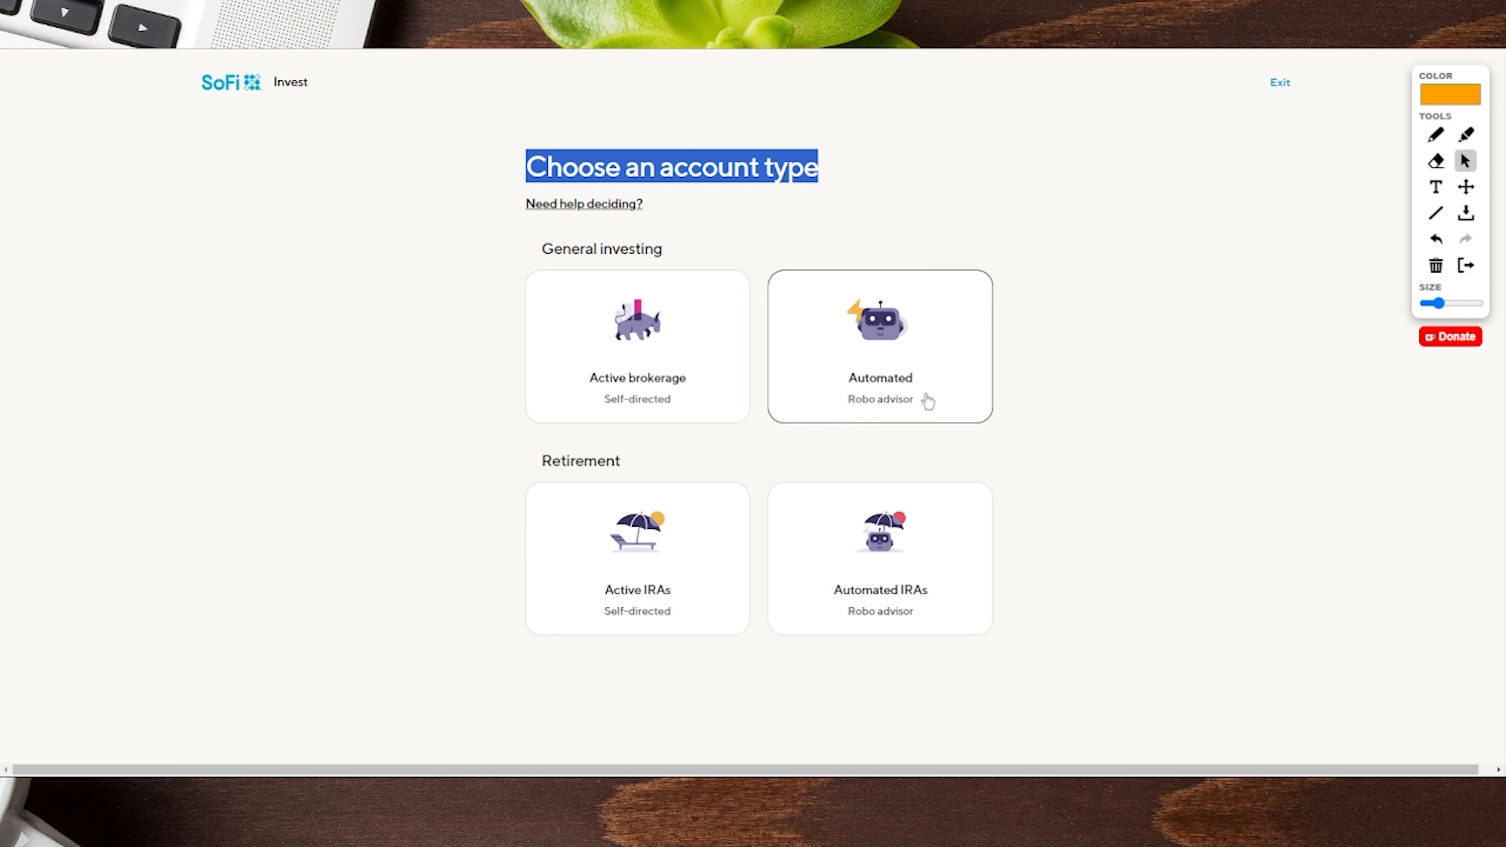
pyautogui.moveTo(679, 559)
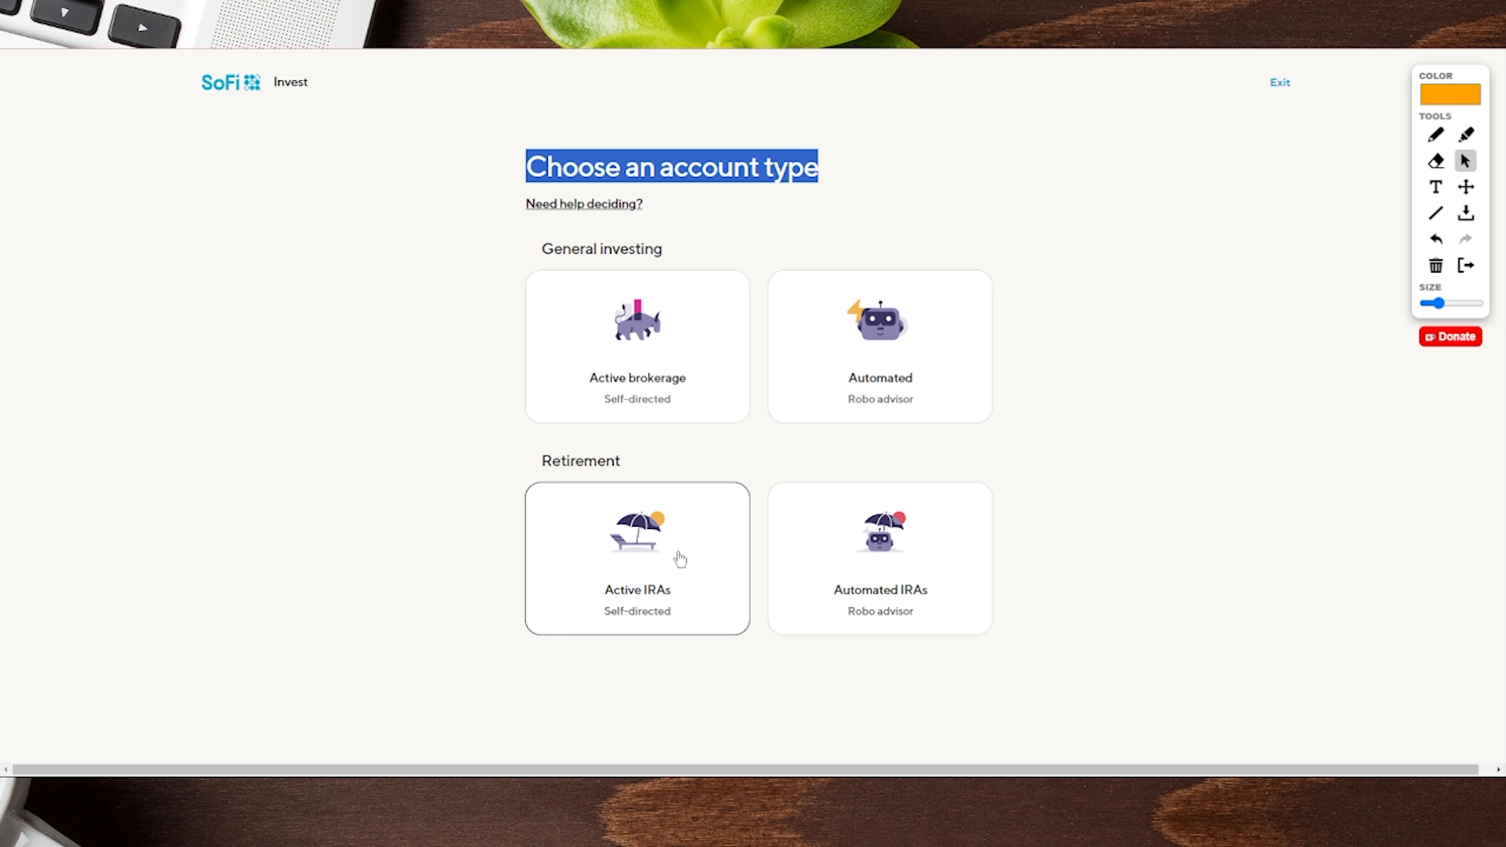
pyautogui.moveTo(753, 484)
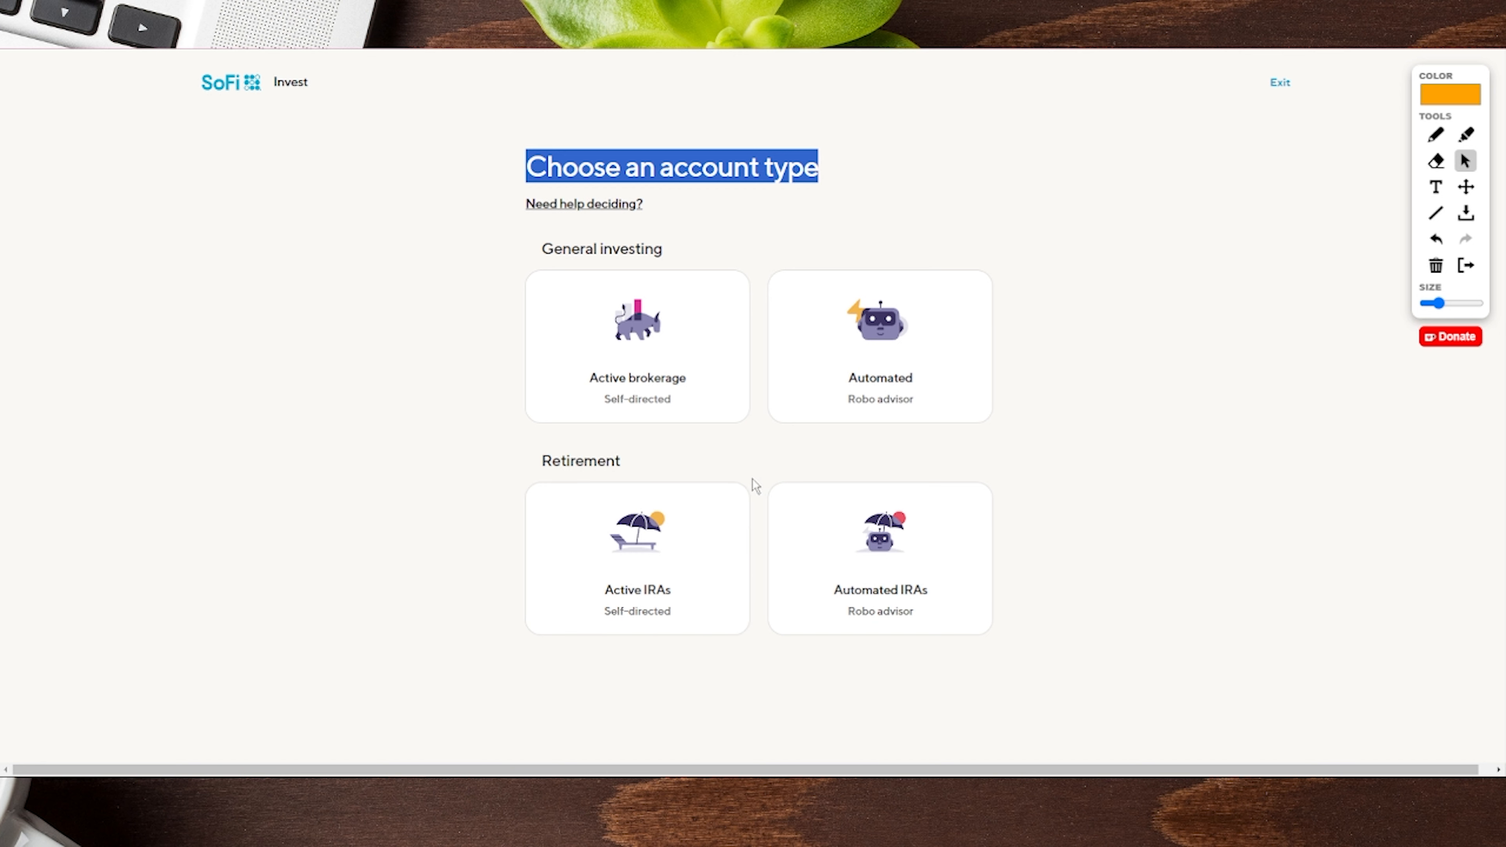
pyautogui.moveTo(667, 313)
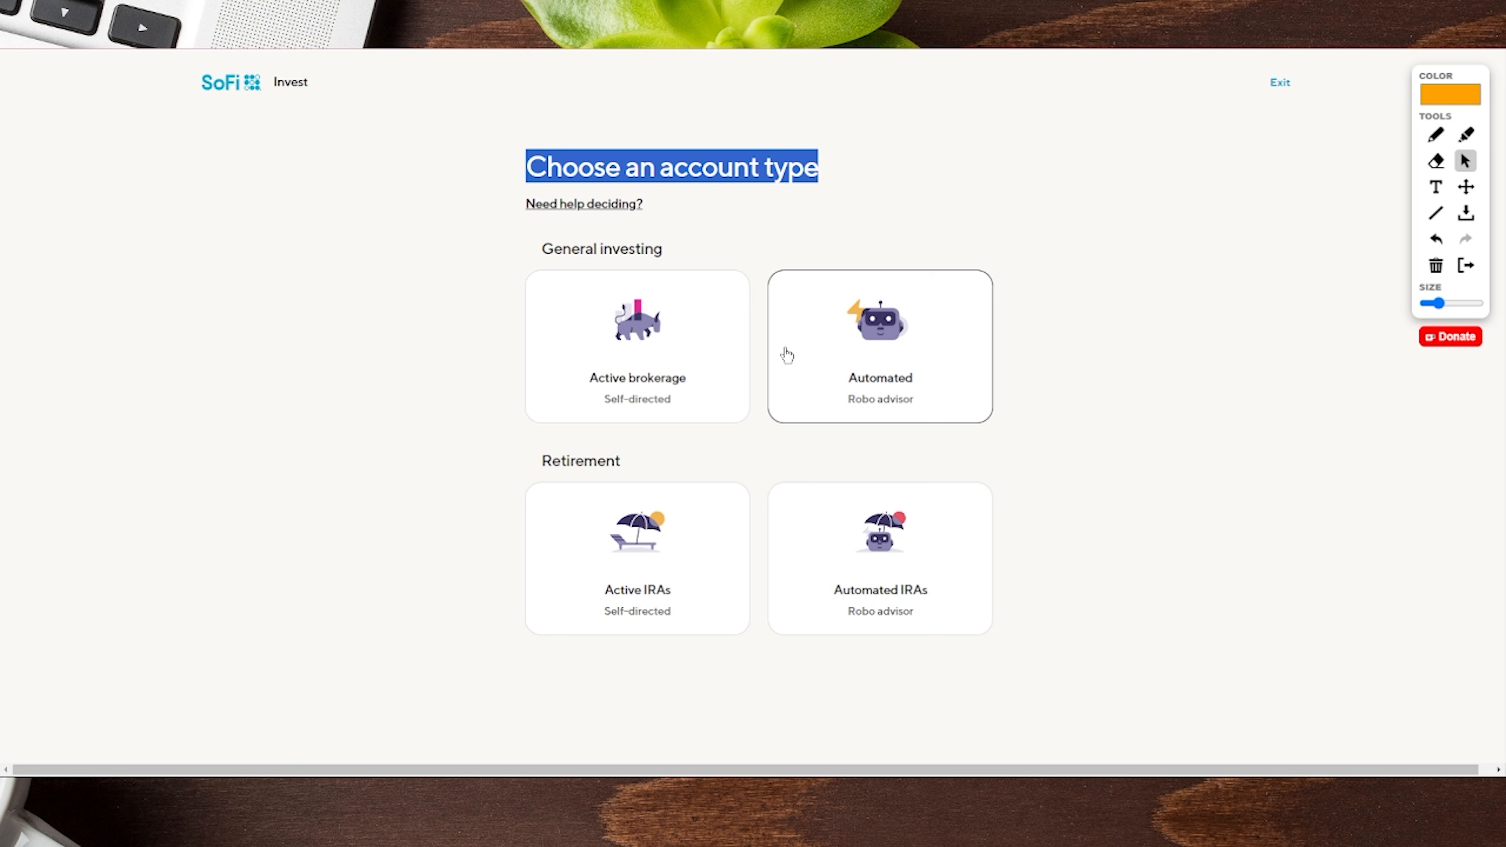
pyautogui.moveTo(655, 348)
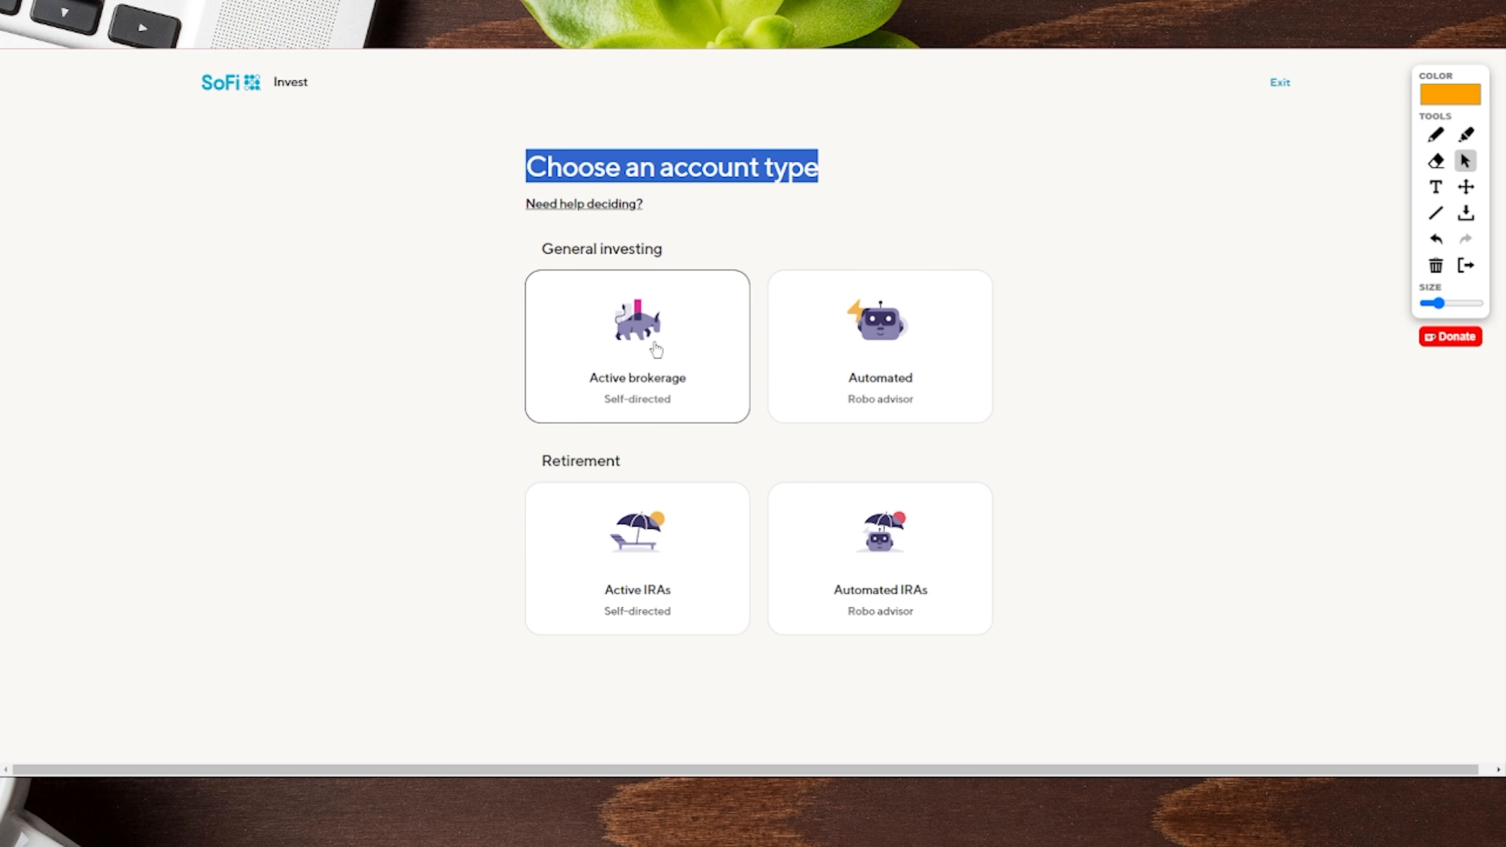
pyautogui.moveTo(595, 346)
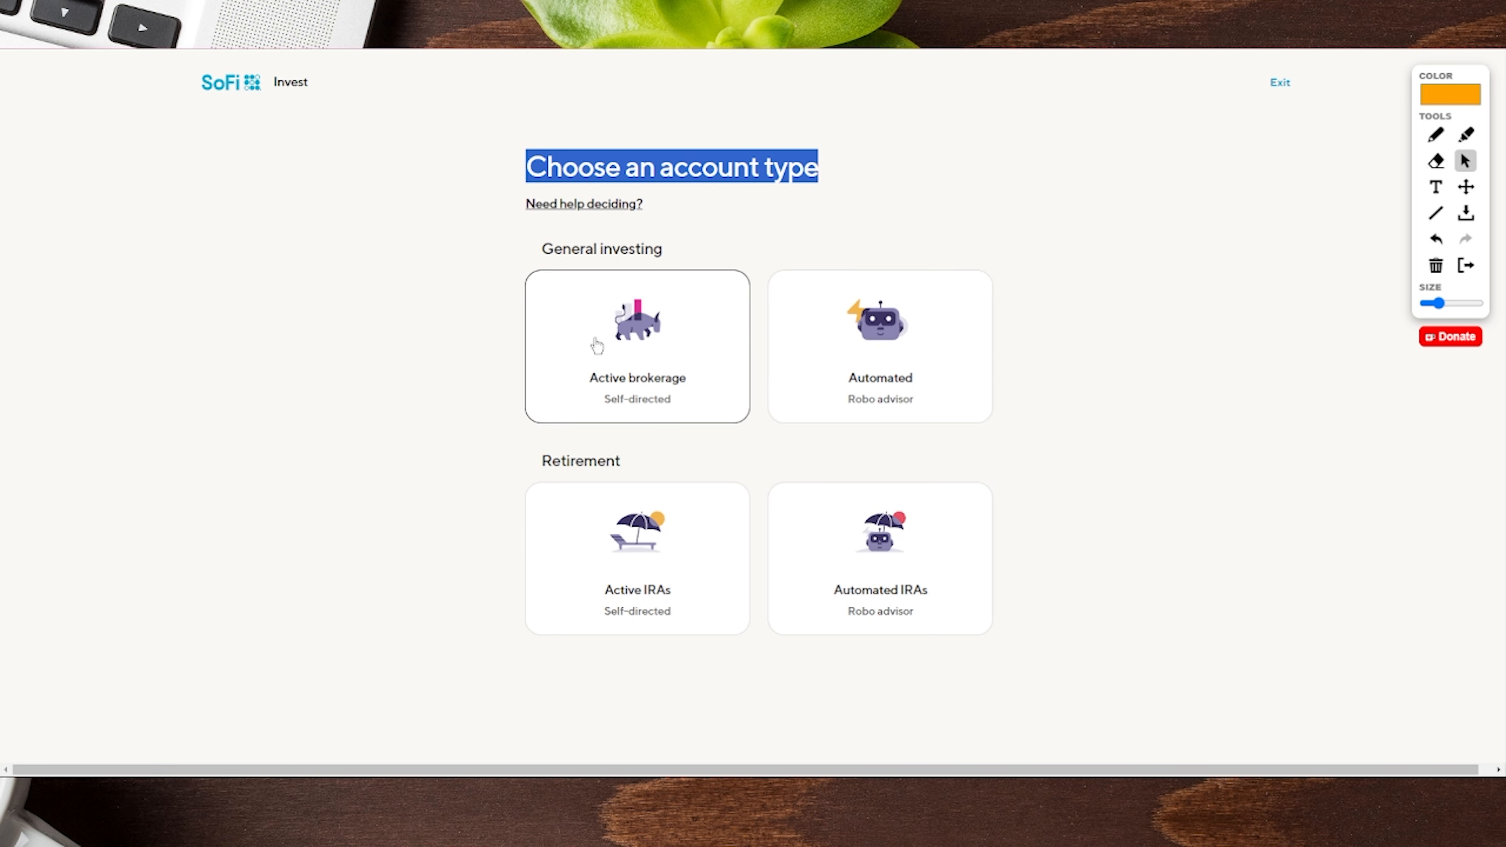
# Step: Choose the self-directed Active brokerage account under General investing
pyautogui.click(636, 346)
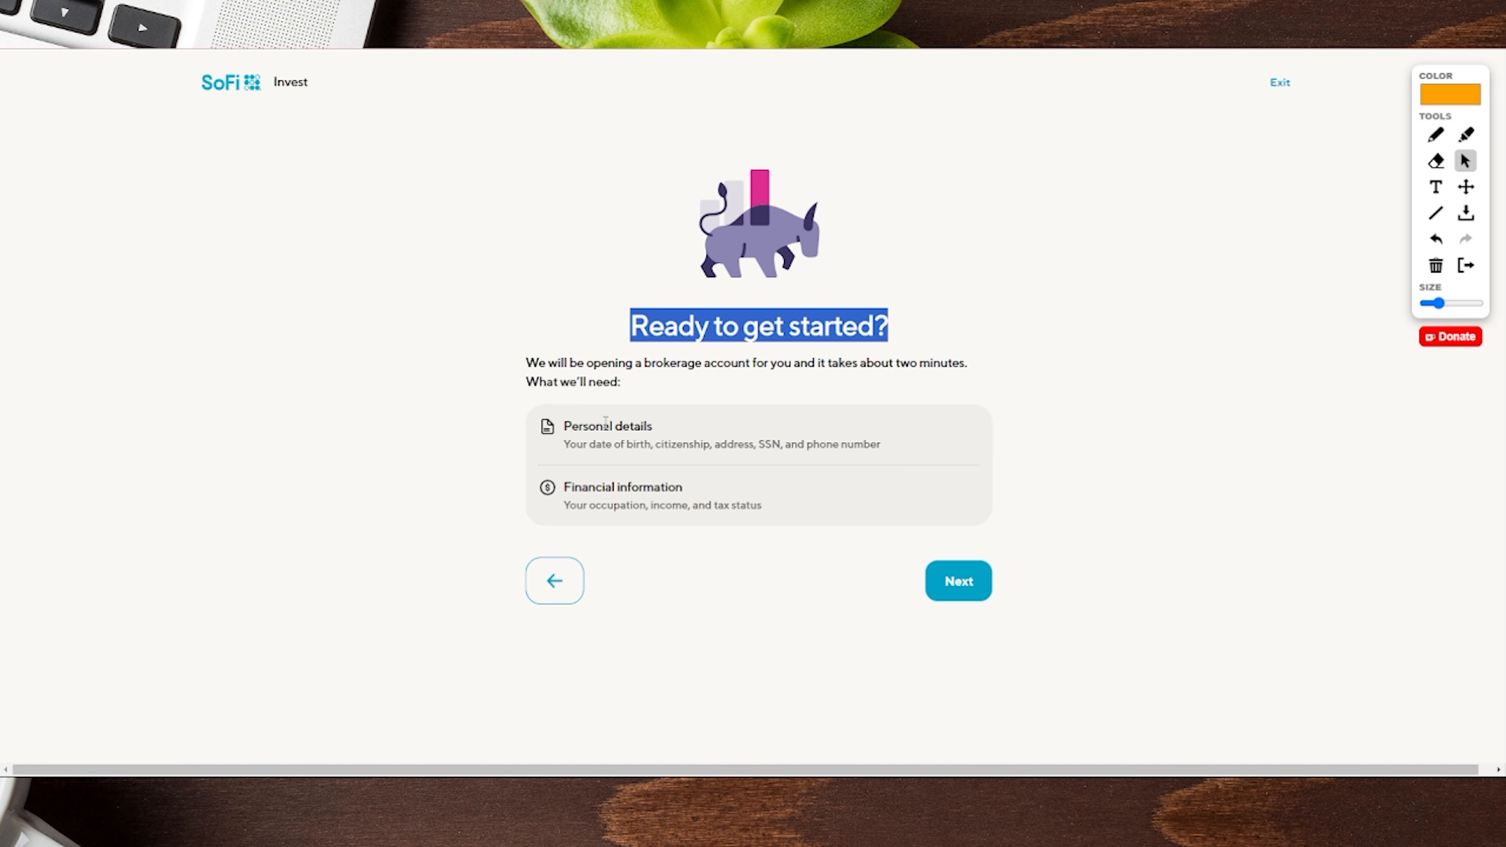
pyautogui.moveTo(702, 488)
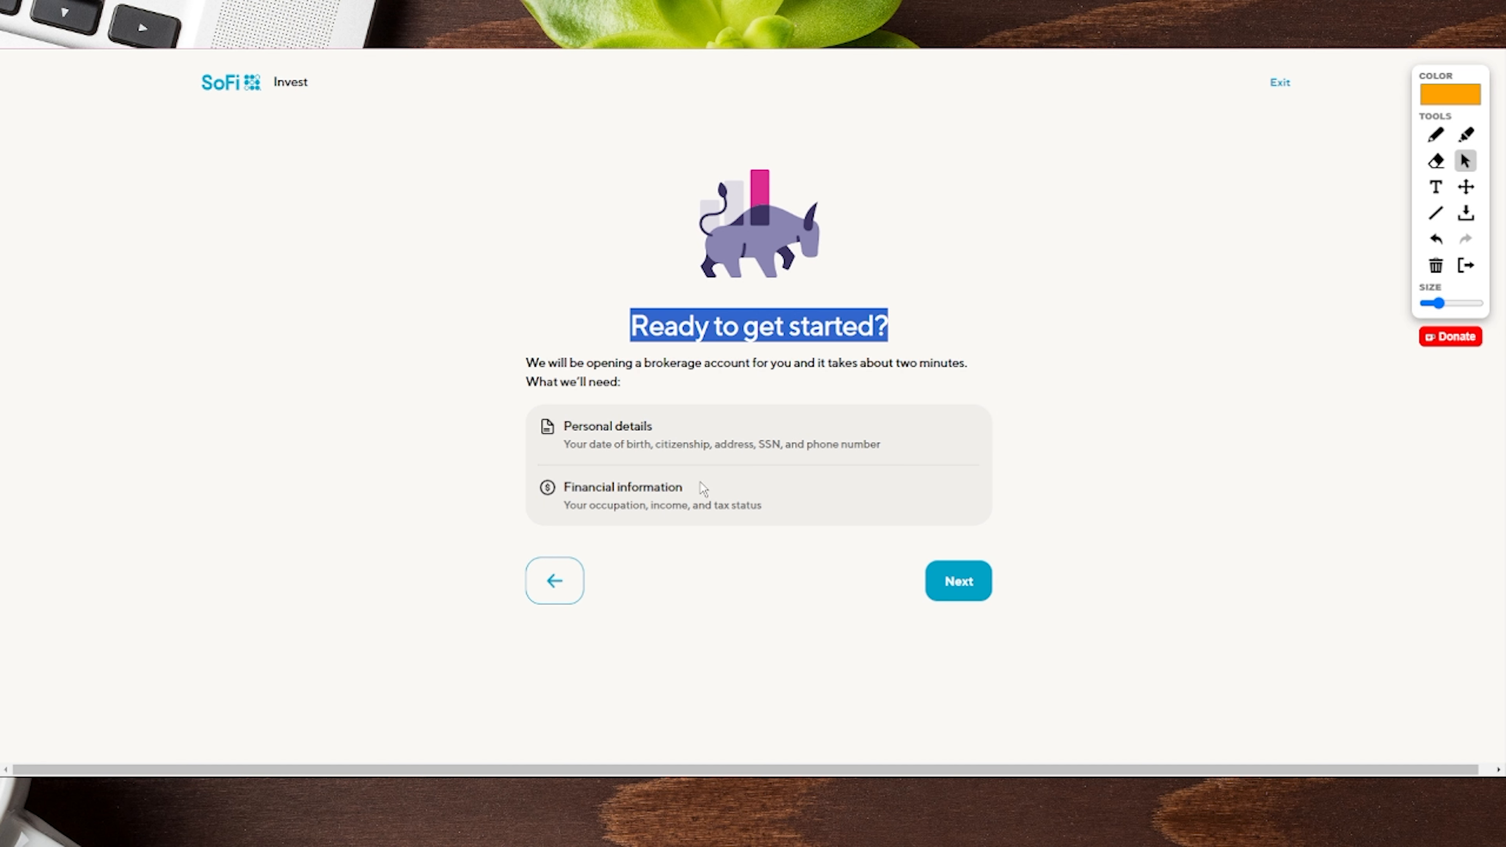
pyautogui.moveTo(753, 462)
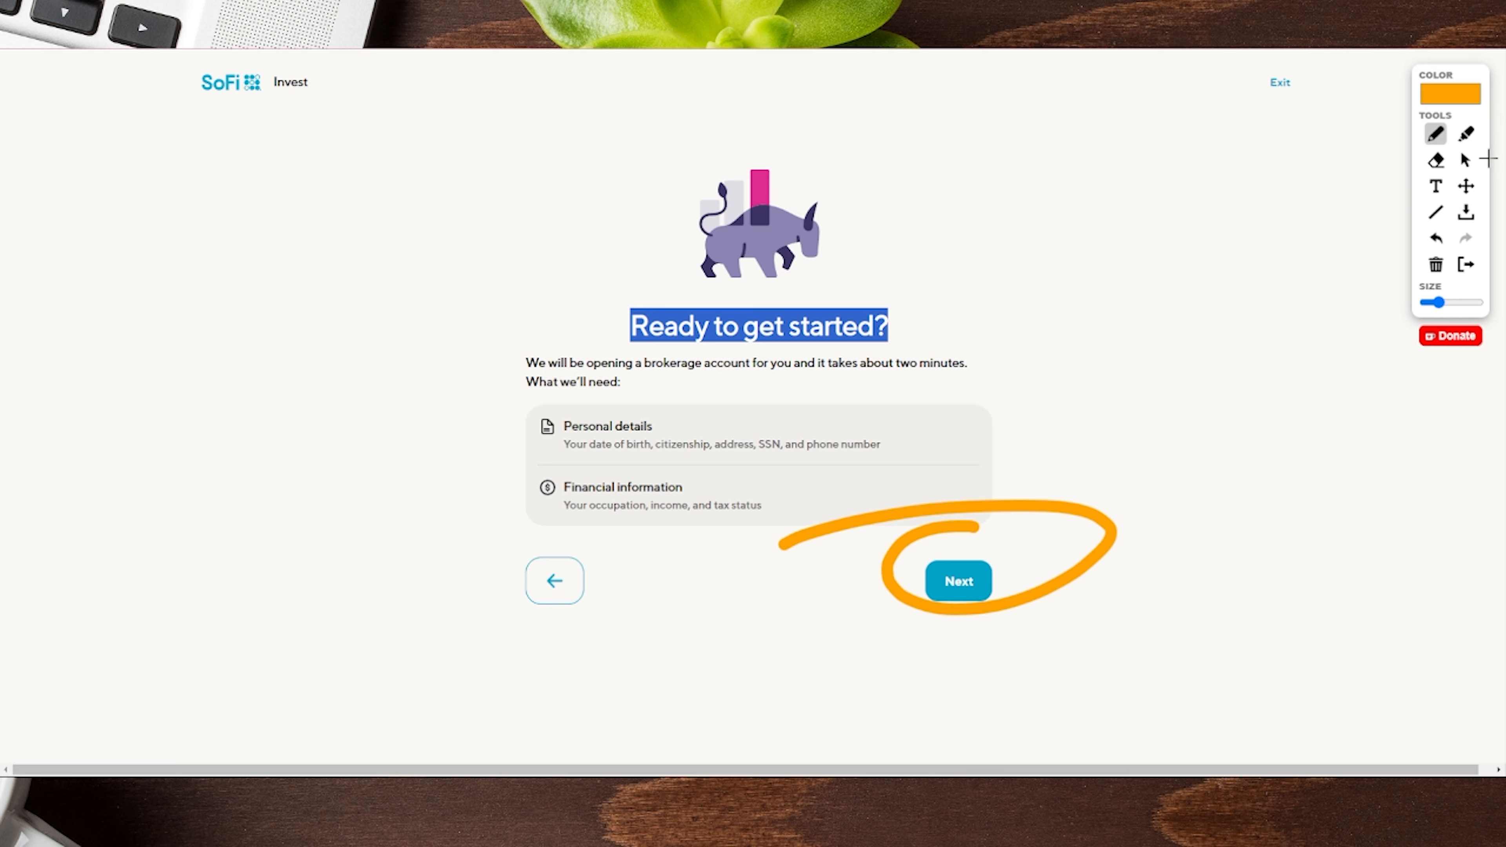
# Step: Continue past the account requirements to the $1,000 stock promotion page
pyautogui.click(956, 580)
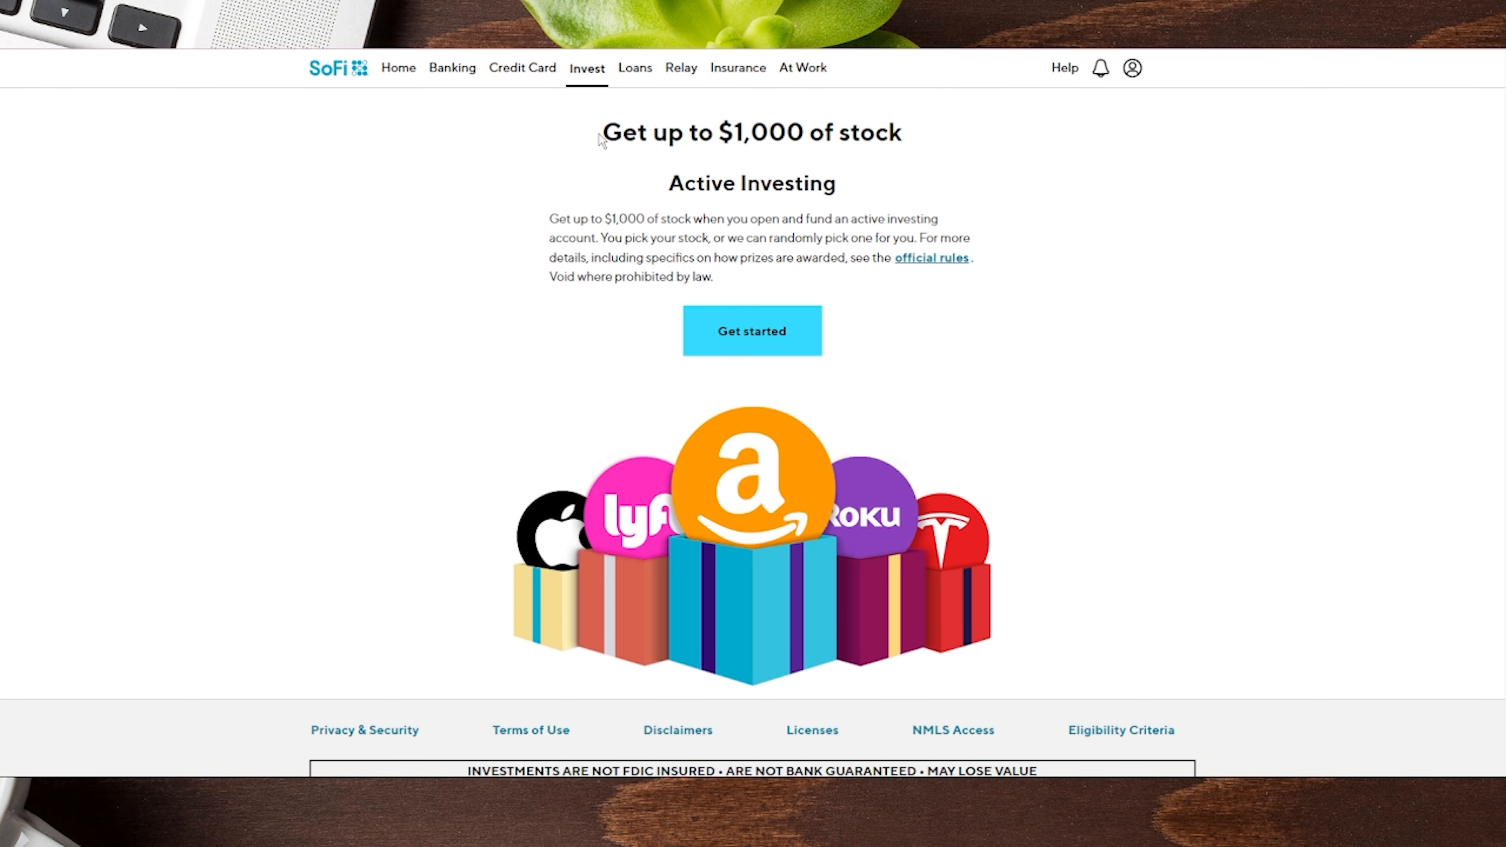
pyautogui.tripleClick(752, 133)
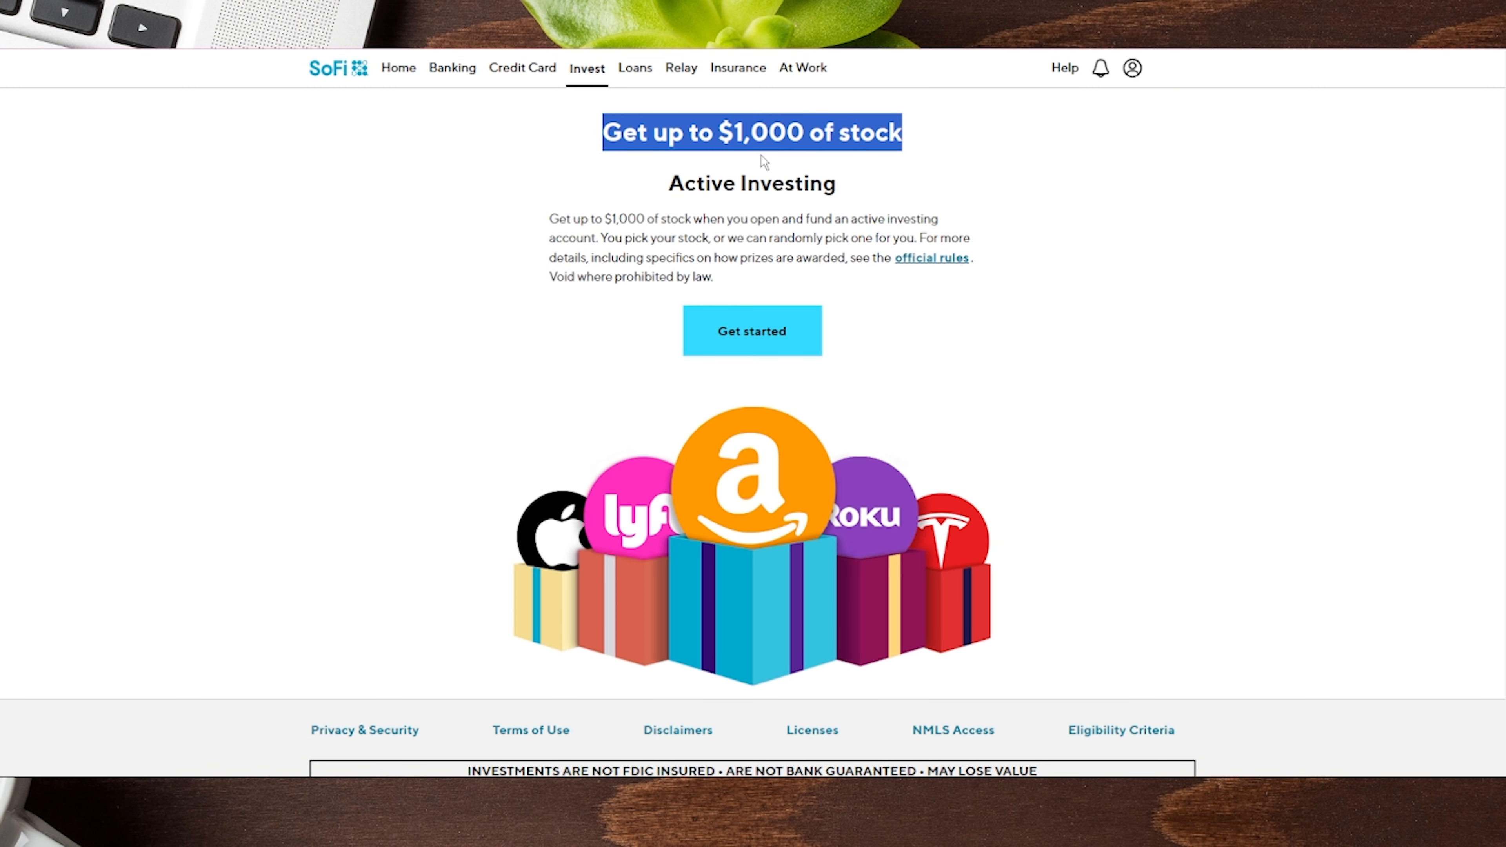
pyautogui.moveTo(728, 171)
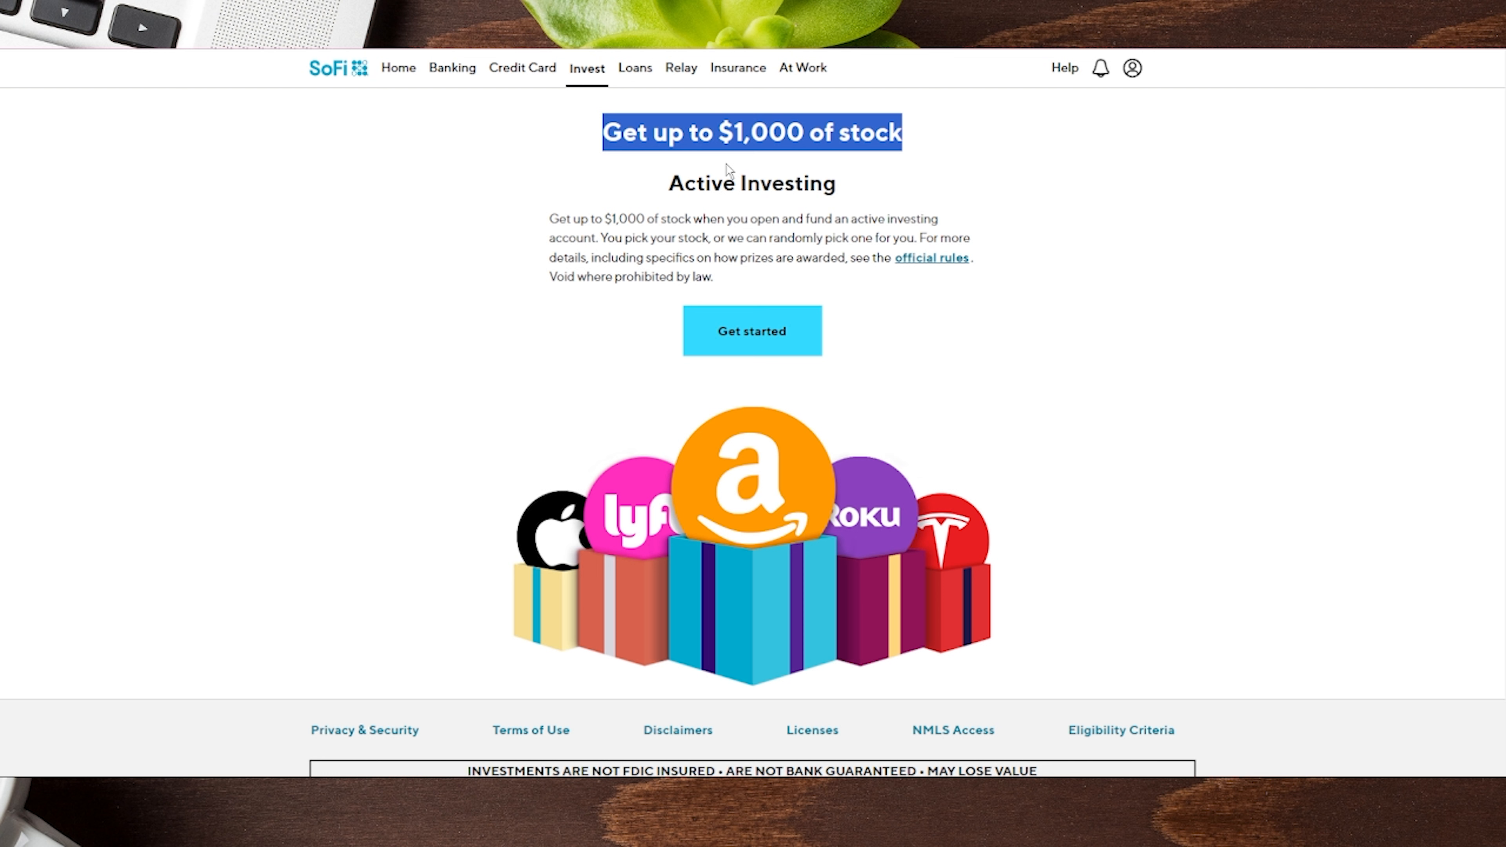
pyautogui.moveTo(758, 240)
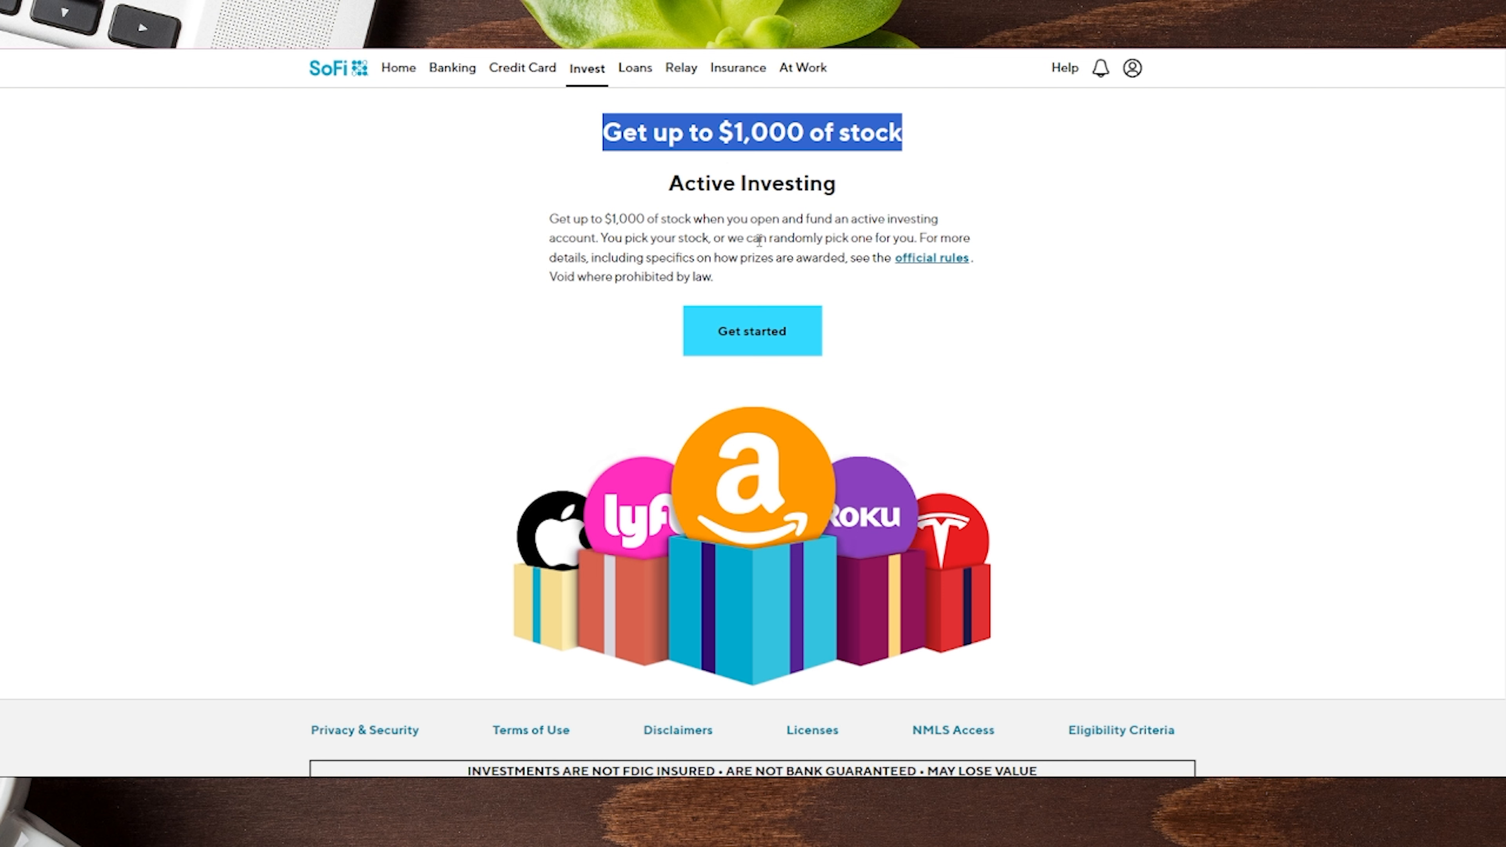
pyautogui.moveTo(824, 304)
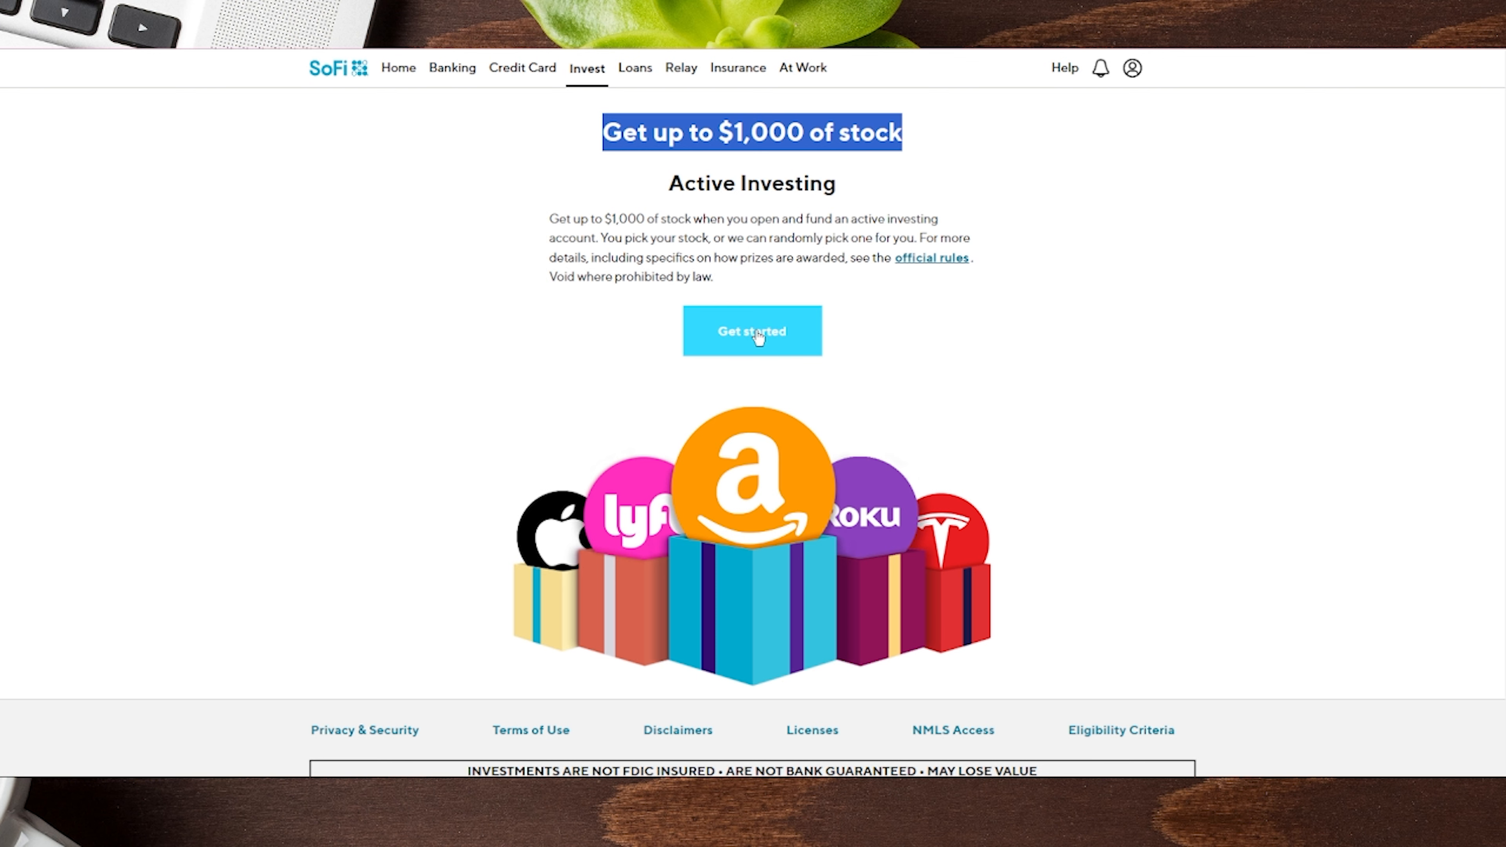
pyautogui.click(752, 331)
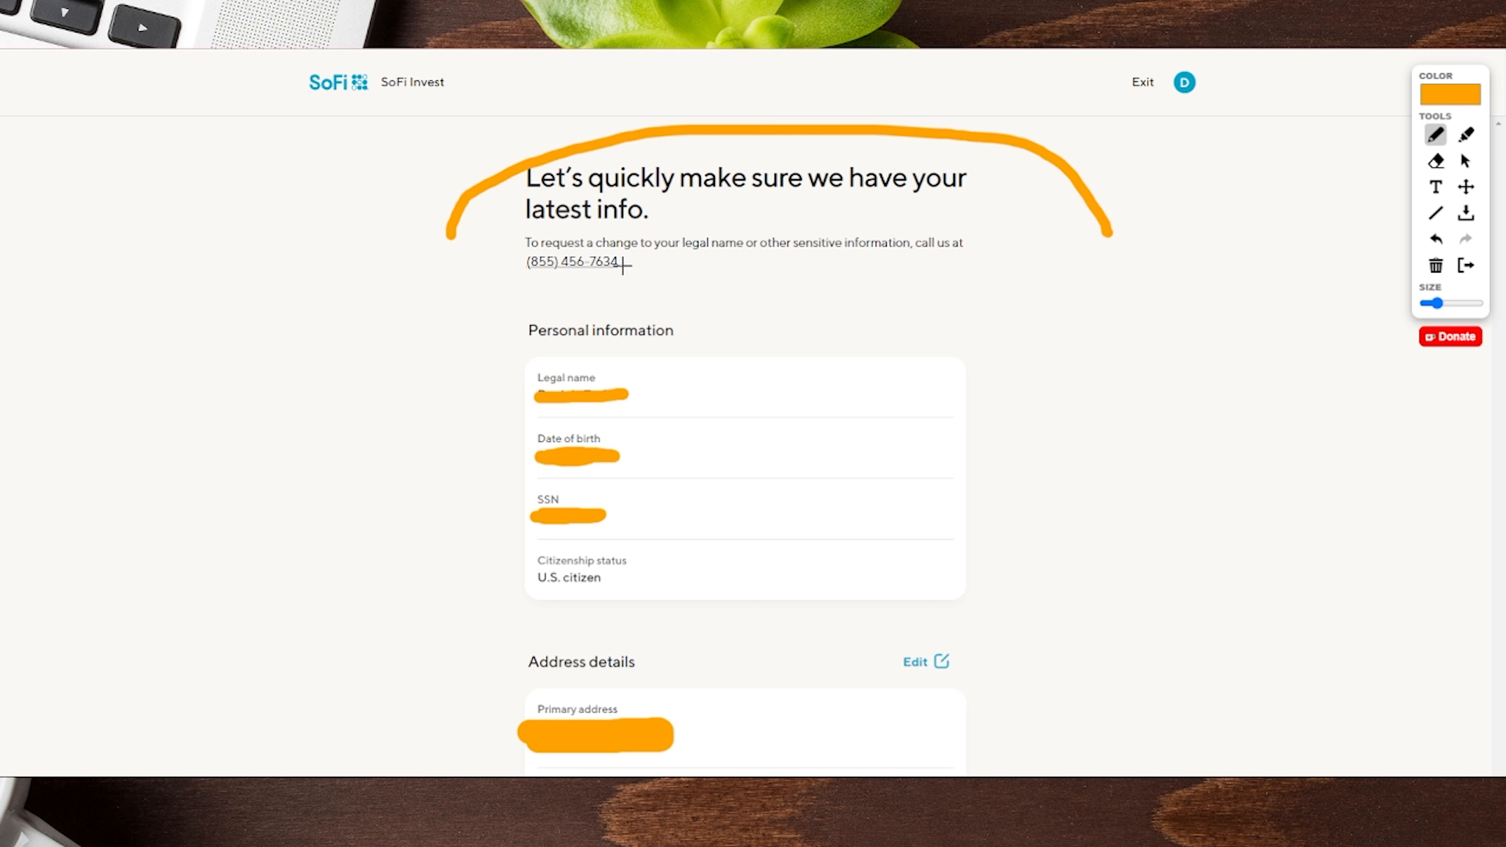
pyautogui.moveTo(593, 371)
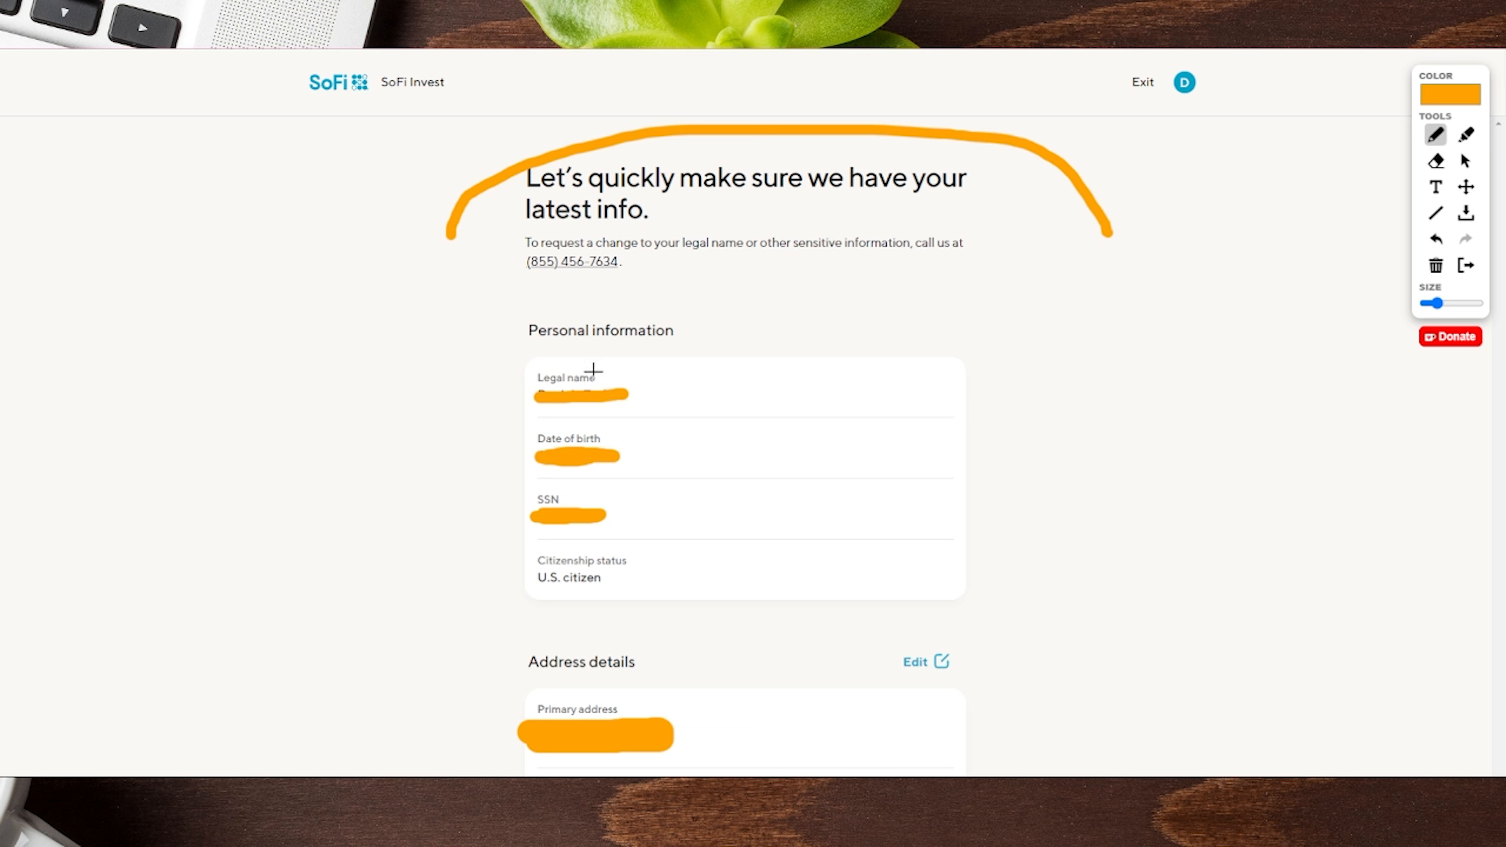
pyautogui.moveTo(533, 480)
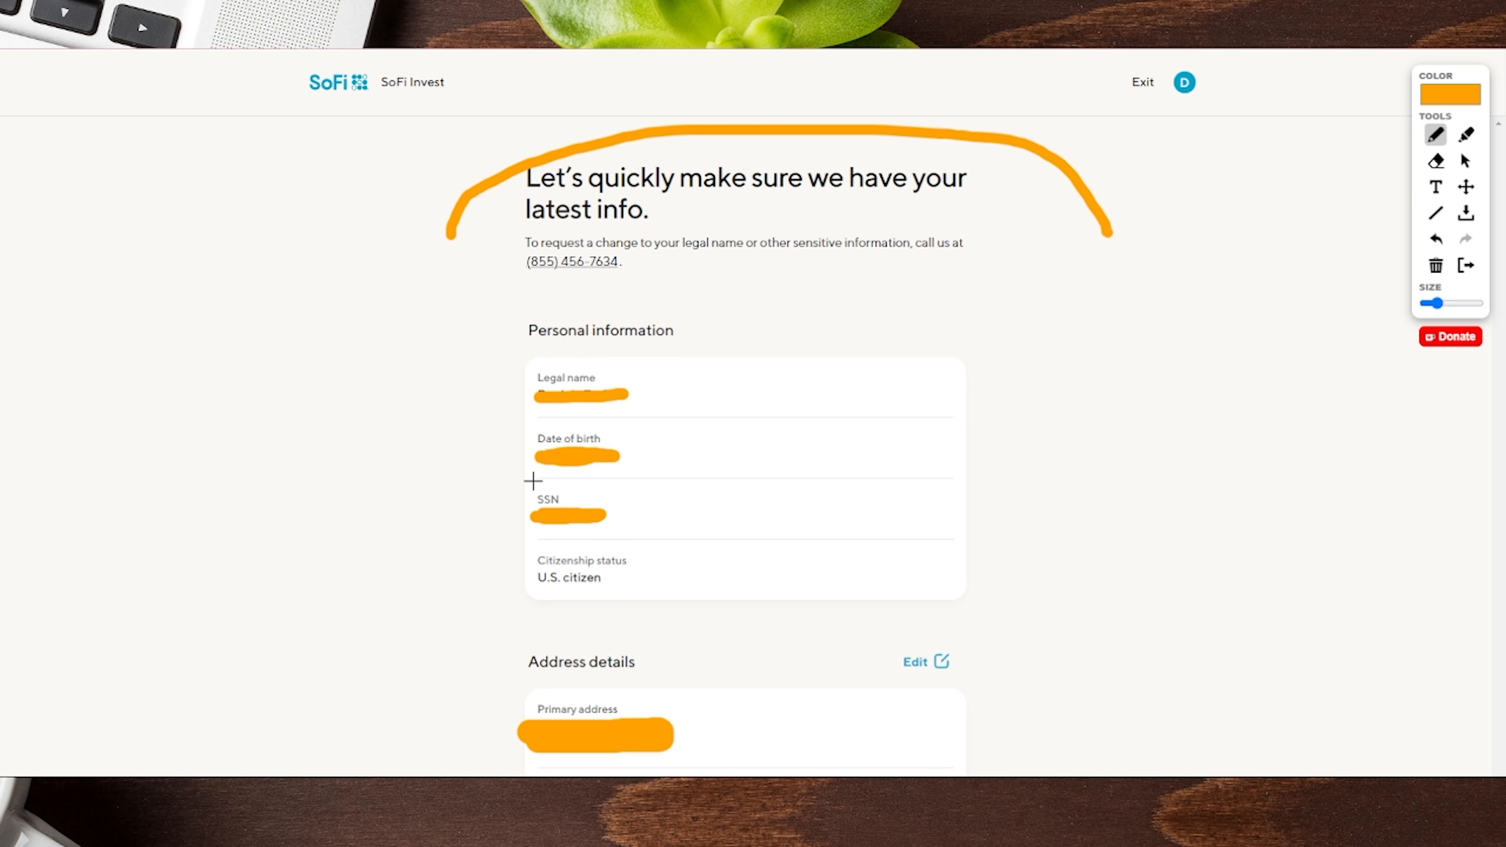
pyautogui.scroll(-3)
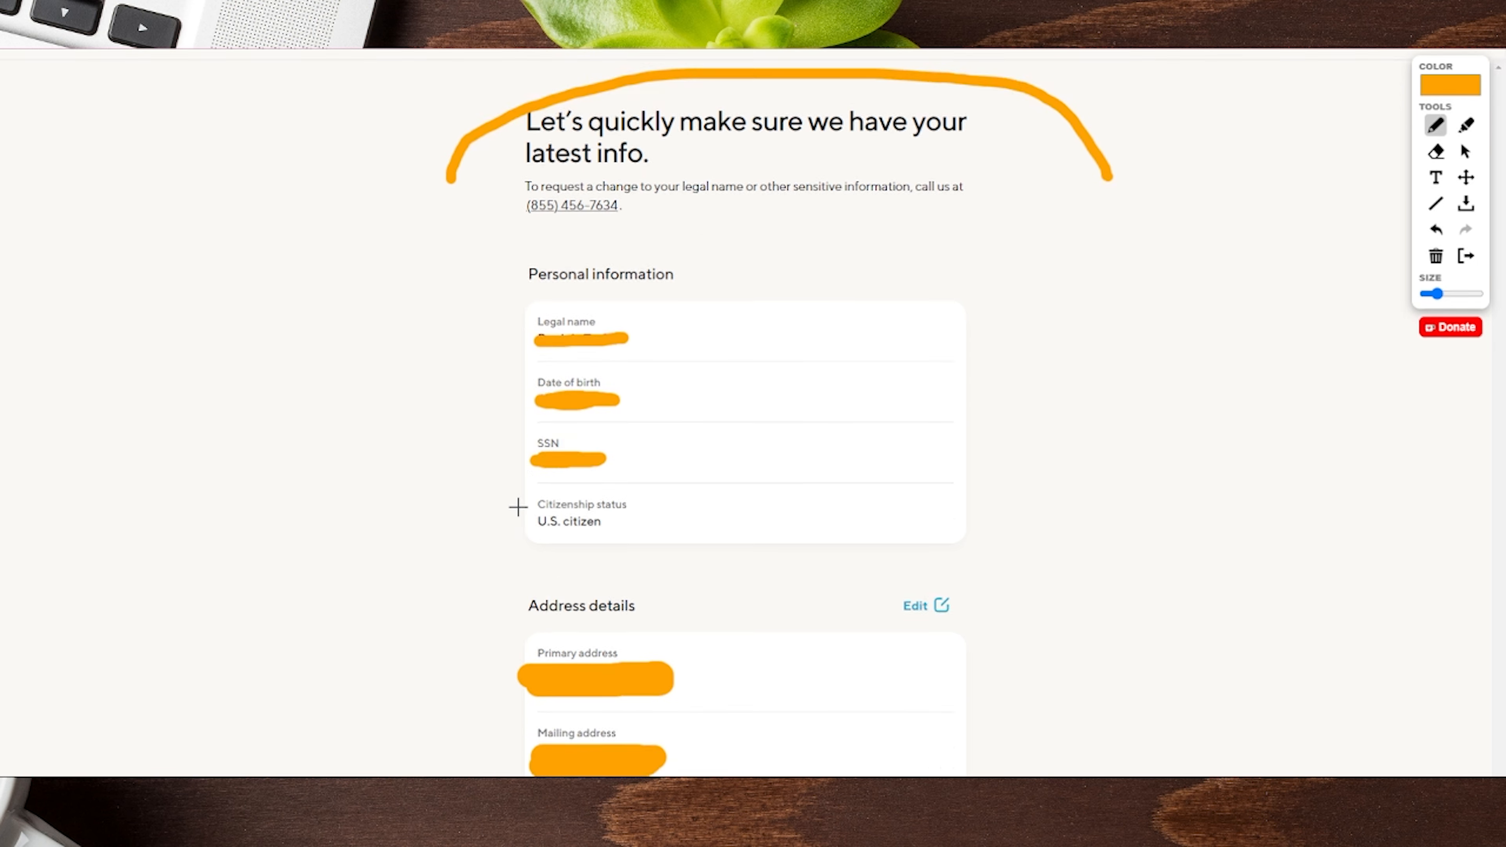
pyautogui.scroll(-3)
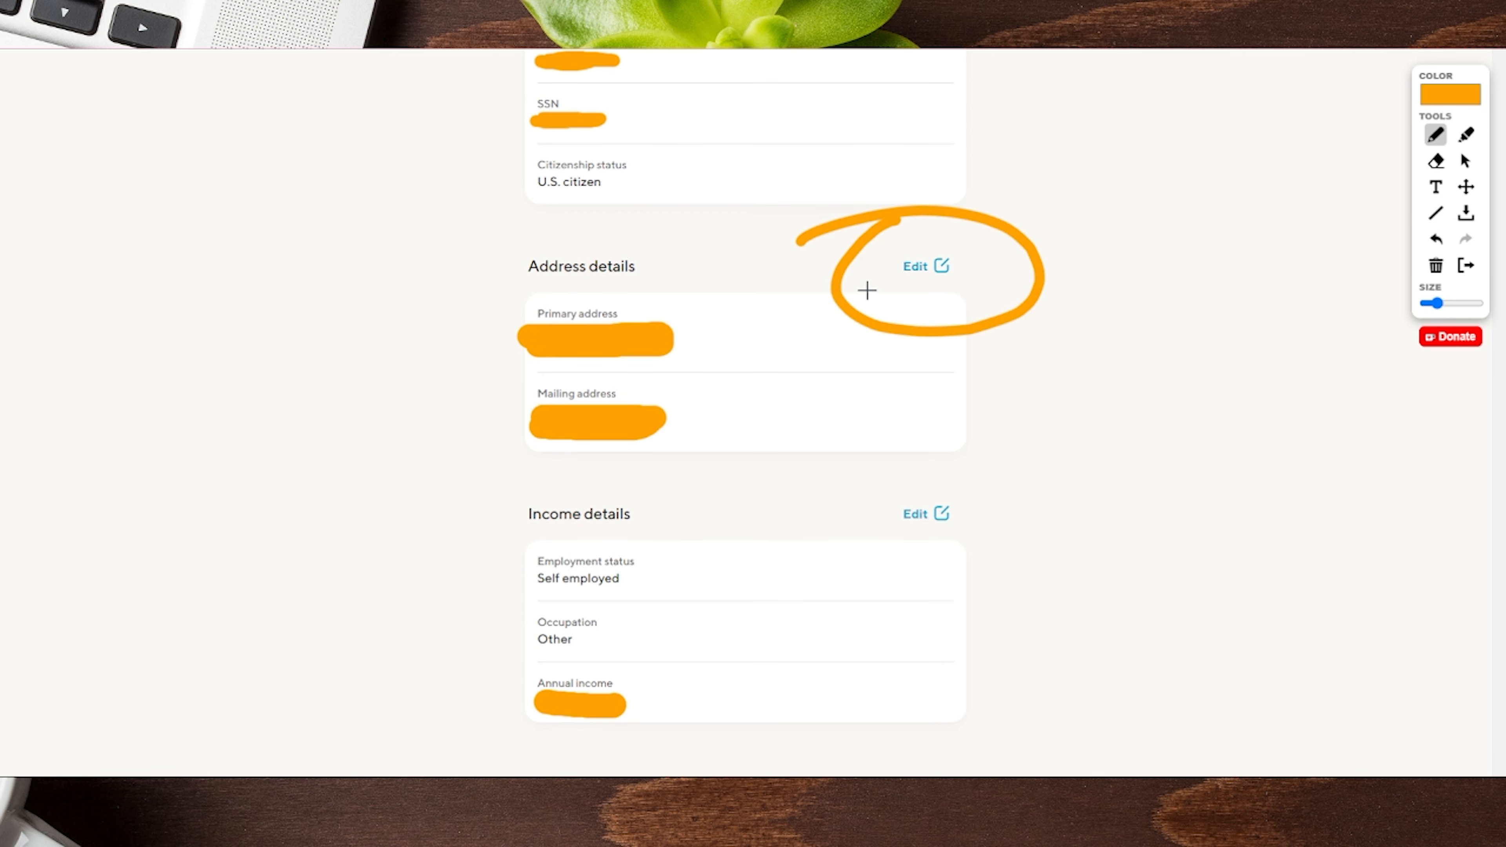
pyautogui.scroll(-3)
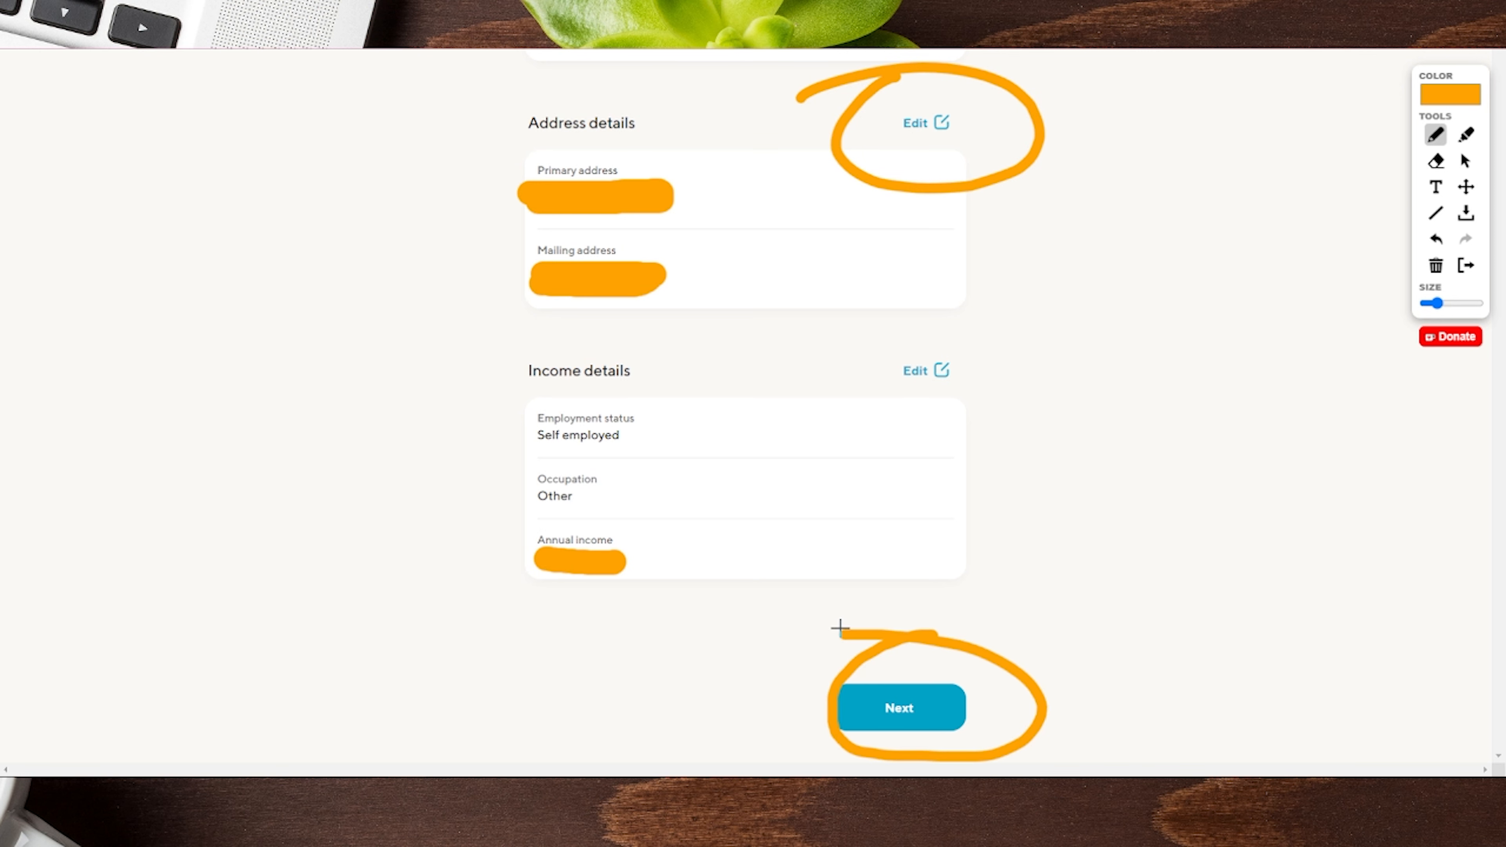
# Step: Confirm the reviewed personal, address and income details and continue
pyautogui.click(898, 707)
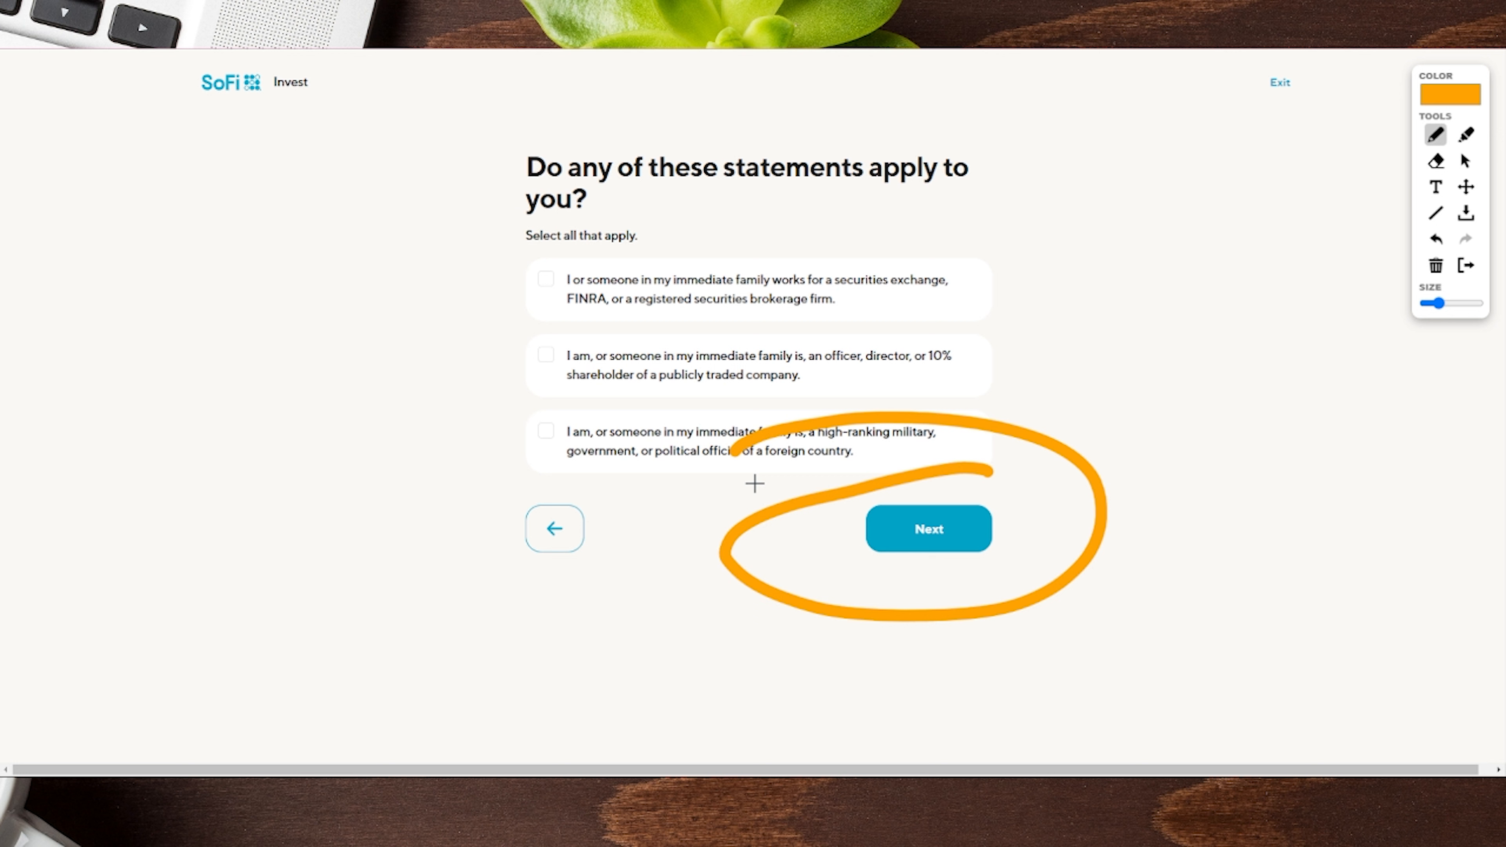
# Step: Continue with all three affiliation statements left unticked, reaching the trusted-contact prompt
pyautogui.click(927, 527)
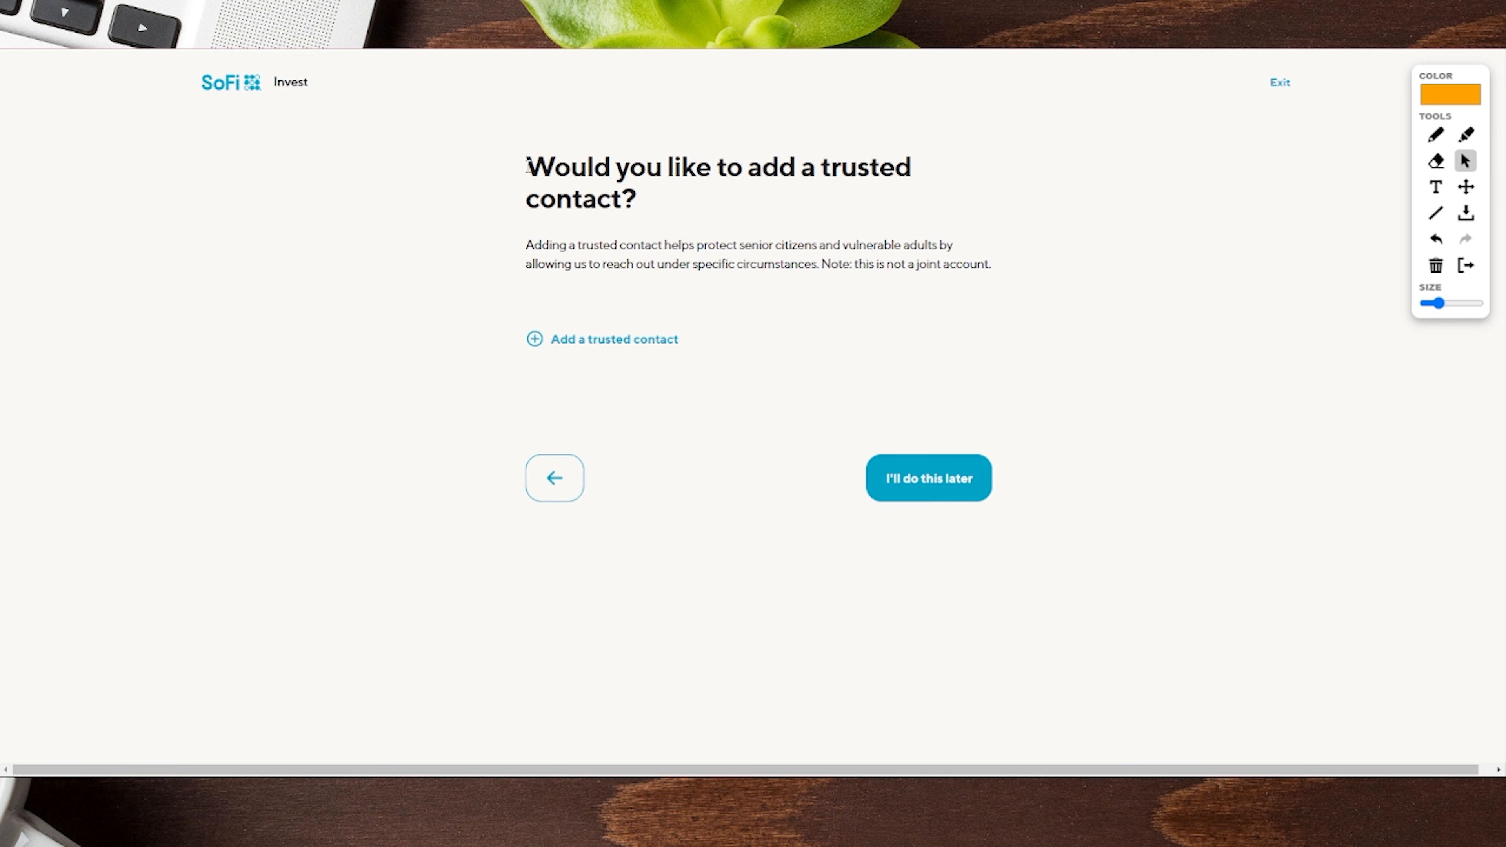
pyautogui.moveTo(527, 166); pyautogui.dragTo(654, 245)
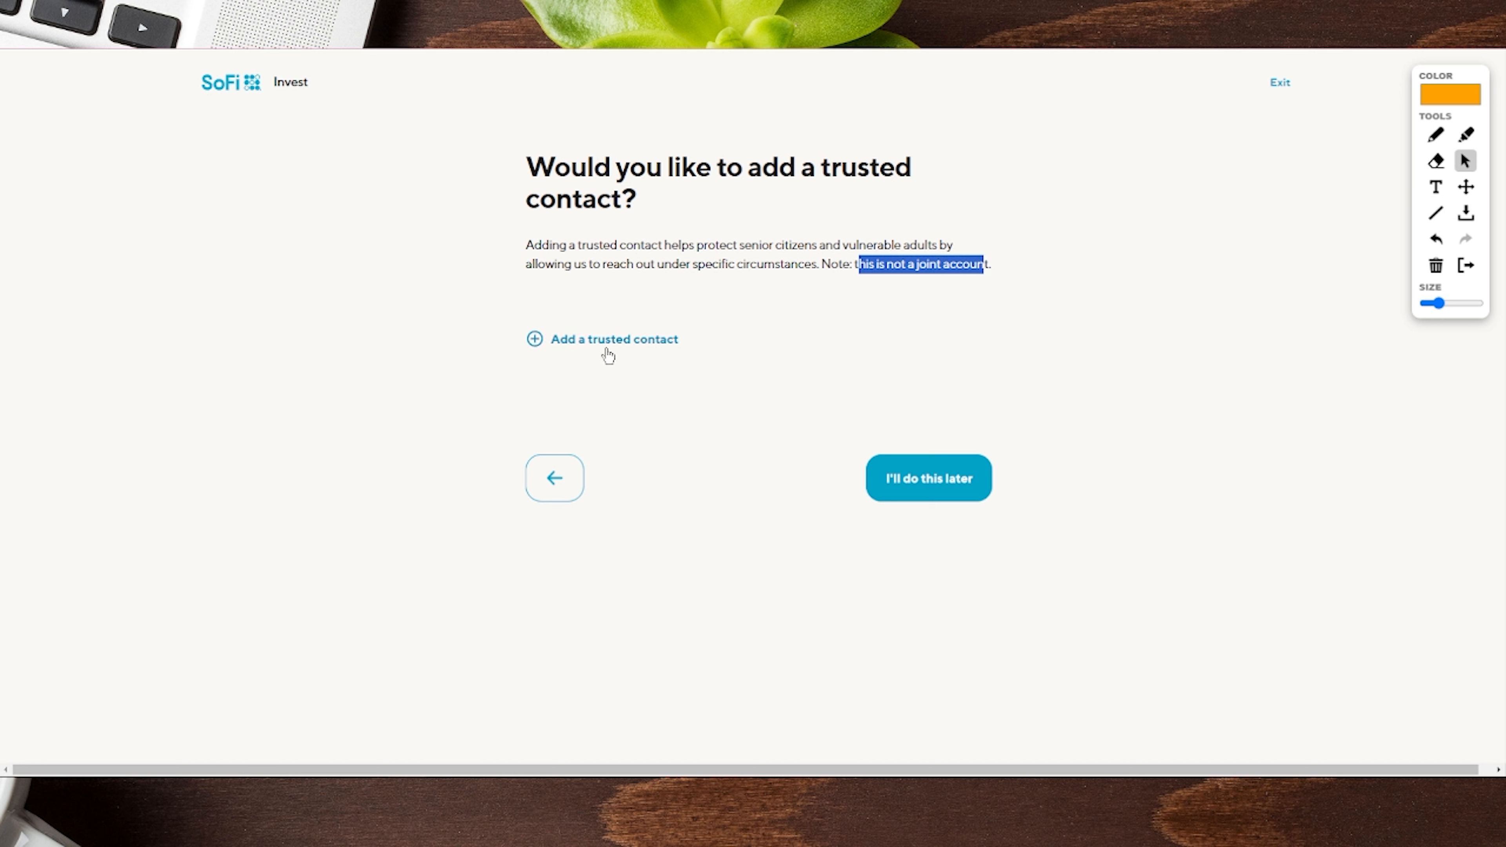
pyautogui.moveTo(880, 465)
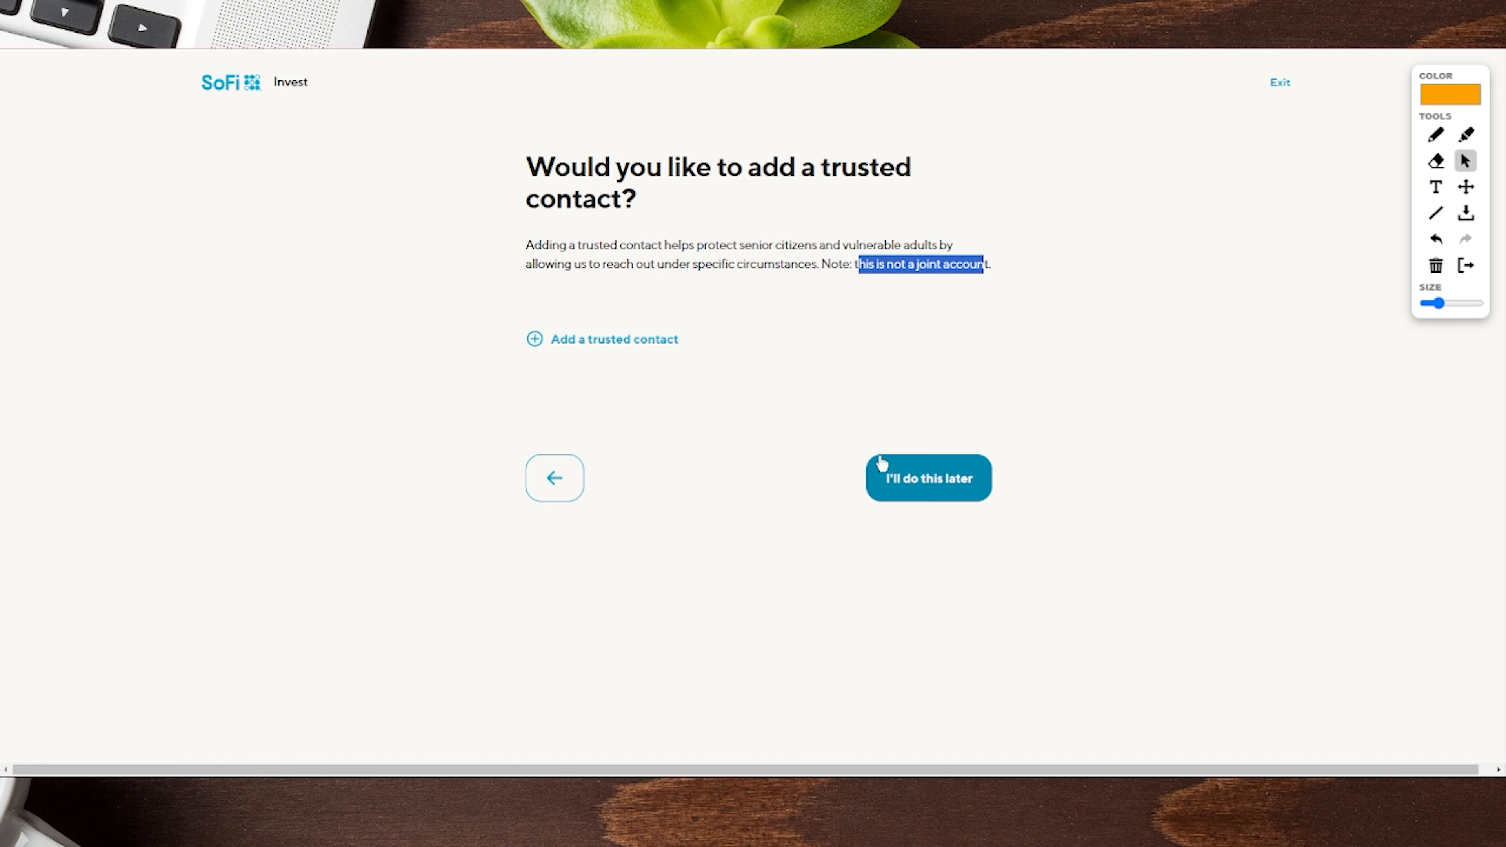
pyautogui.moveTo(929, 492)
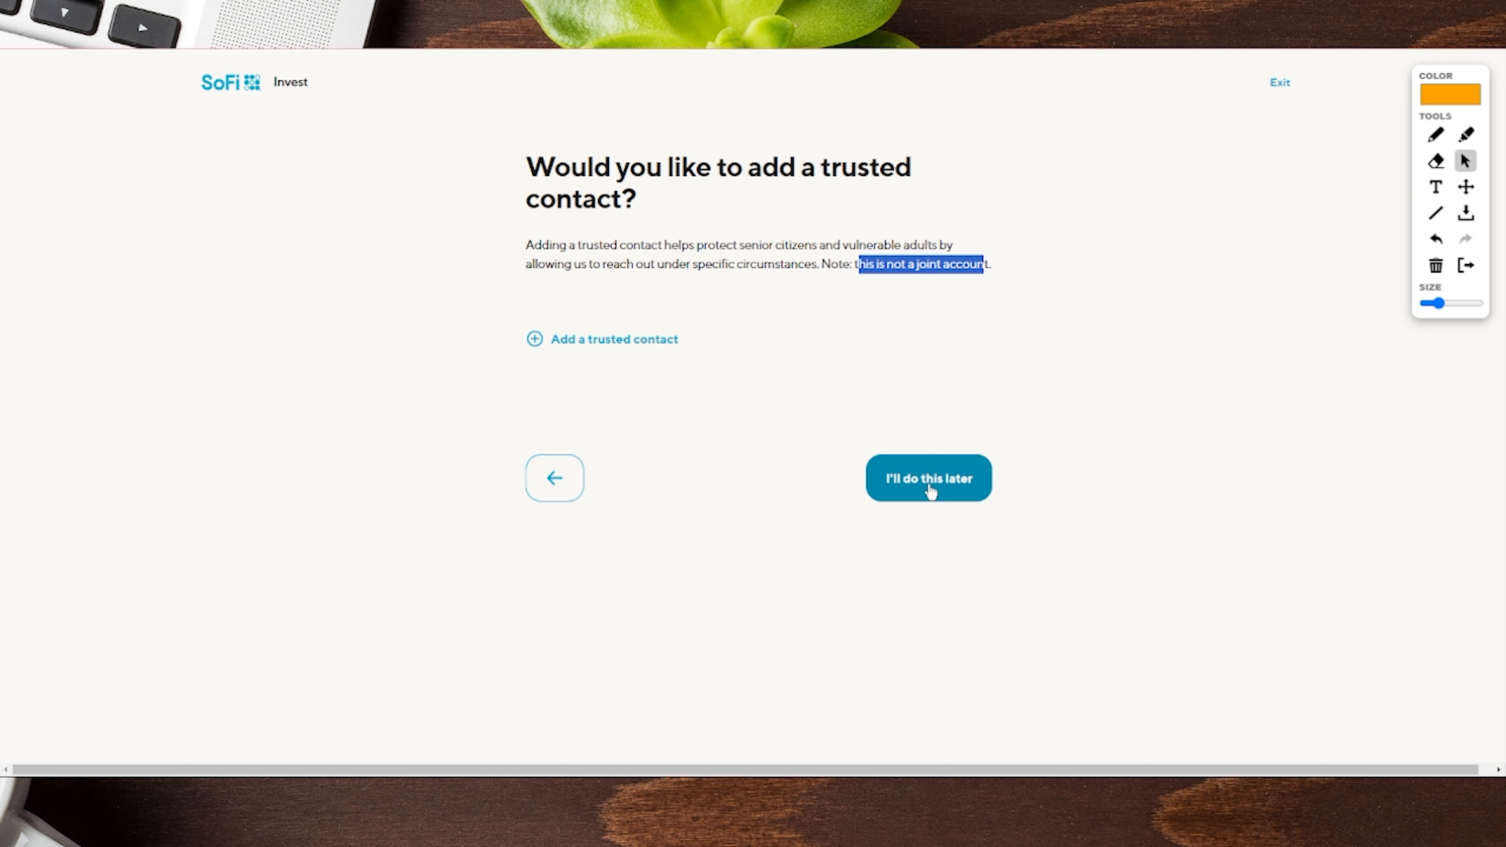
# Step: Defer the trusted contact, enroll in the brokerage cash sweep program only, and continue
pyautogui.click(927, 479)
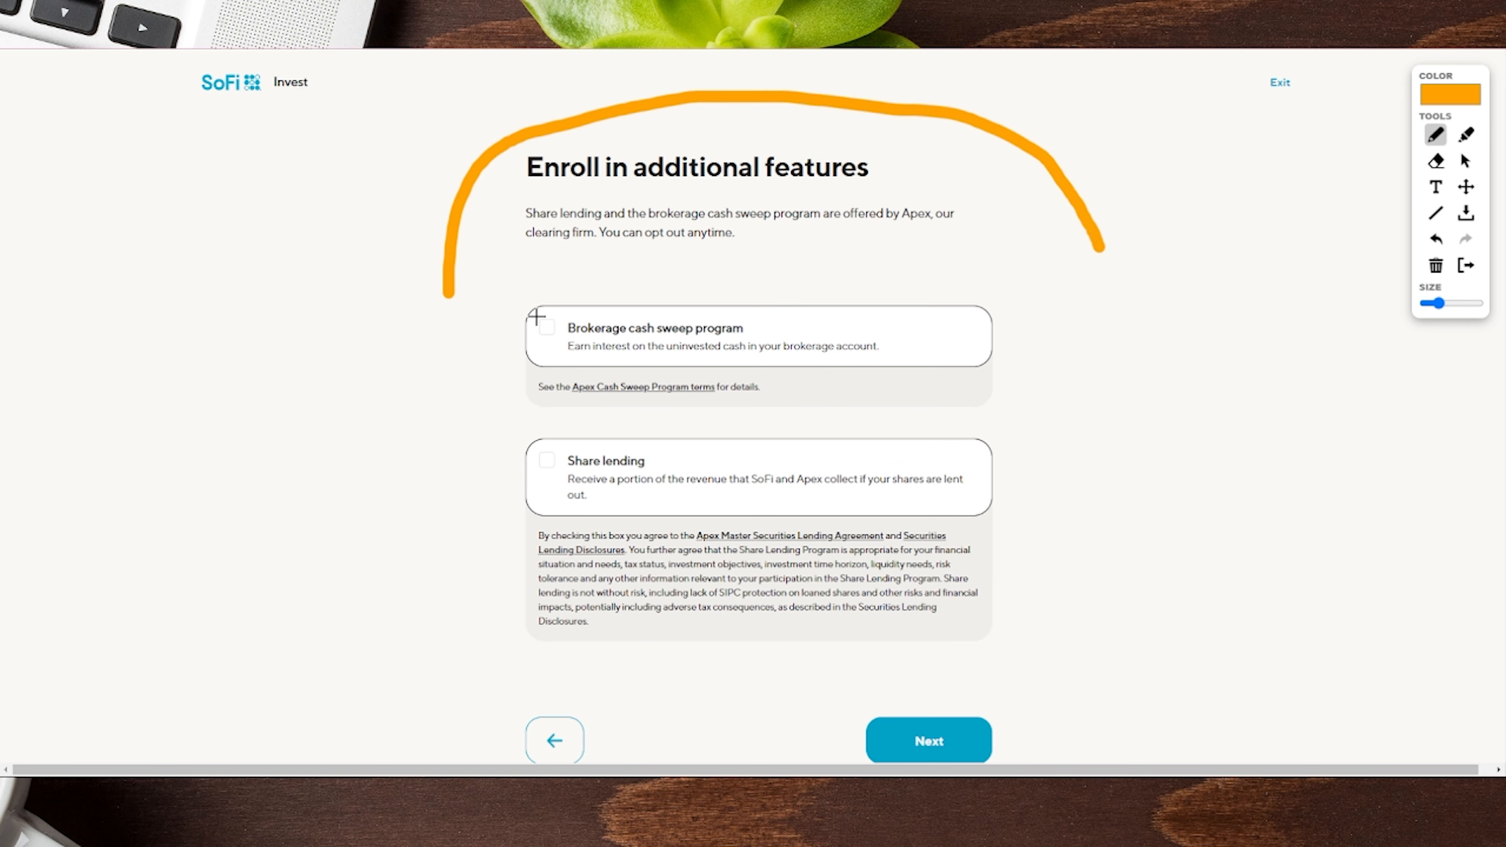
pyautogui.moveTo(669, 339)
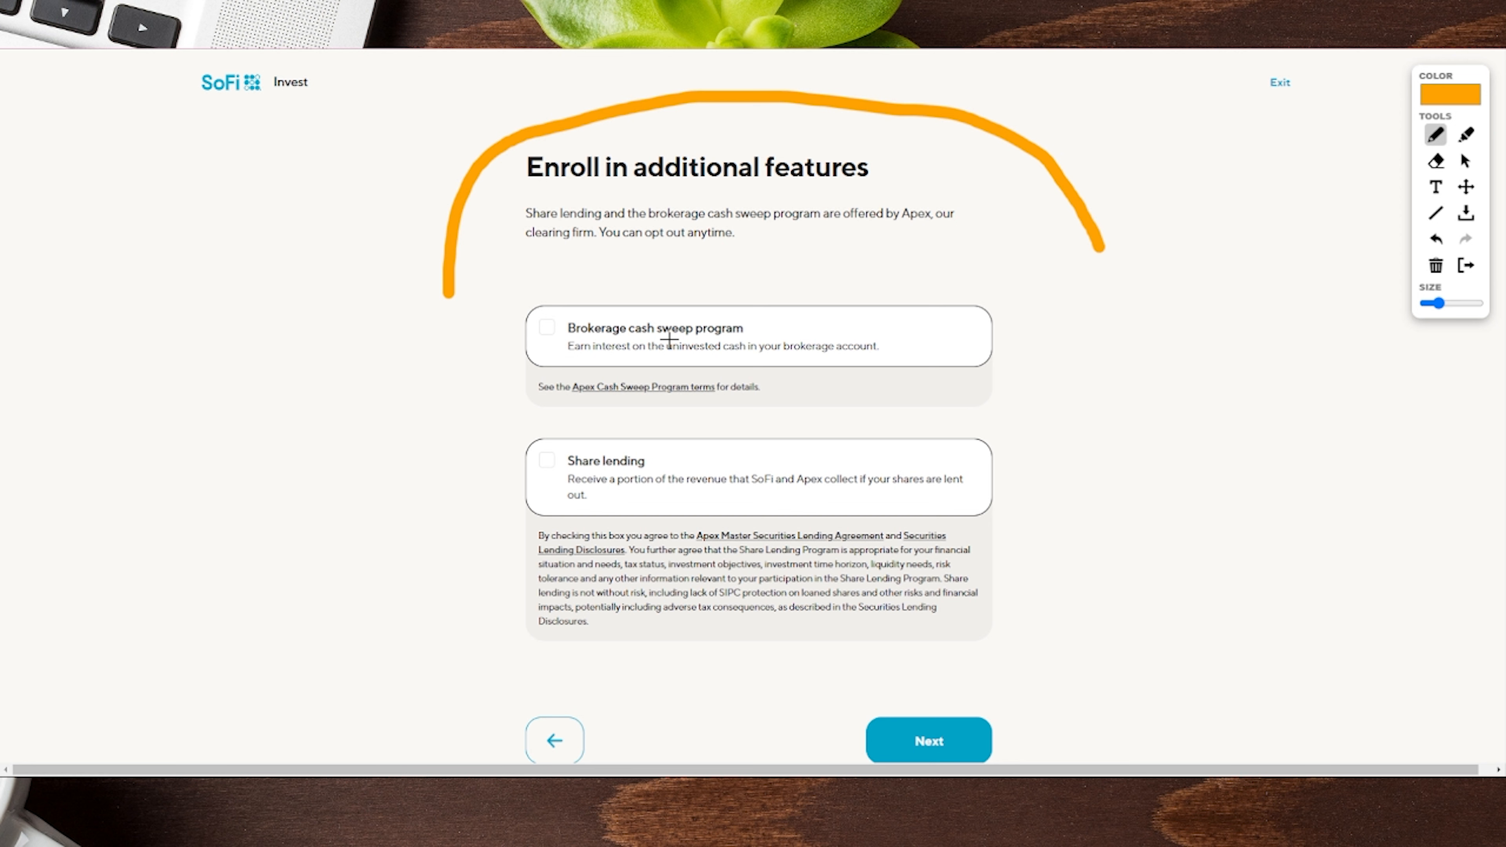
pyautogui.moveTo(588, 363)
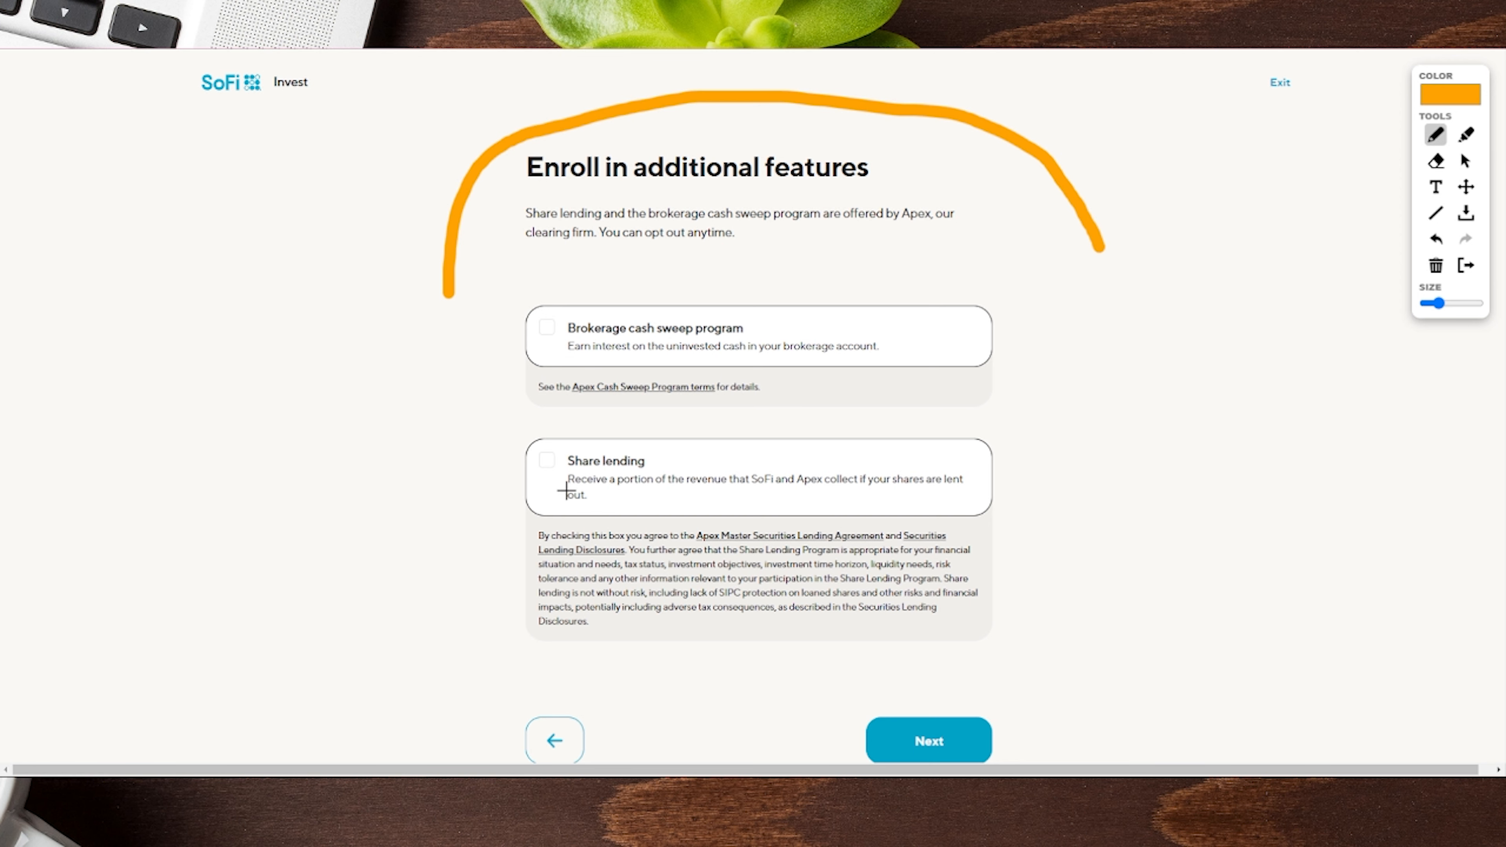
pyautogui.scroll(-3)
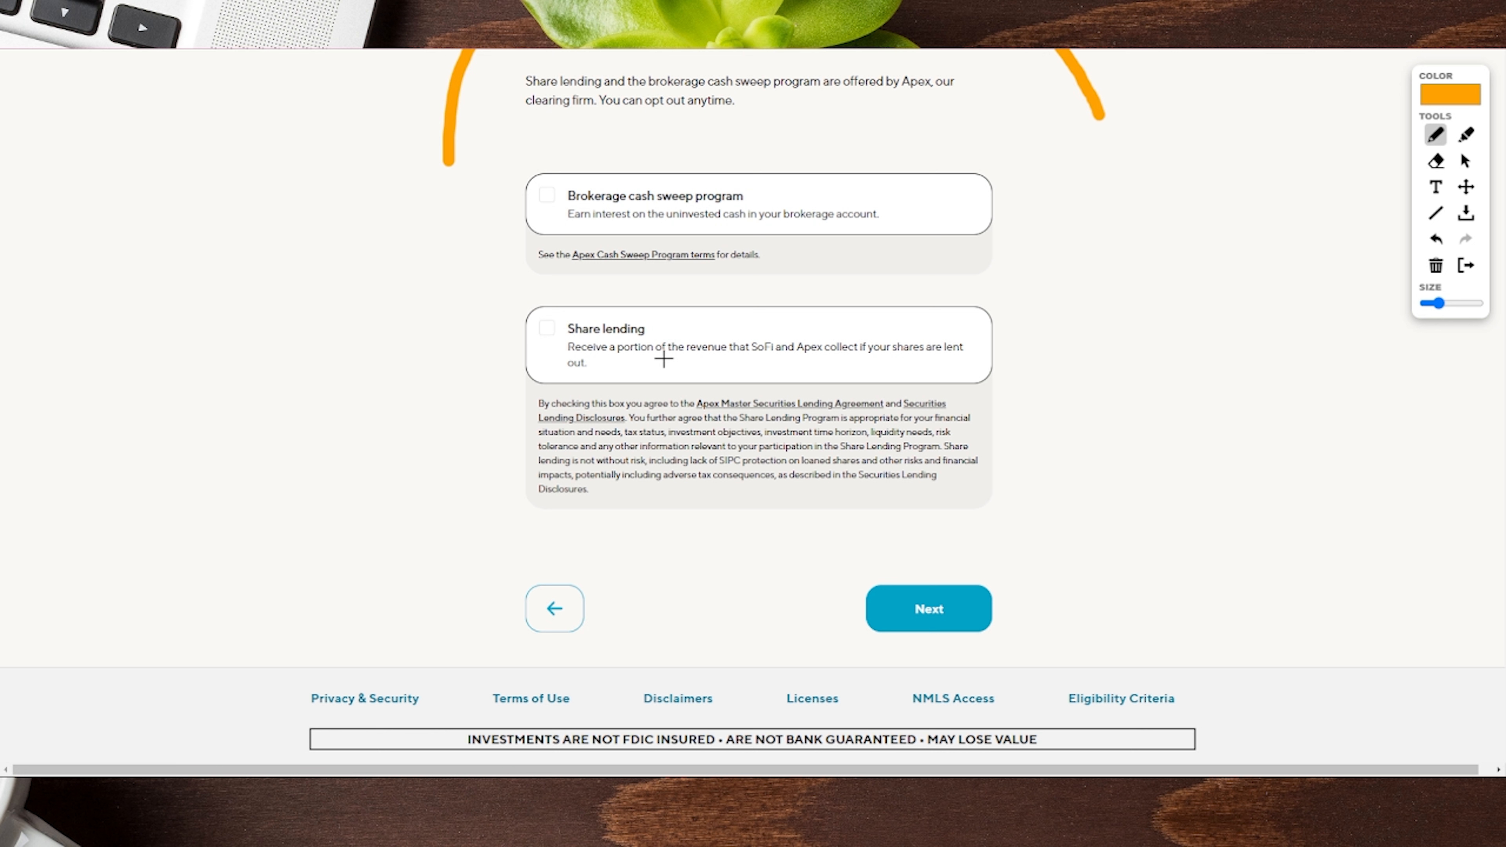
pyautogui.moveTo(758, 358)
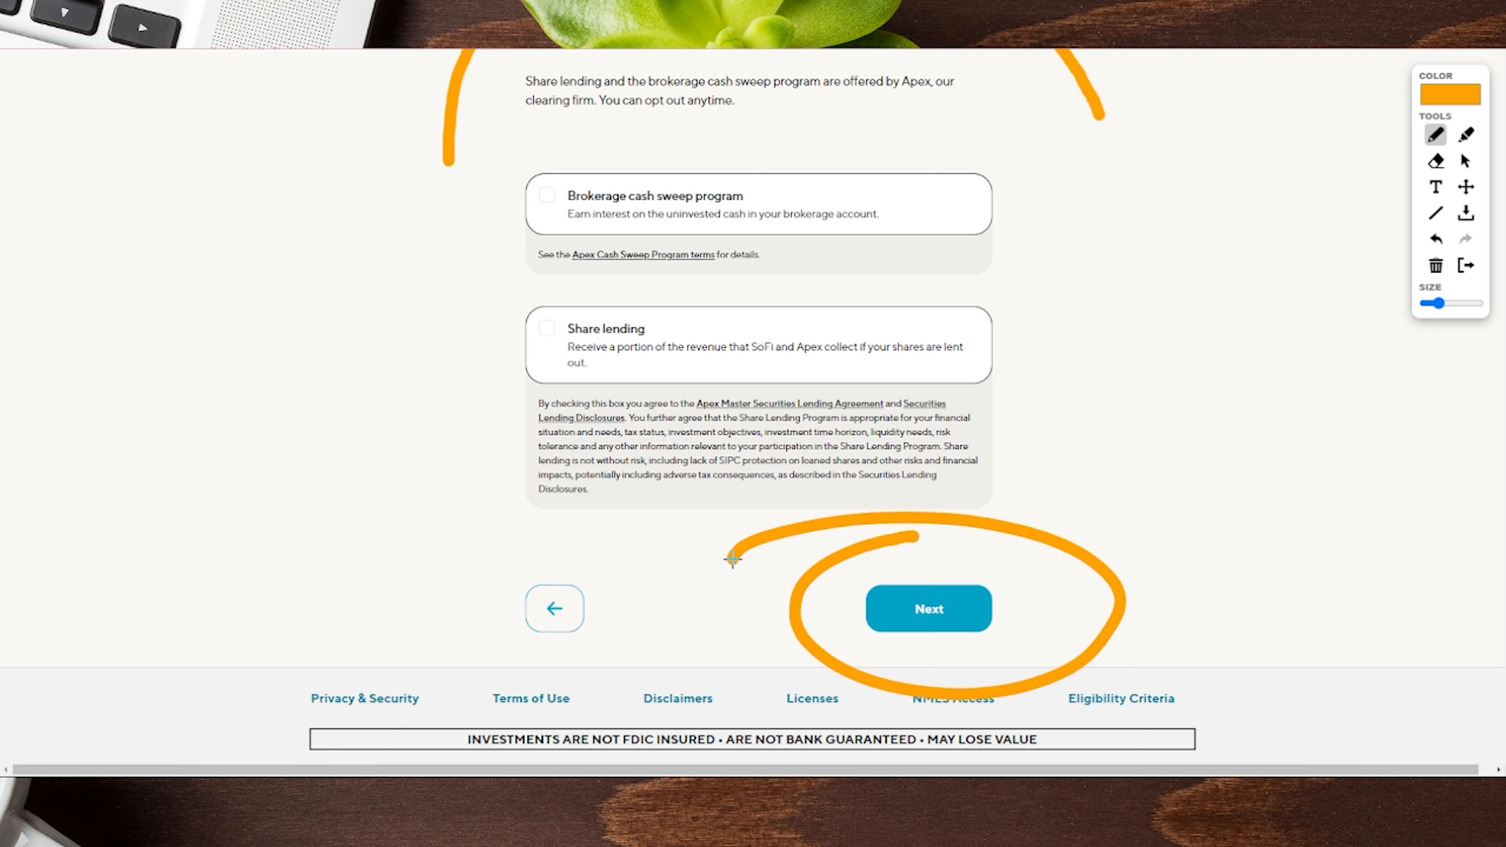
pyautogui.scroll(3)
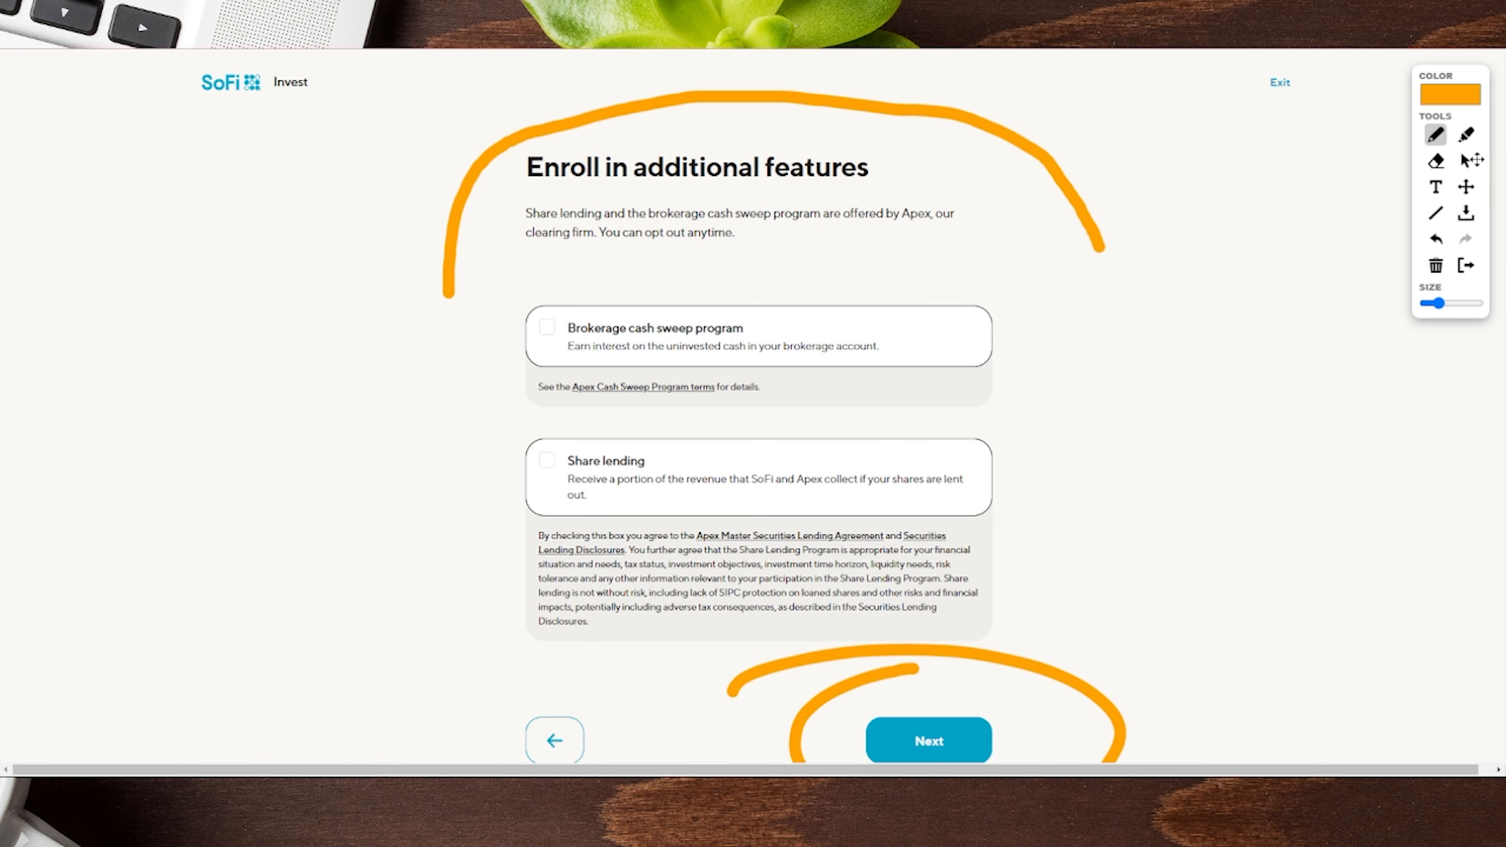
pyautogui.click(547, 326)
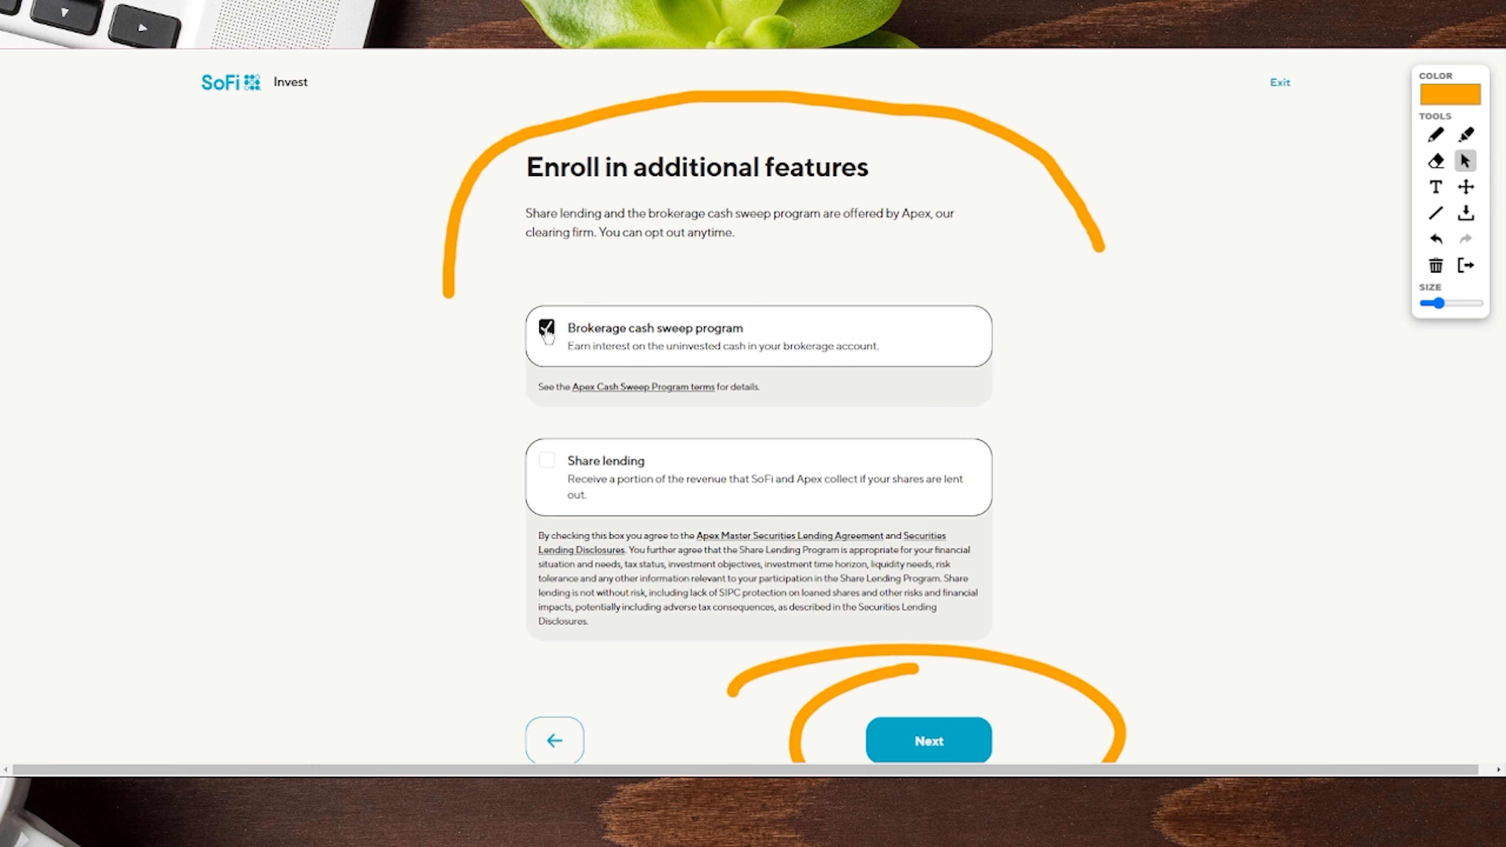
pyautogui.click(927, 740)
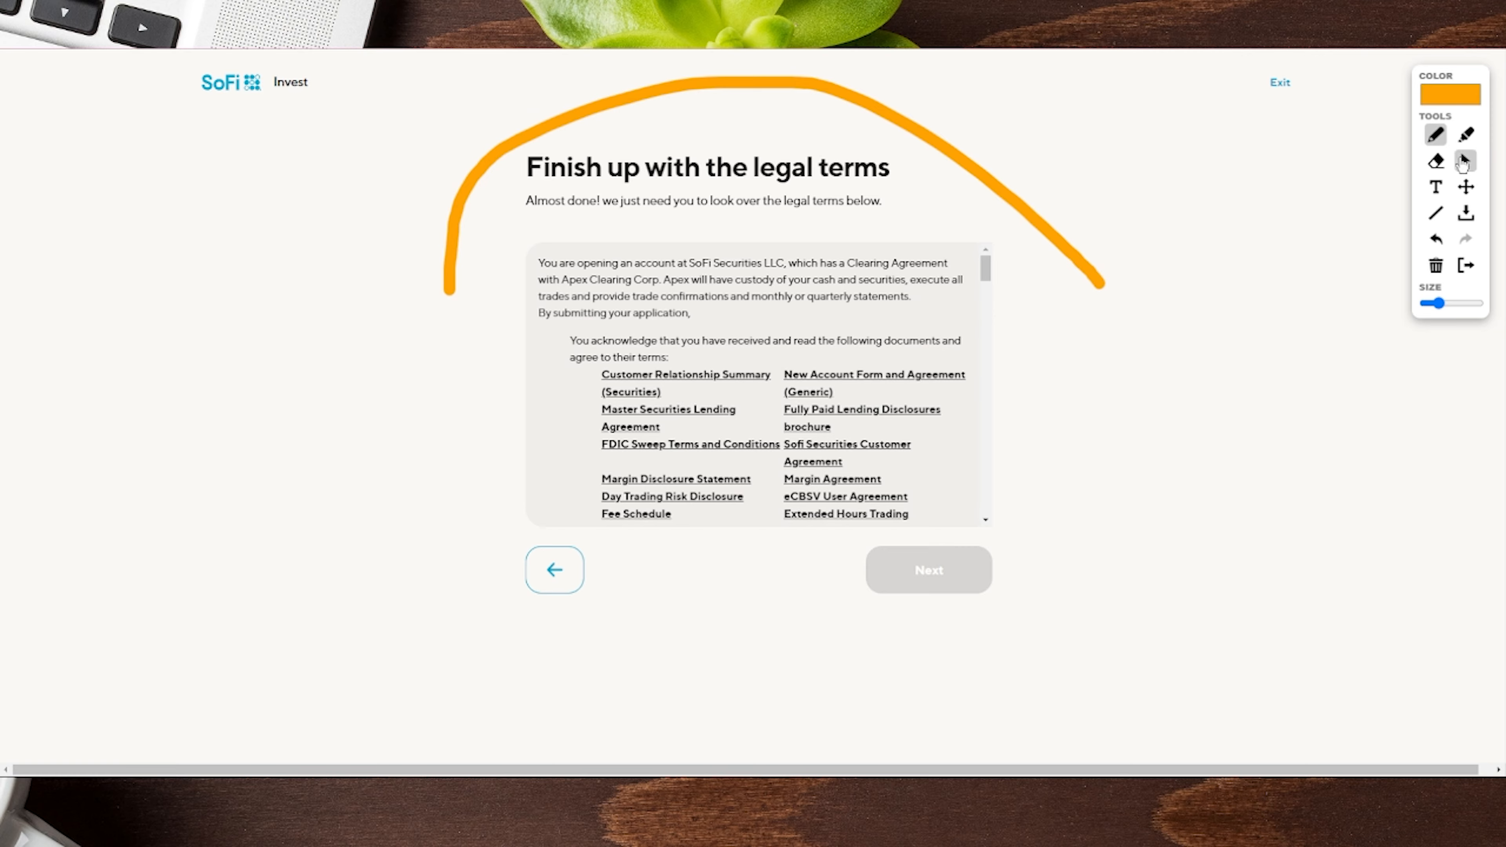
# Step: Scroll through the legal terms and submit the brokerage application
pyautogui.scroll(-3)
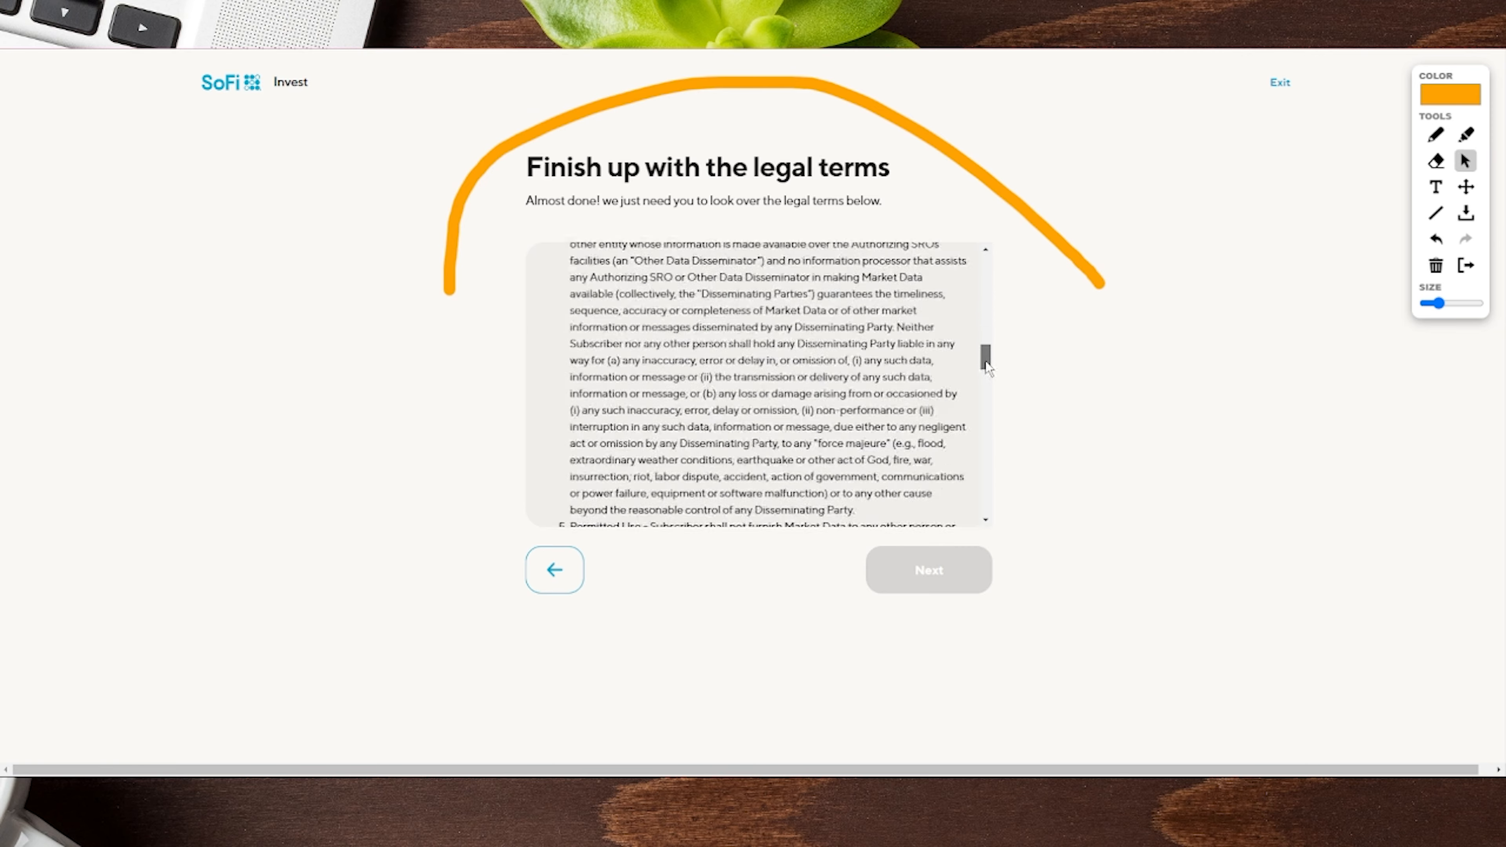
pyautogui.scroll(-3)
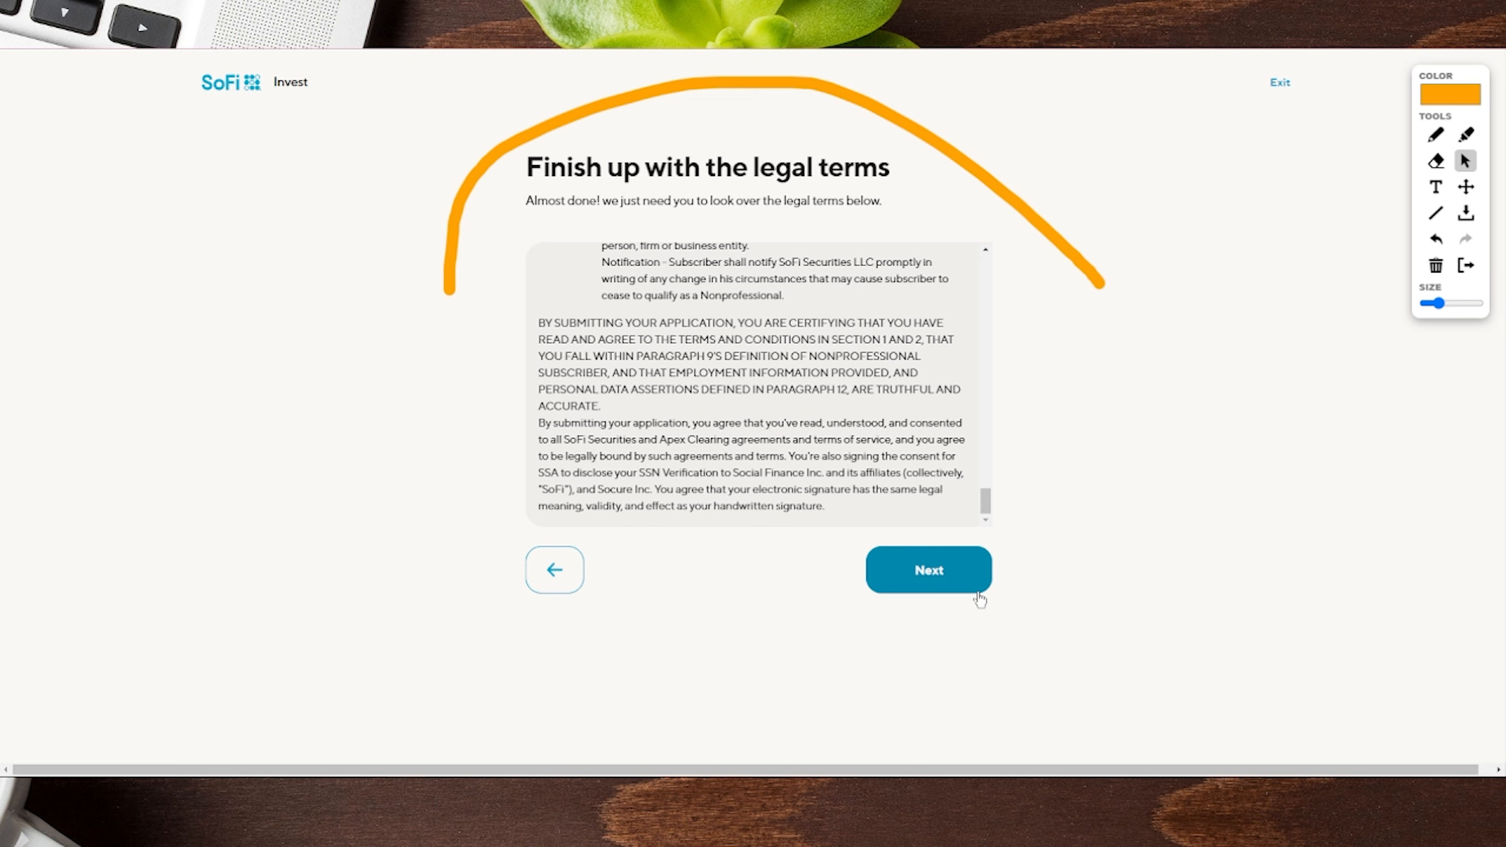
pyautogui.click(927, 569)
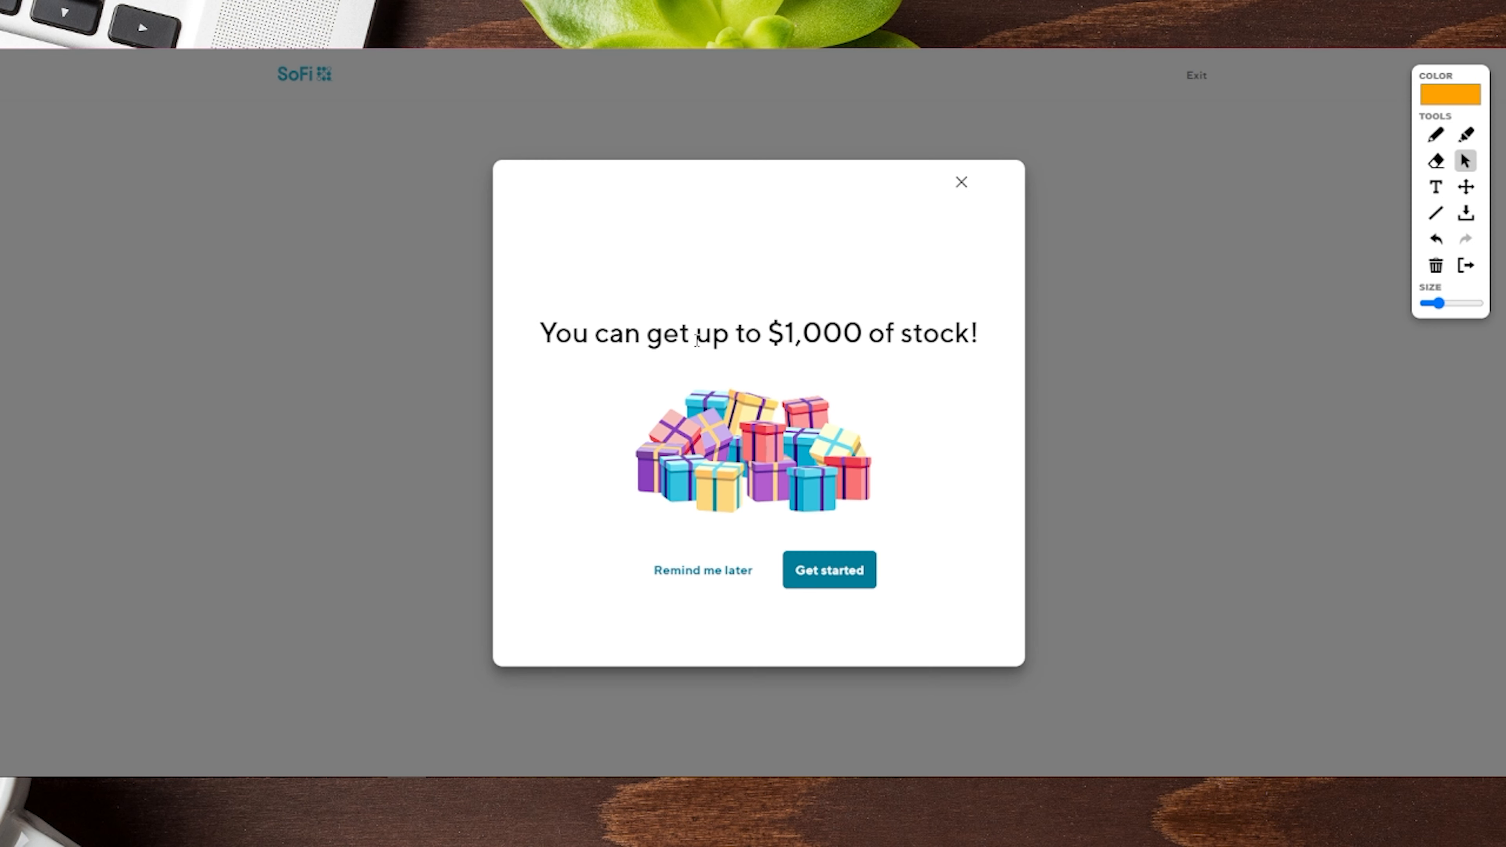
pyautogui.moveTo(953, 309)
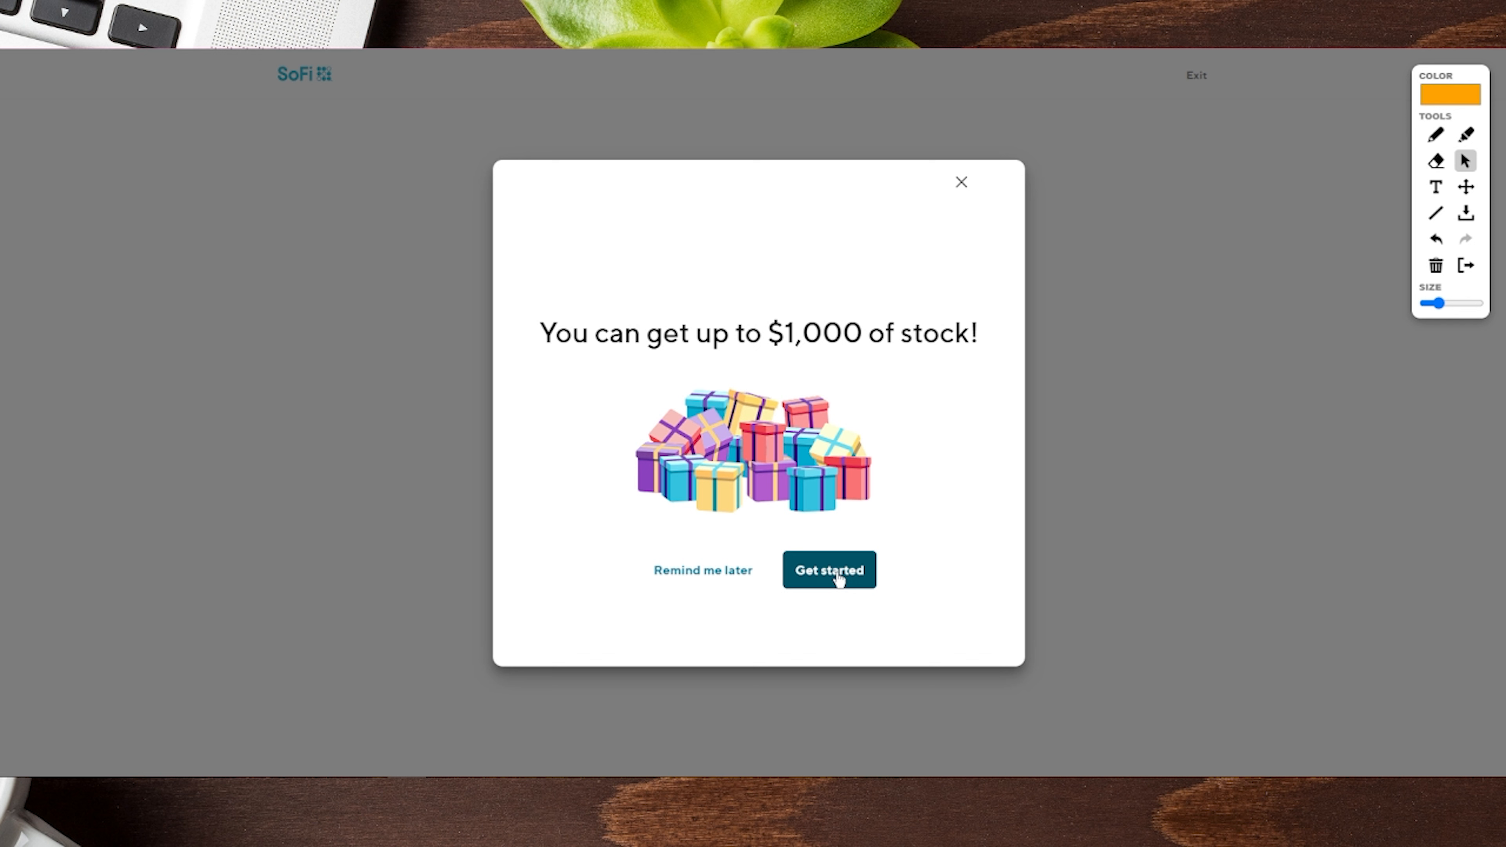
# Step: Claim the $5 stock reward and bring up the list of stocks and ETFs to choose from
pyautogui.click(828, 569)
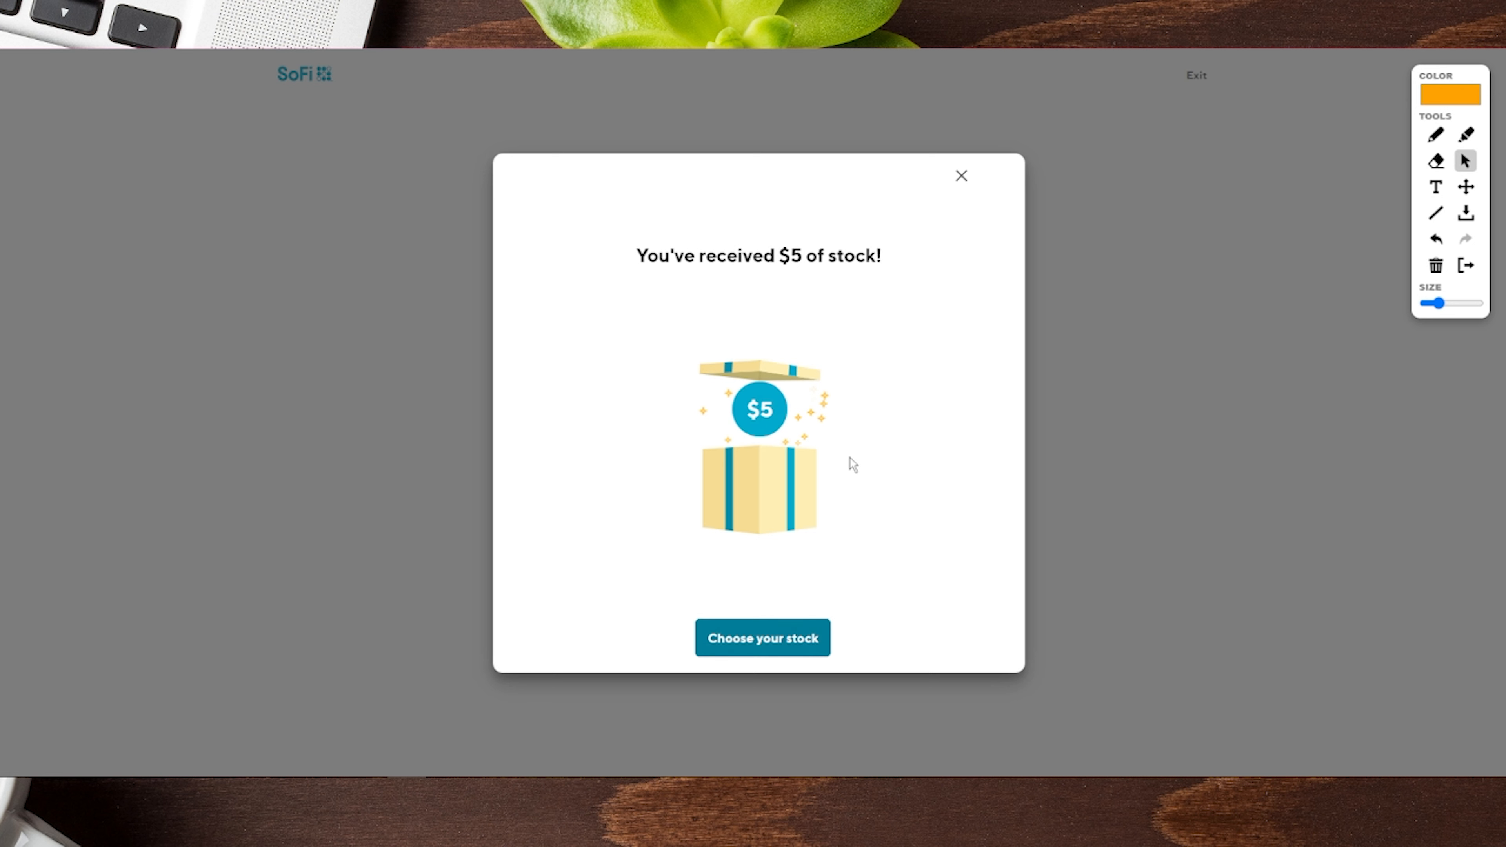
pyautogui.moveTo(415, 608)
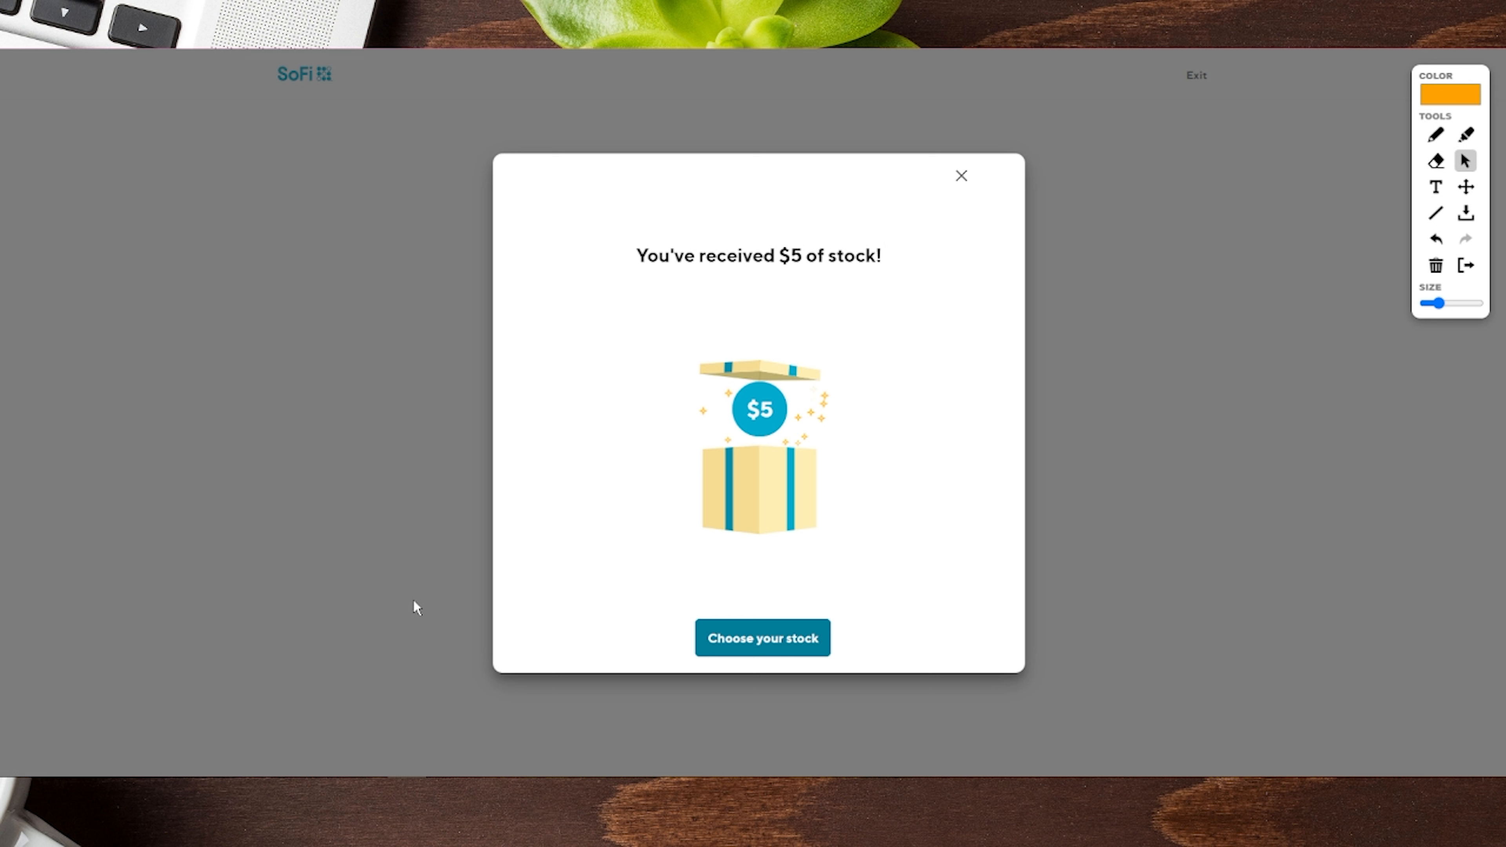
pyautogui.moveTo(743, 419)
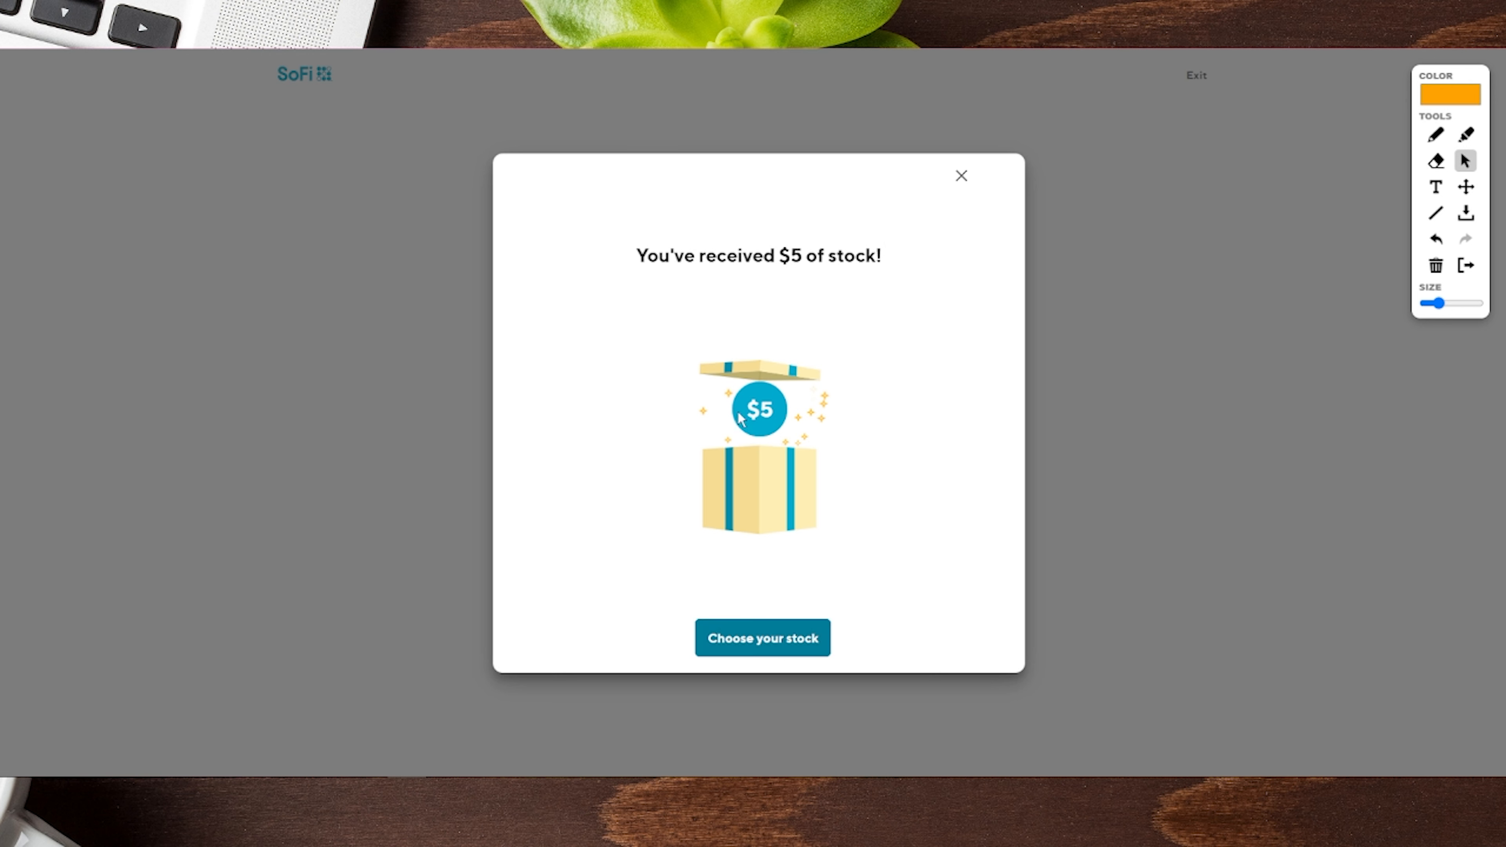
pyautogui.click(761, 637)
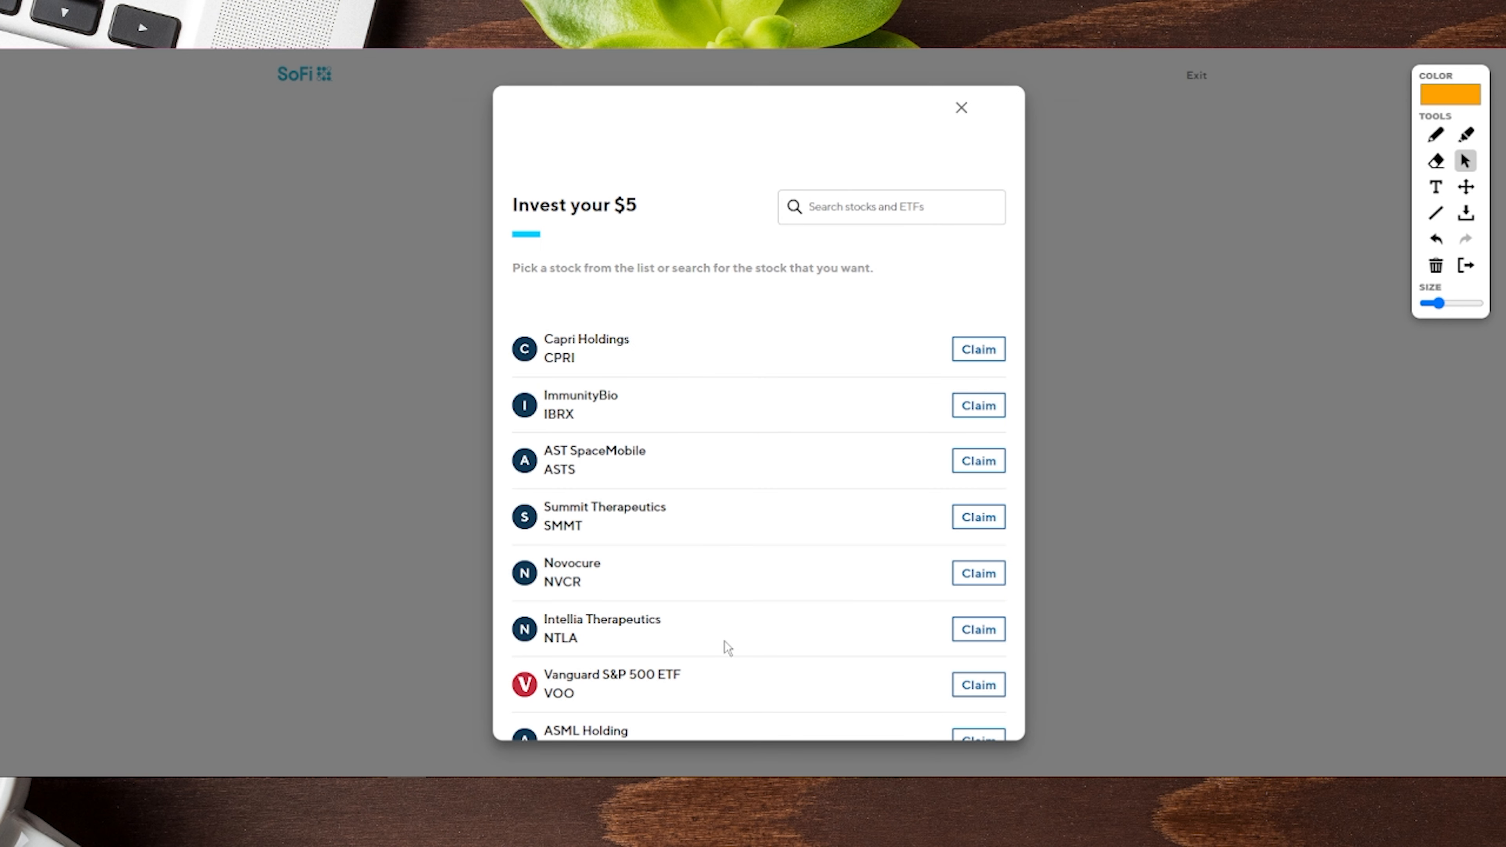
pyautogui.moveTo(825, 222)
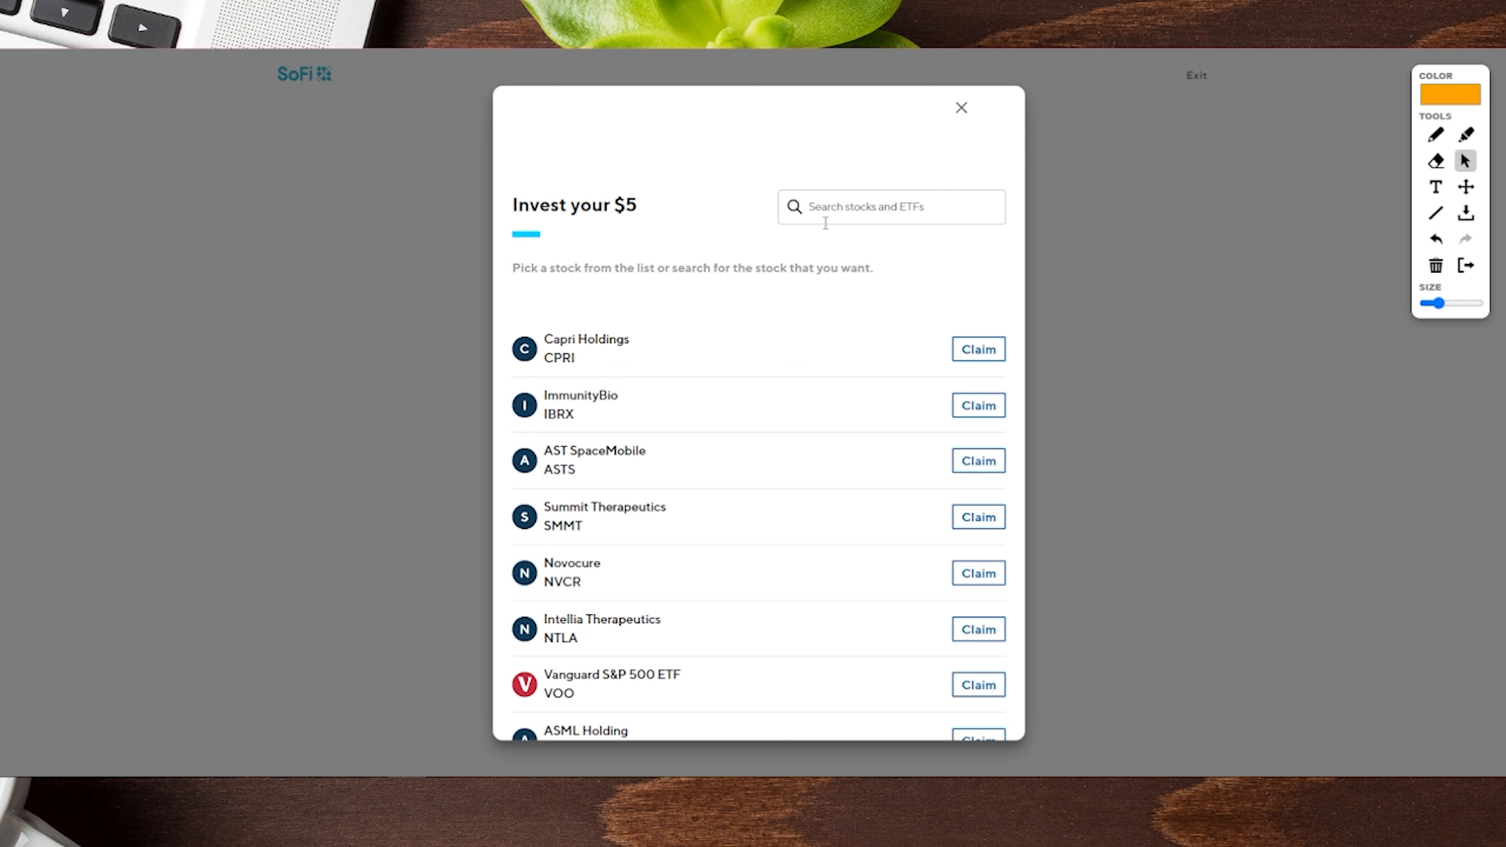
# Step: Claim the $5 bonus as Vanguard S&P 500 Growth ETF
pyautogui.click(890, 206)
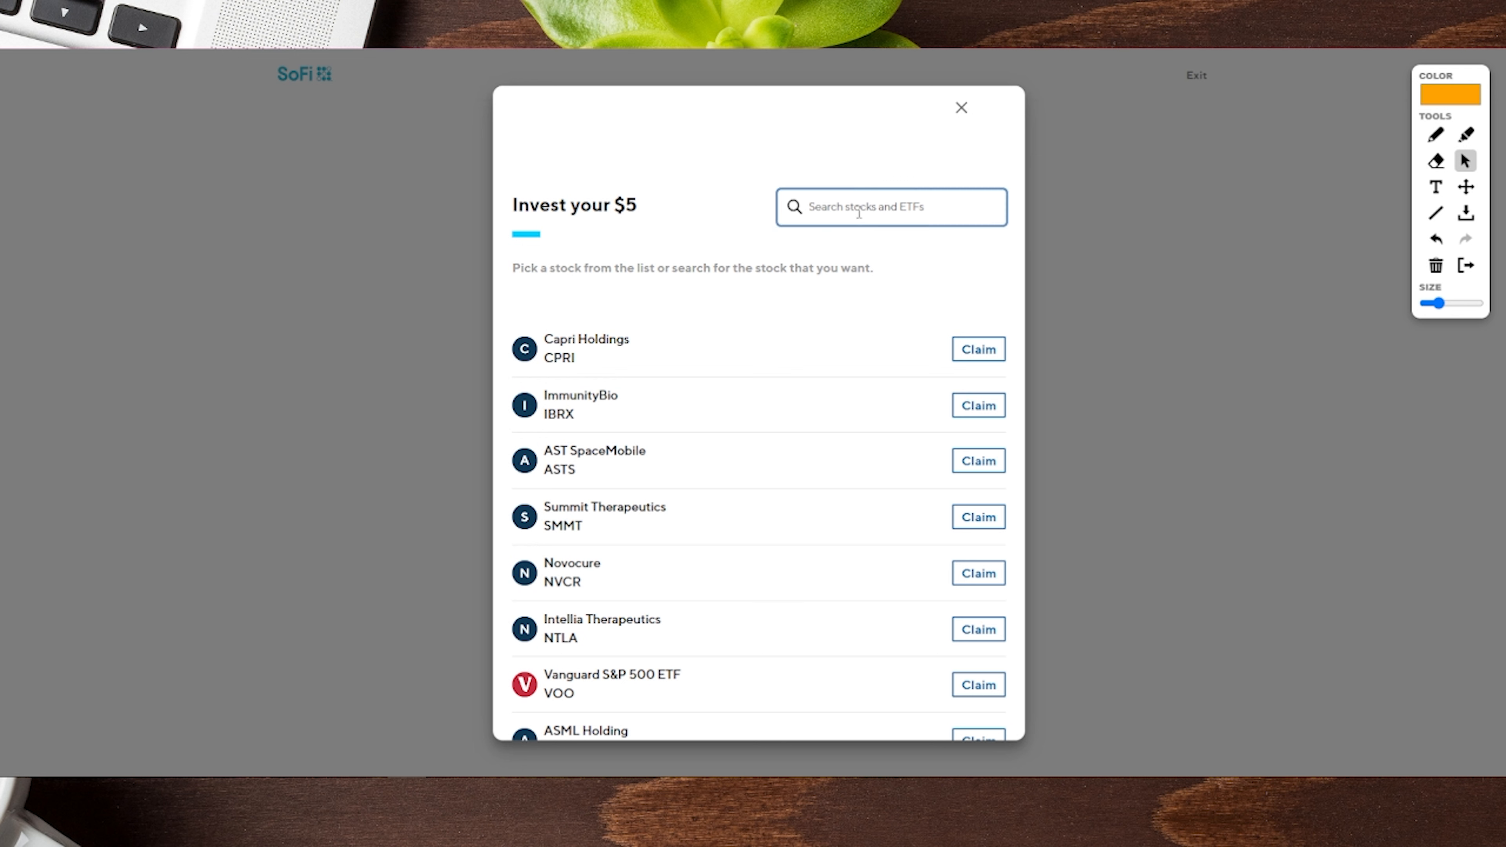
pyautogui.click(976, 683)
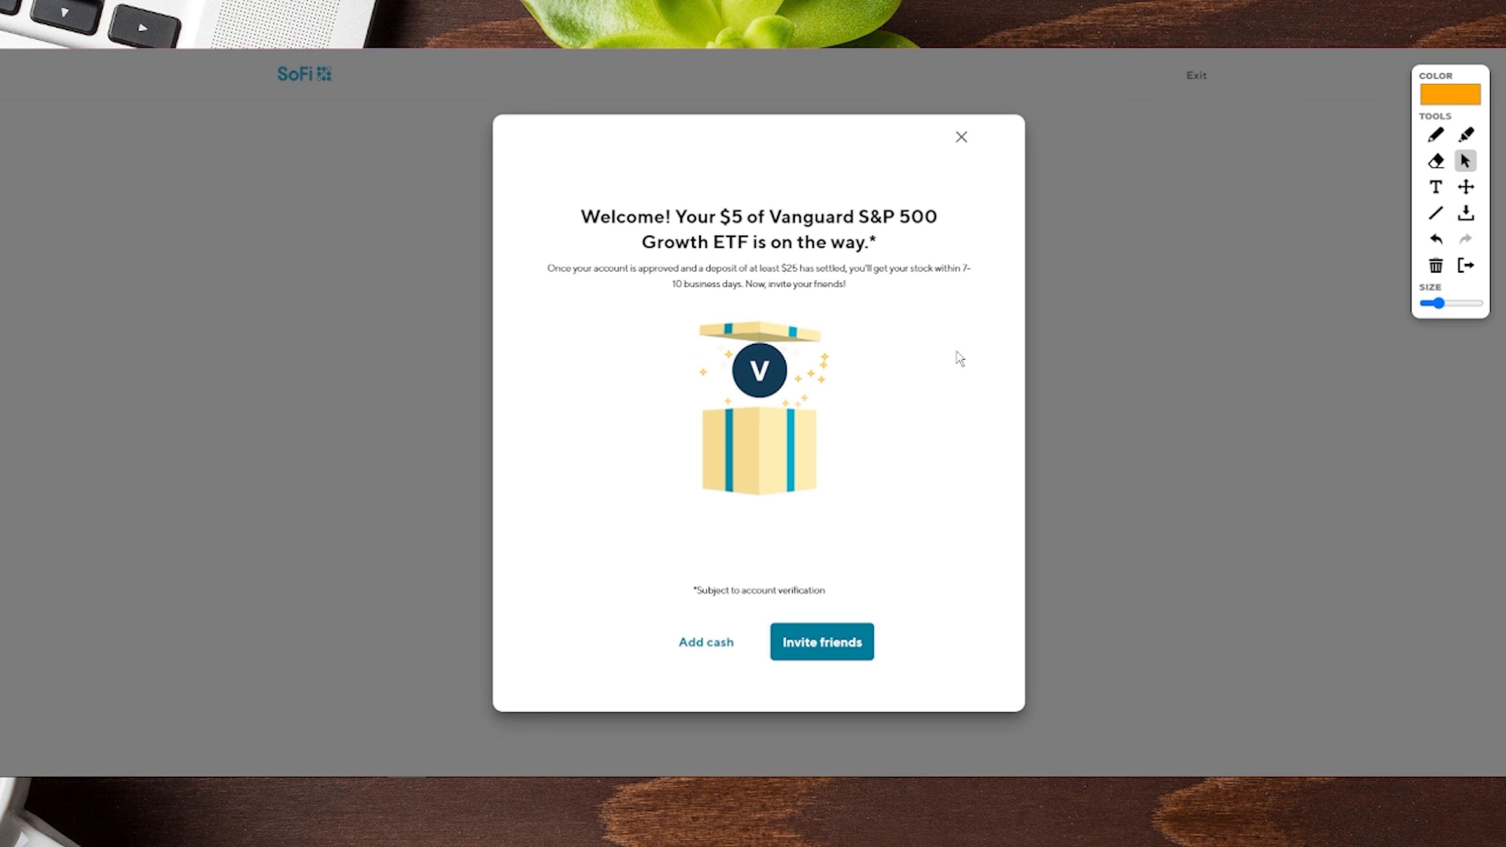
pyautogui.moveTo(685, 259)
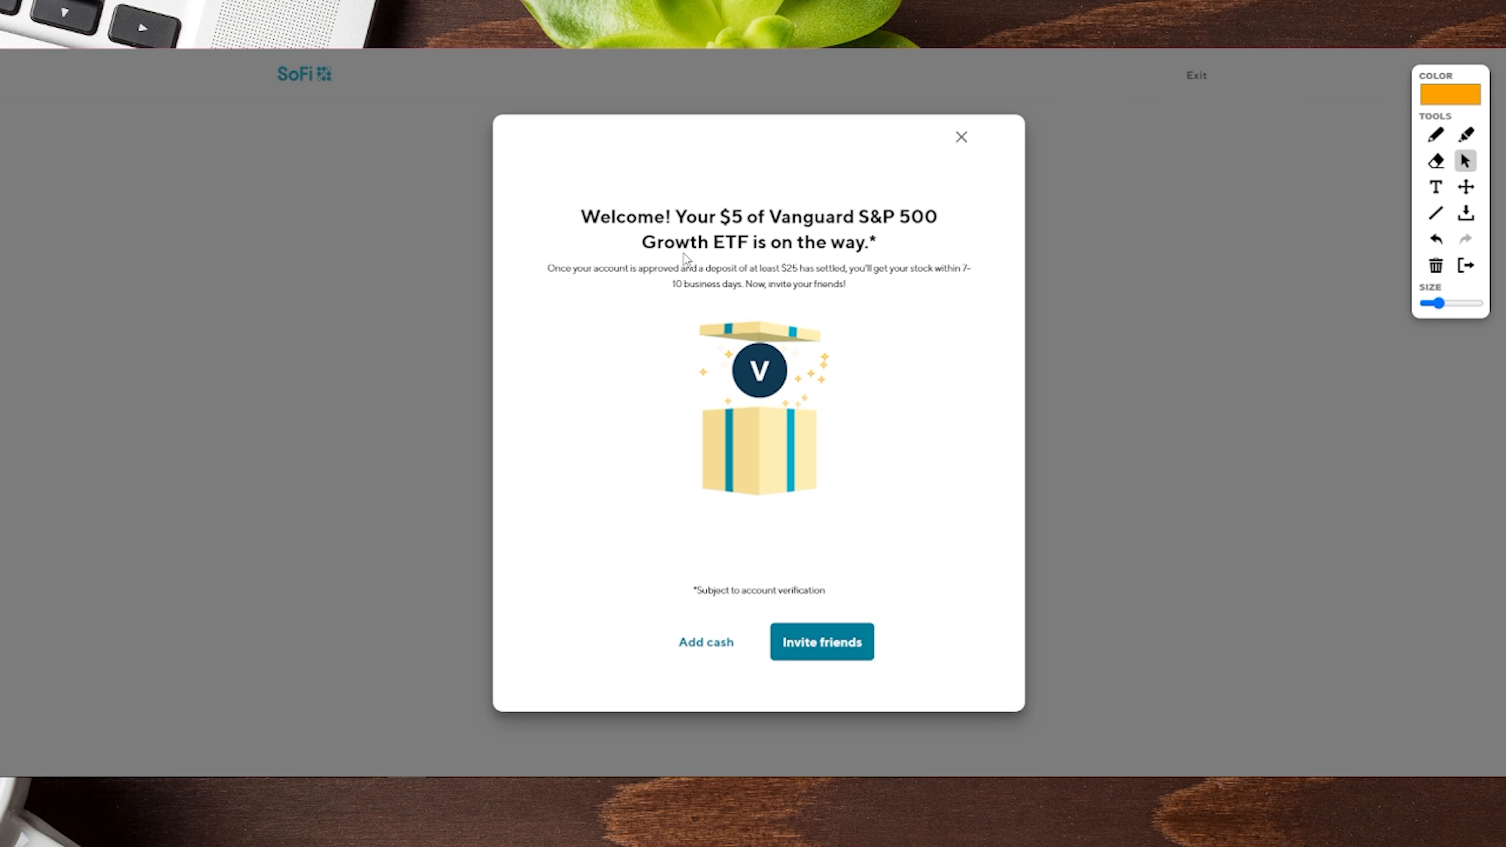
pyautogui.moveTo(809, 292)
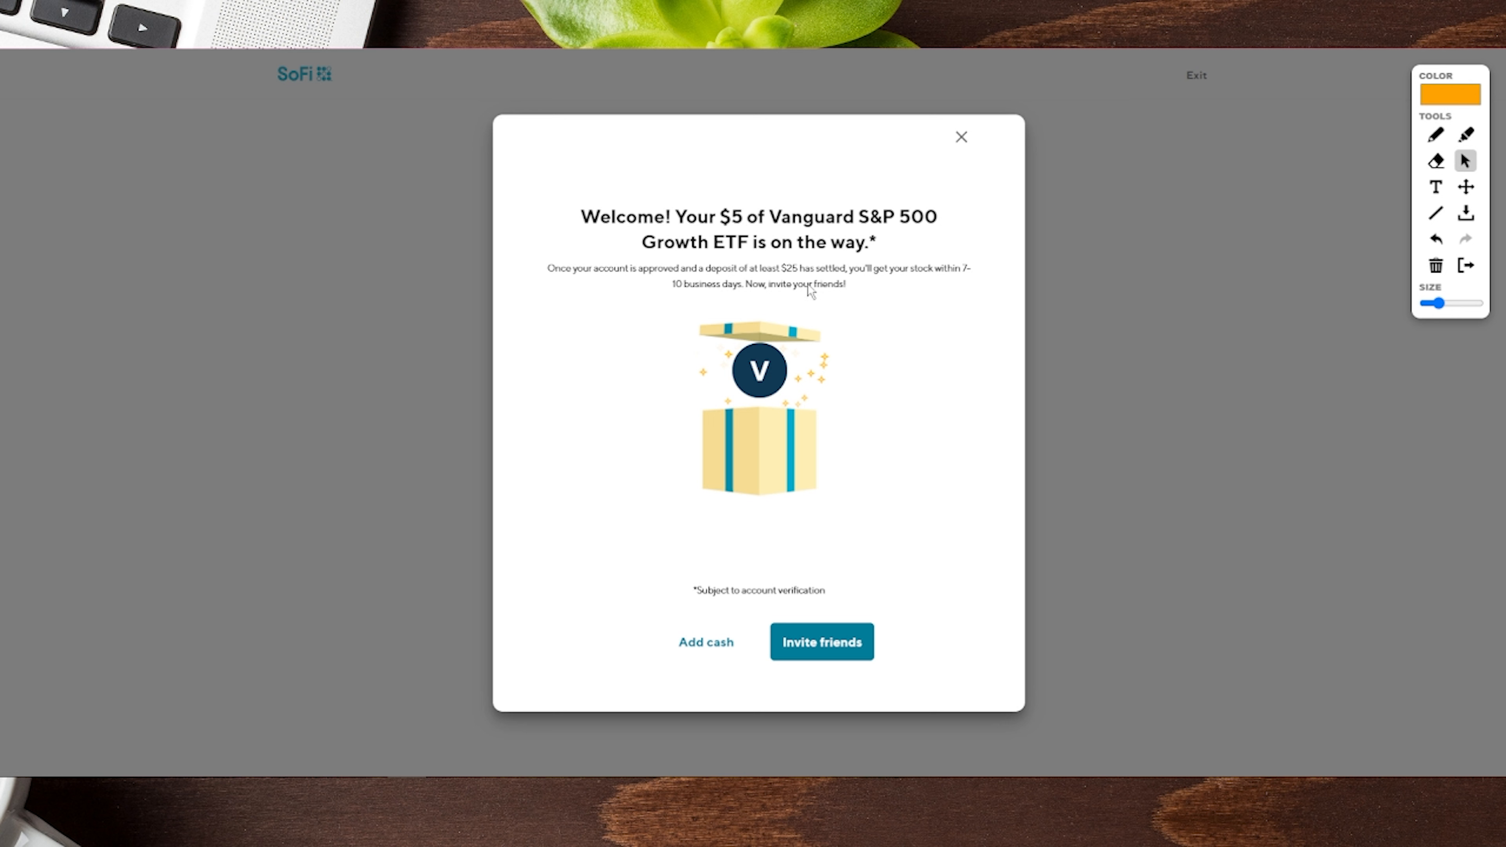
pyautogui.moveTo(790, 275)
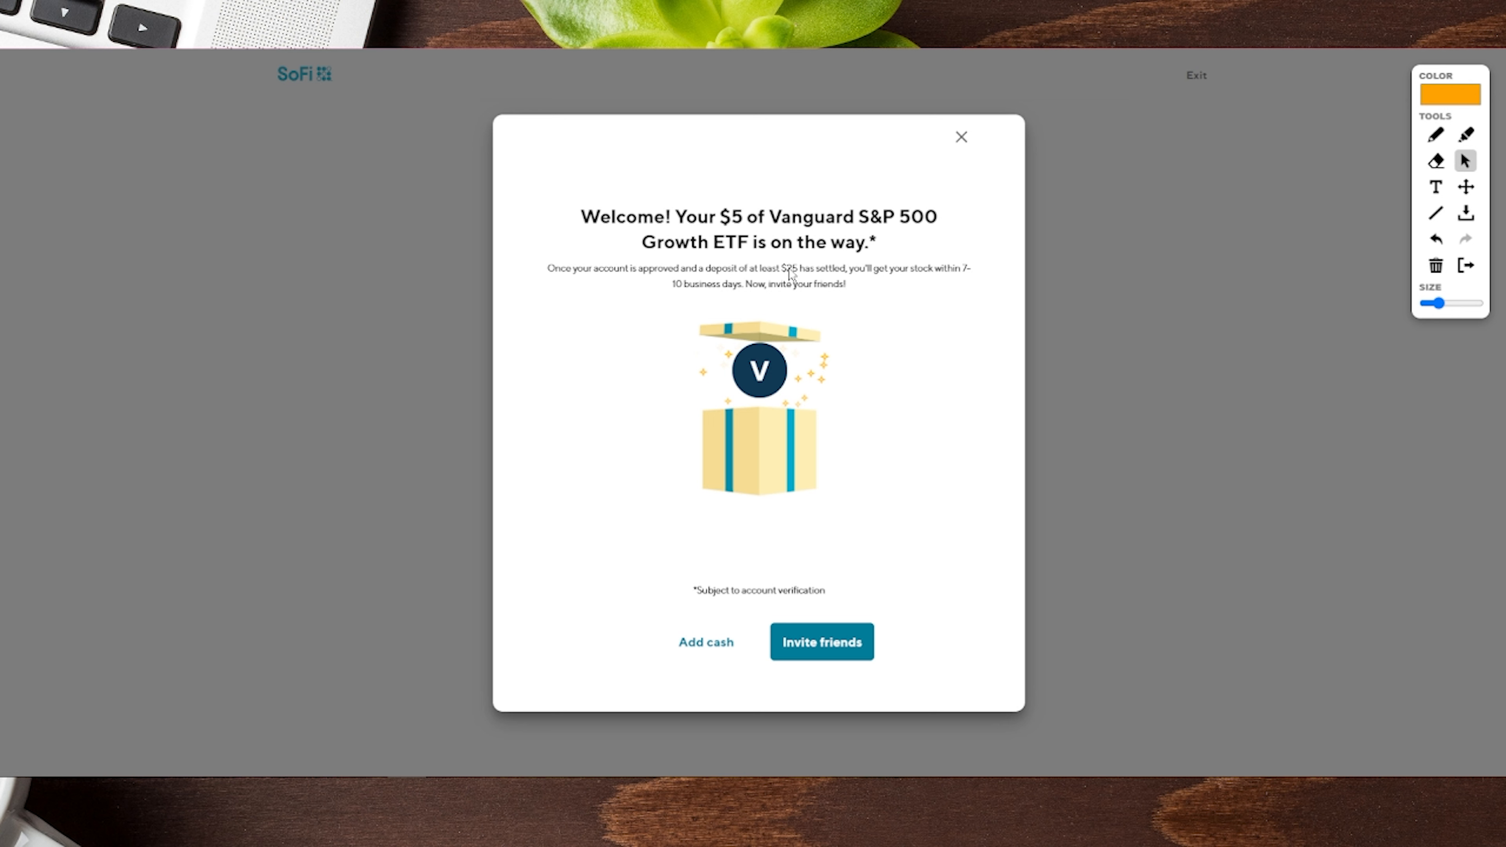
pyautogui.moveTo(891, 287)
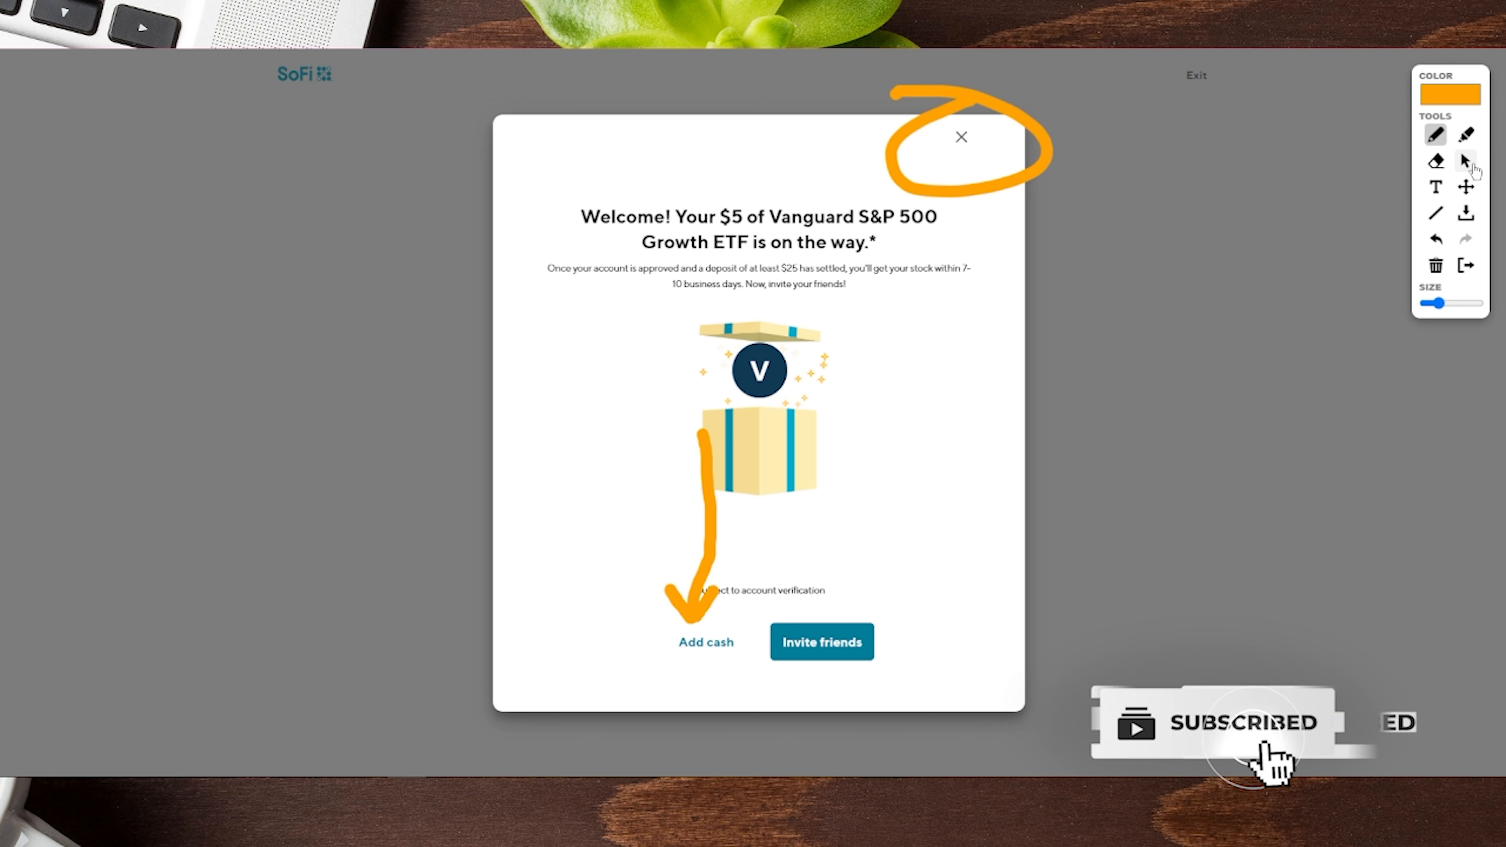
# Step: Dismiss the $5 bonus confirmation to reach the Welcome to SoFi Invest page
pyautogui.click(960, 137)
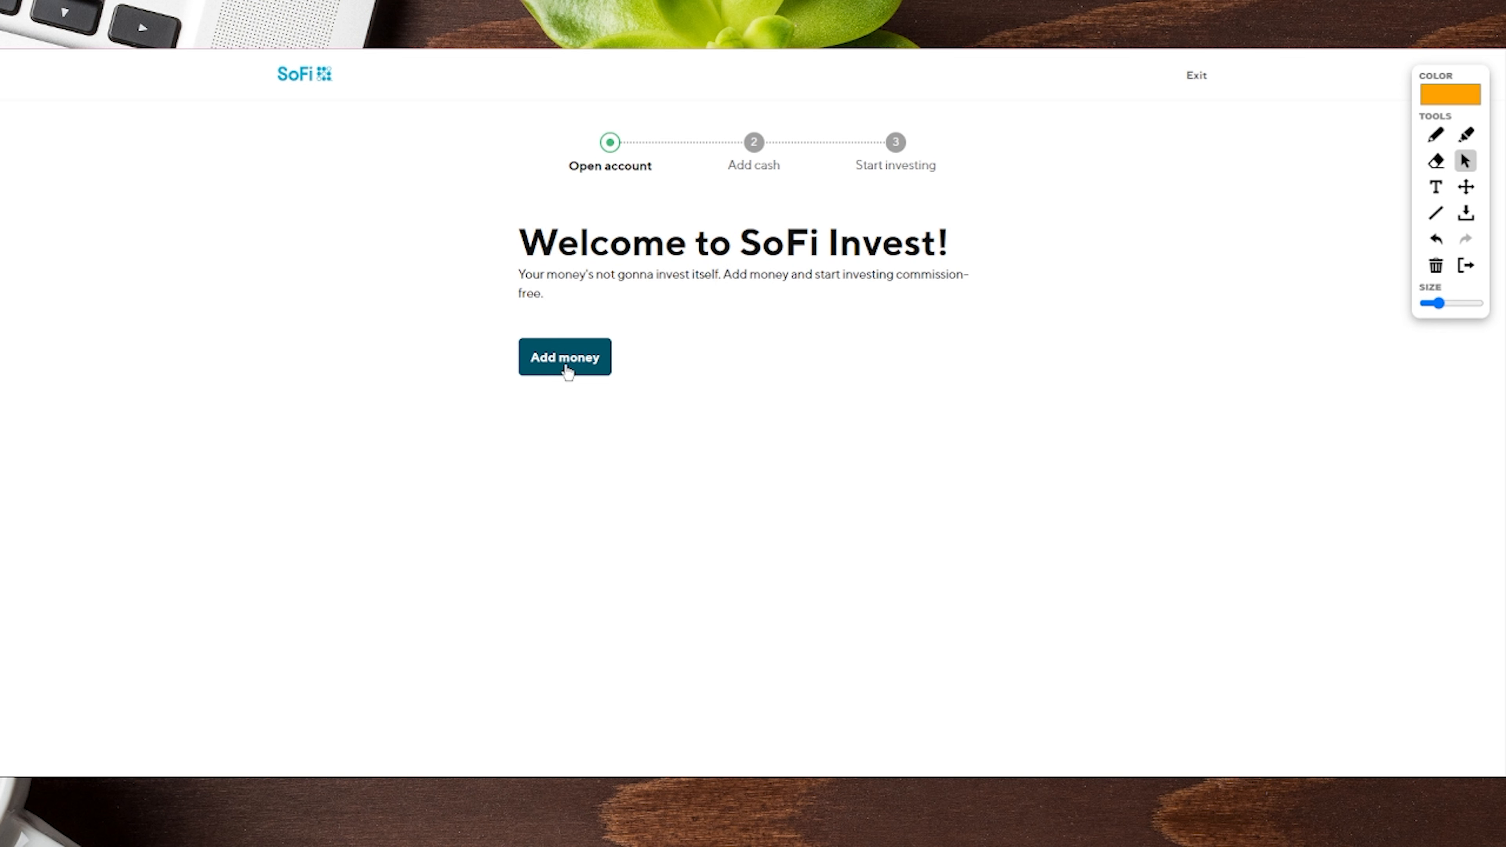
# Step: Choose Add money and select the linked SOFI CHECKING account as the funding source
pyautogui.click(564, 356)
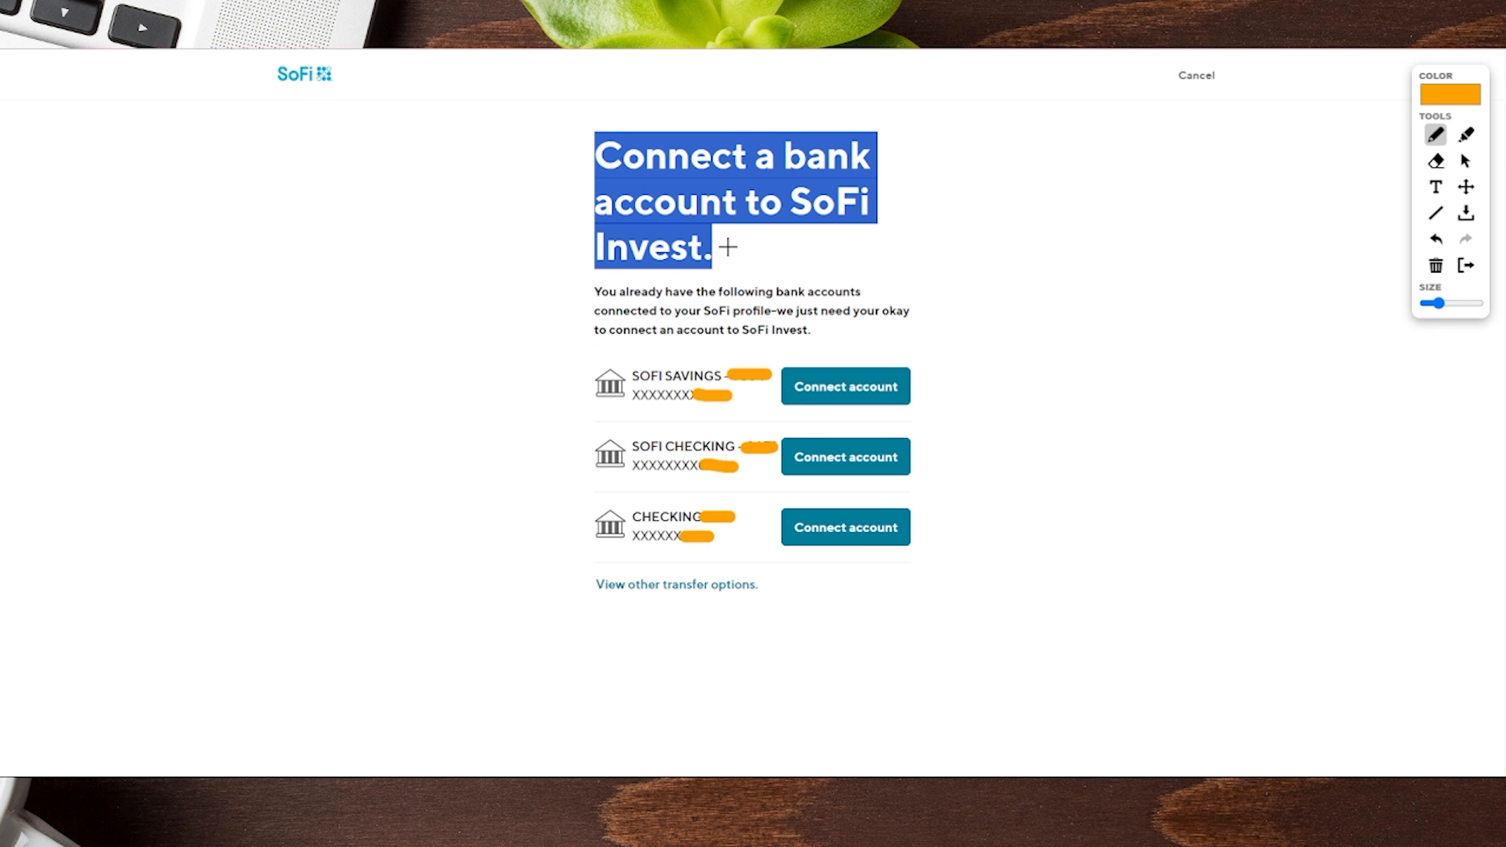
pyautogui.moveTo(769, 462)
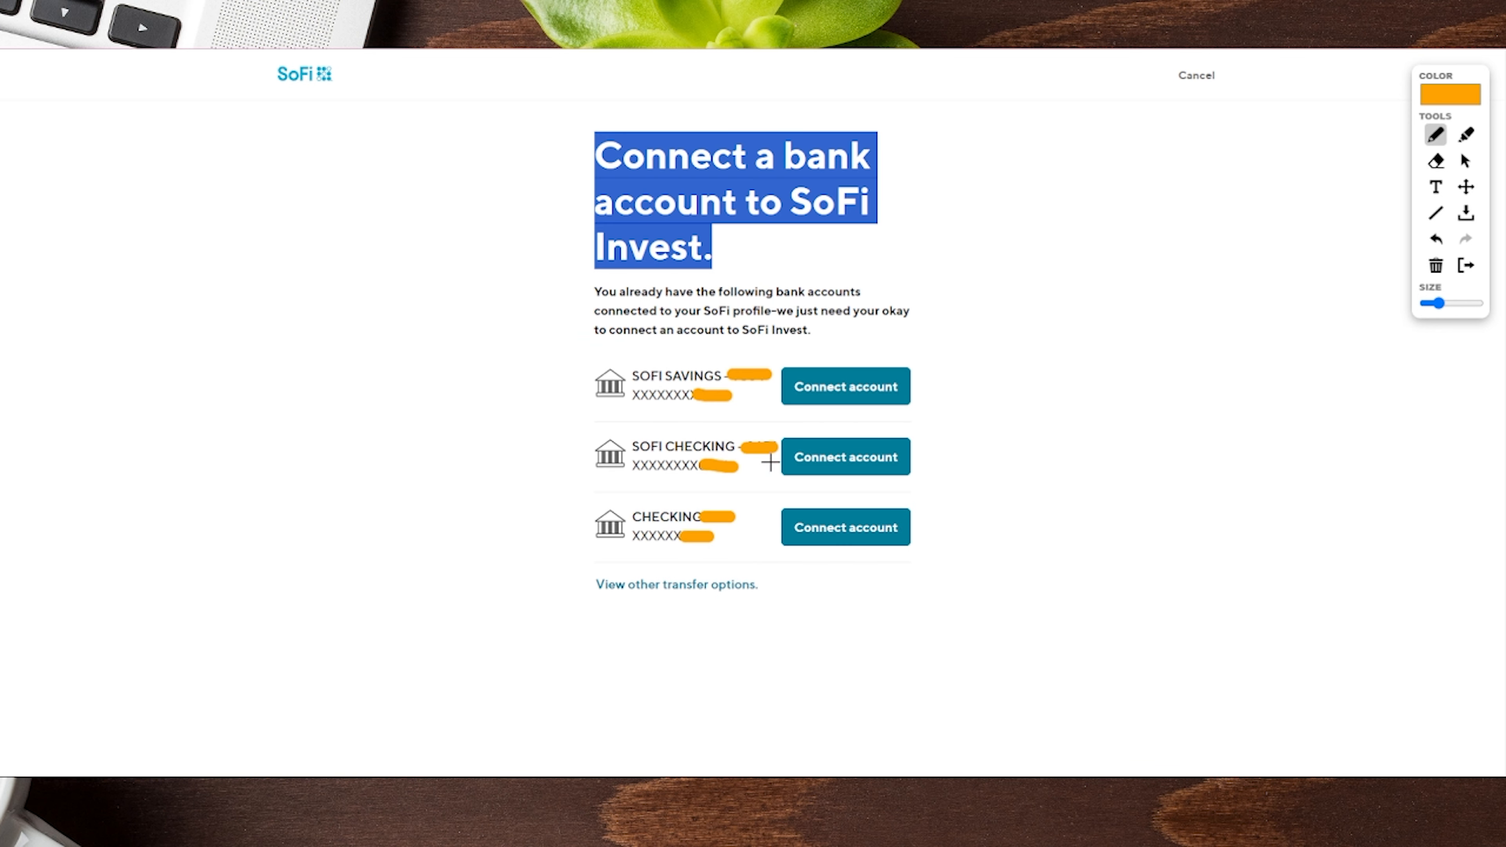
pyautogui.moveTo(672, 408)
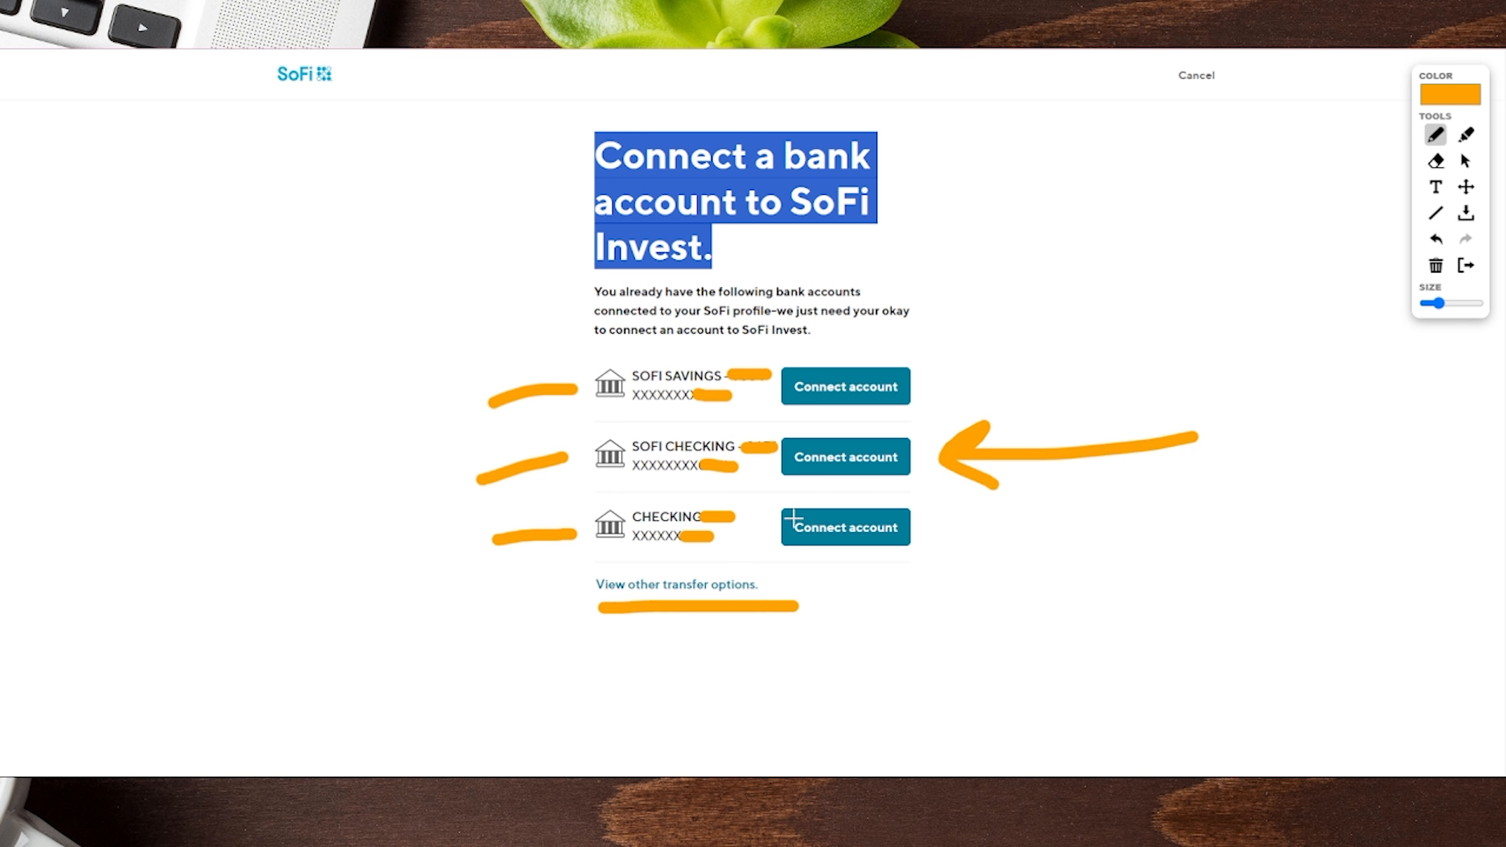
pyautogui.moveTo(1415, 145)
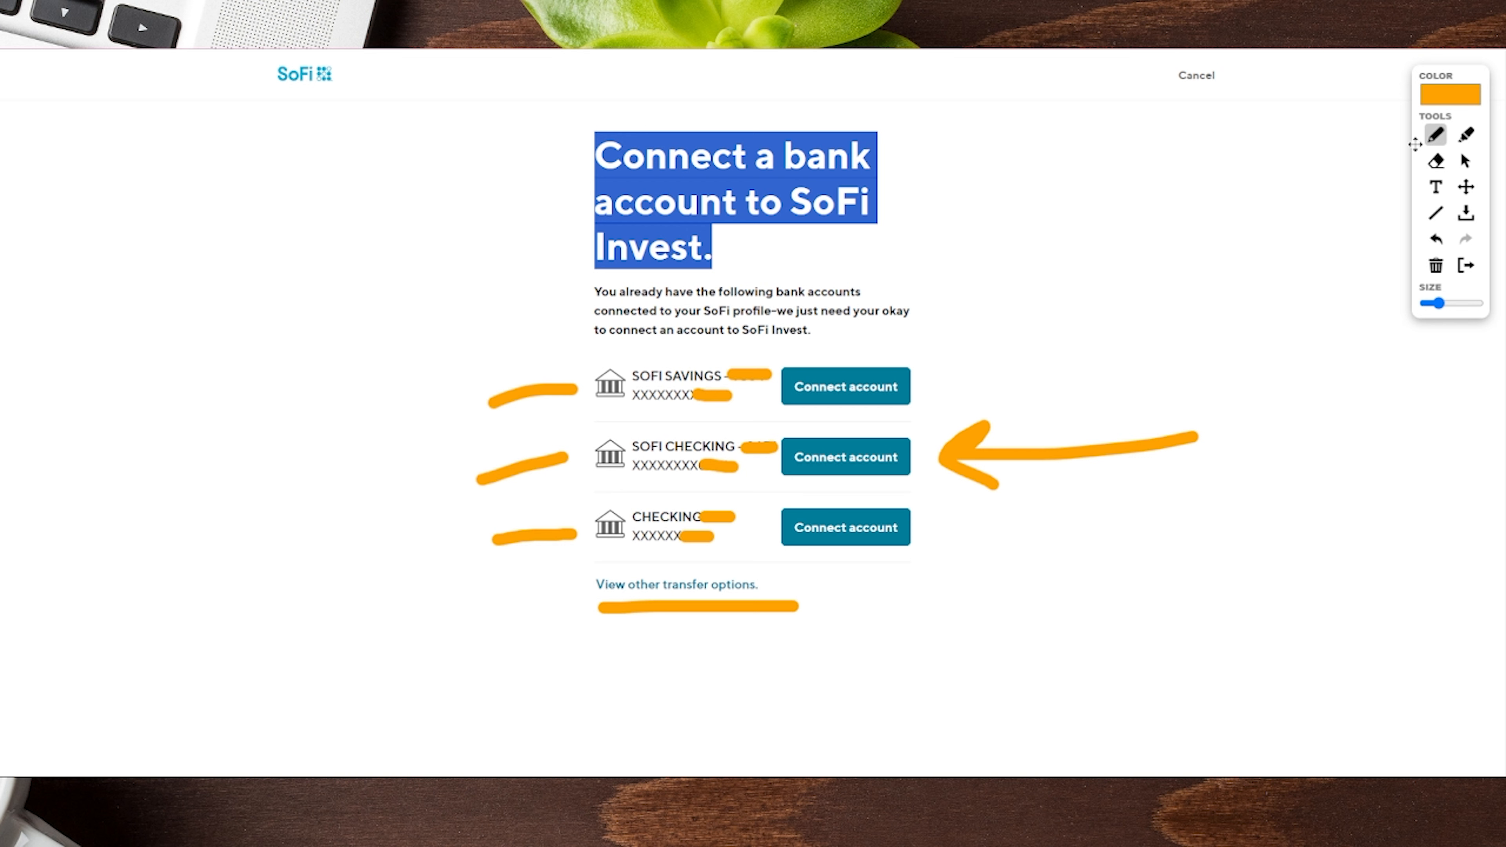
pyautogui.click(844, 456)
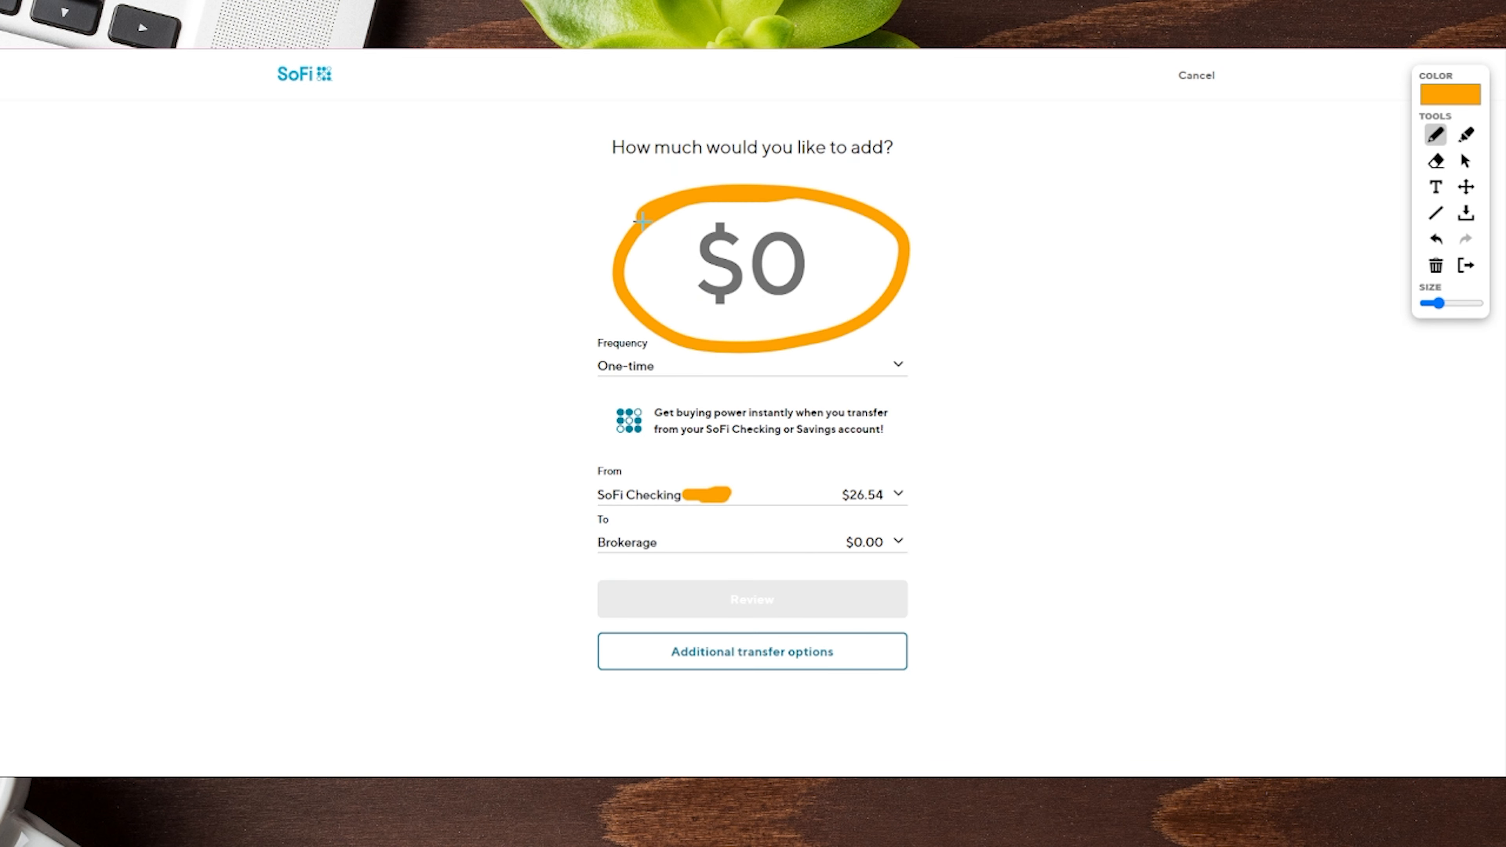
pyautogui.moveTo(920, 235)
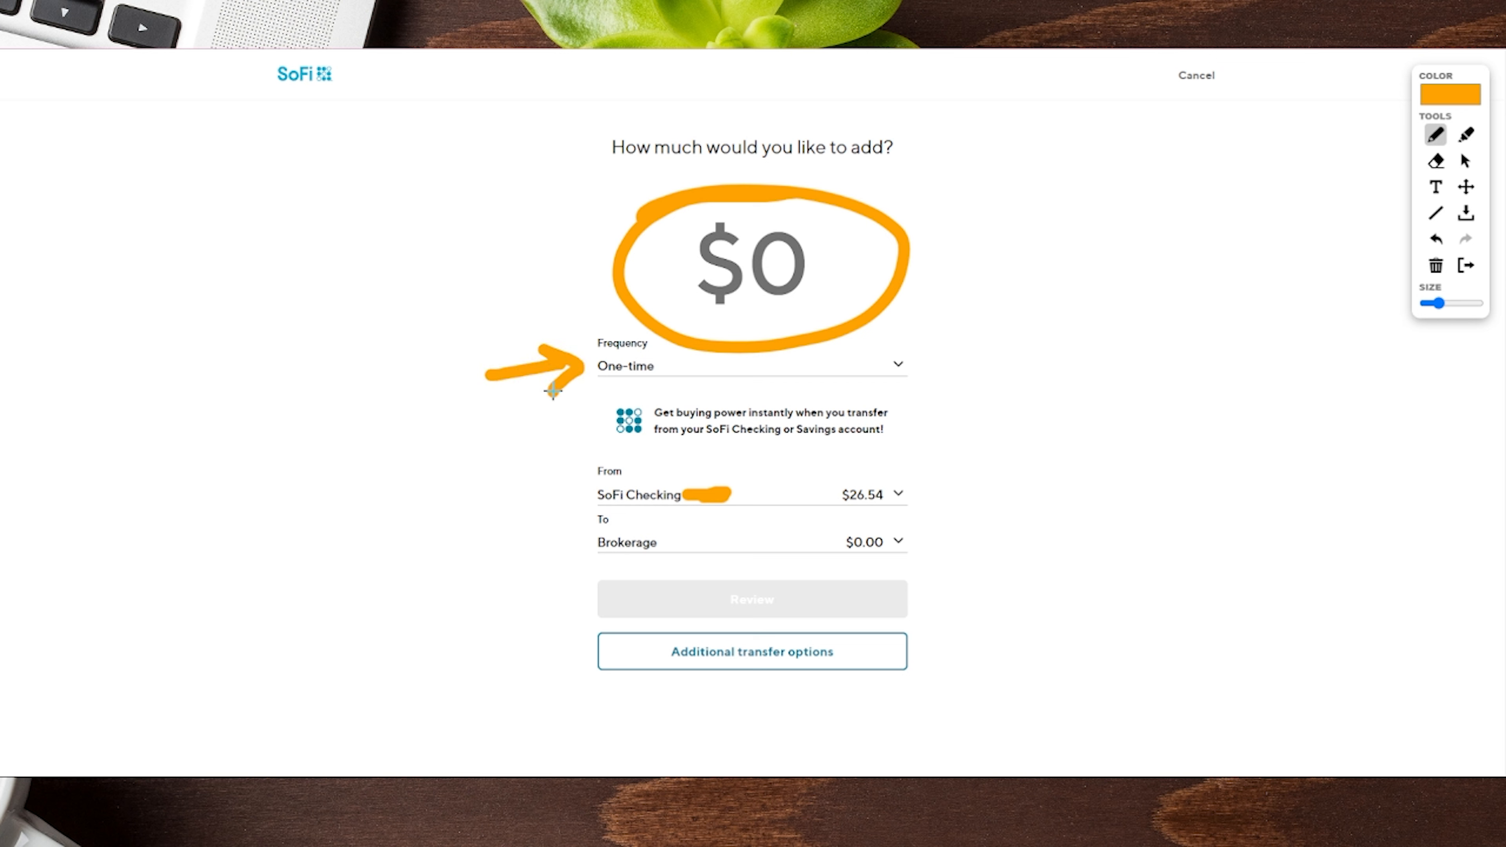
pyautogui.moveTo(586, 454)
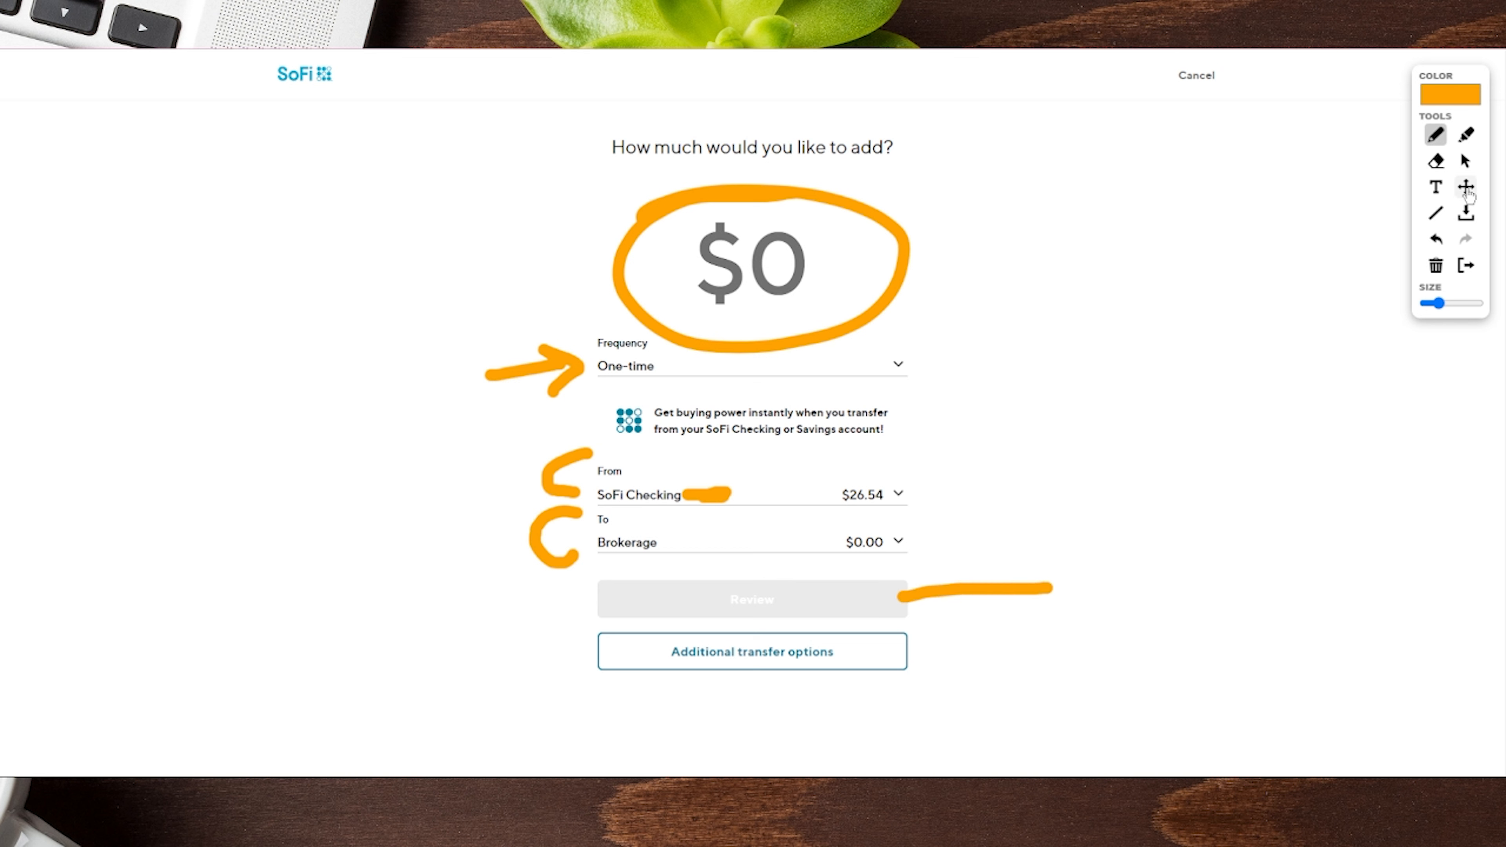
# Step: Enter a one-time $25 transfer from SoFi Checking to Brokerage and bring up its review
pyautogui.click(1466, 160)
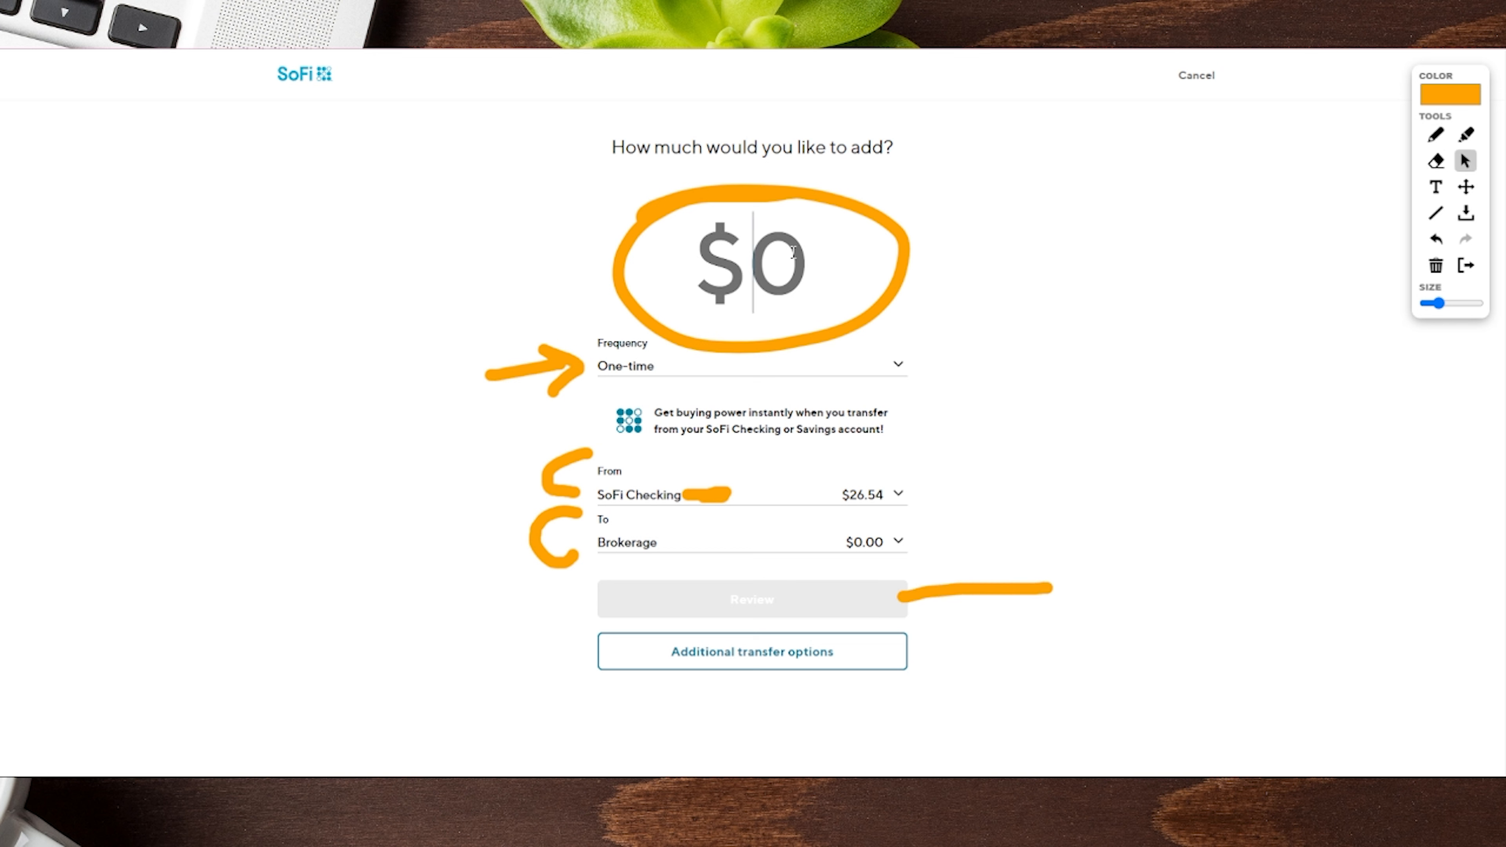
pyautogui.write('25')
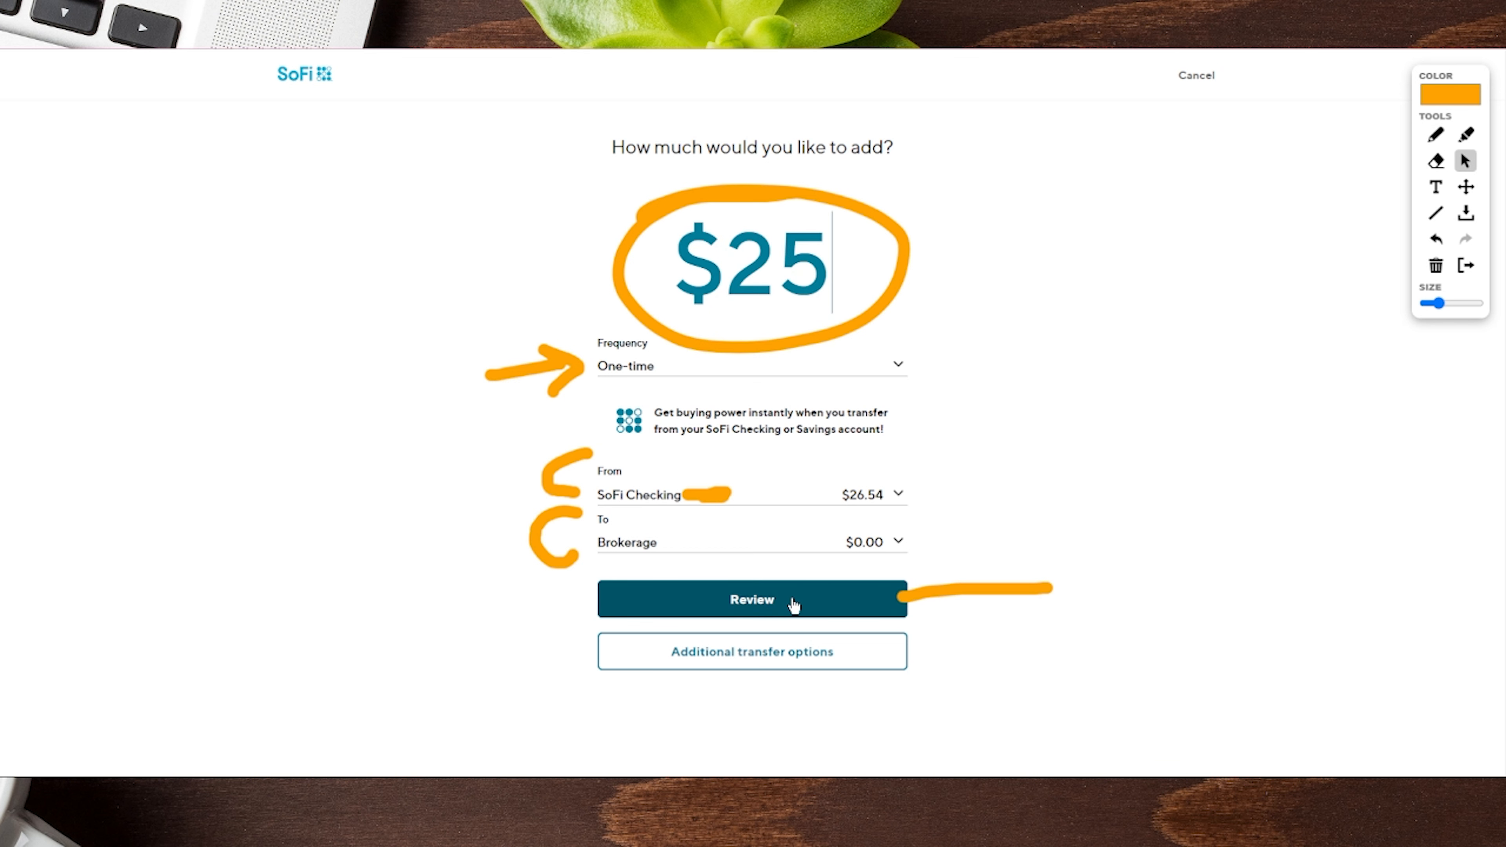
pyautogui.click(752, 598)
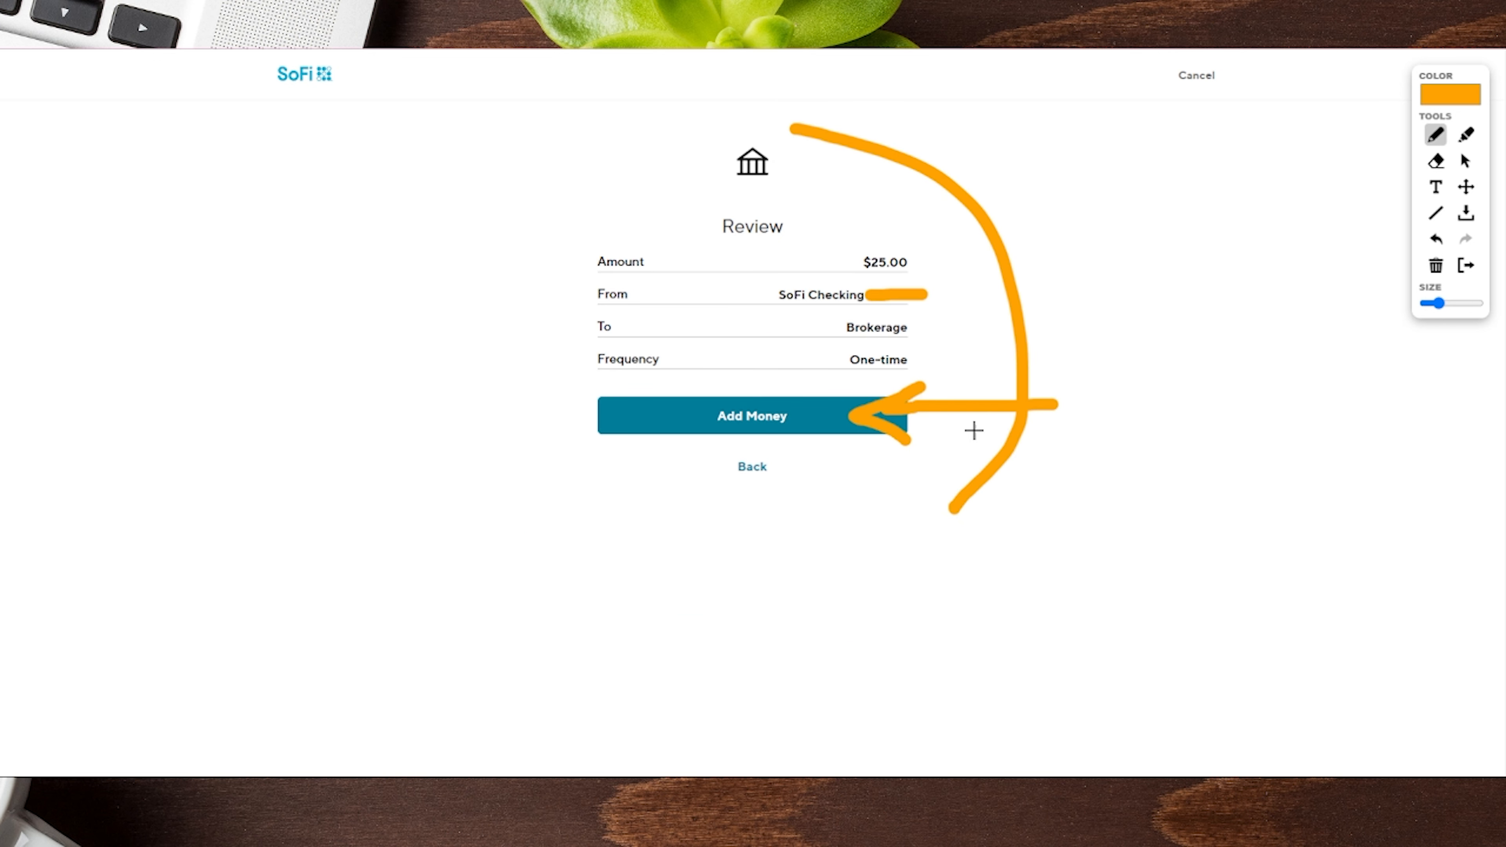
# Step: Confirm the $25 deposit, skip recurring deposits, and return to the Invest dashboard showing $25.00
pyautogui.click(751, 416)
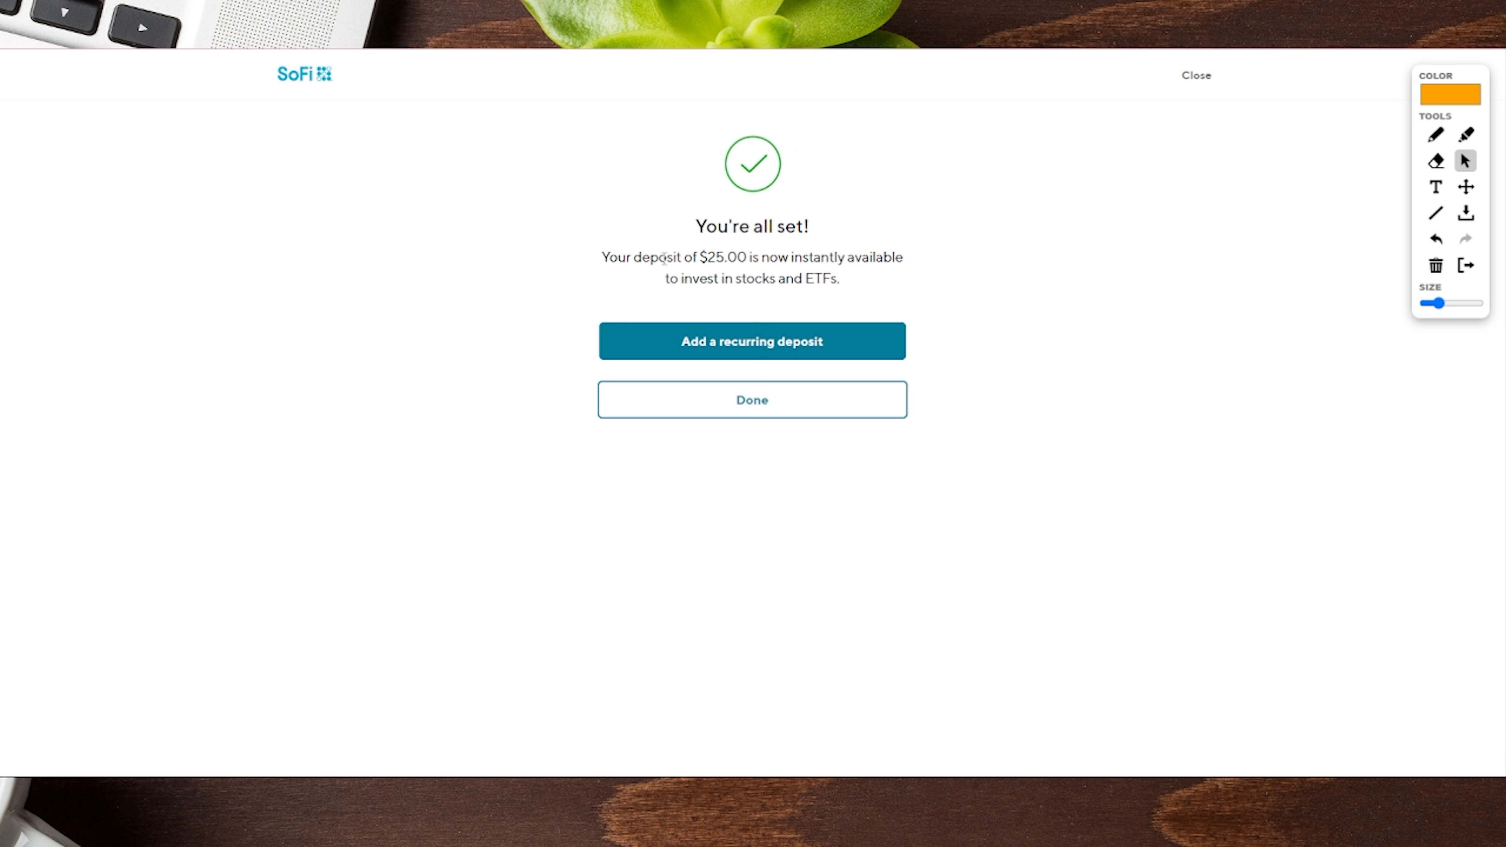
pyautogui.moveTo(760, 308)
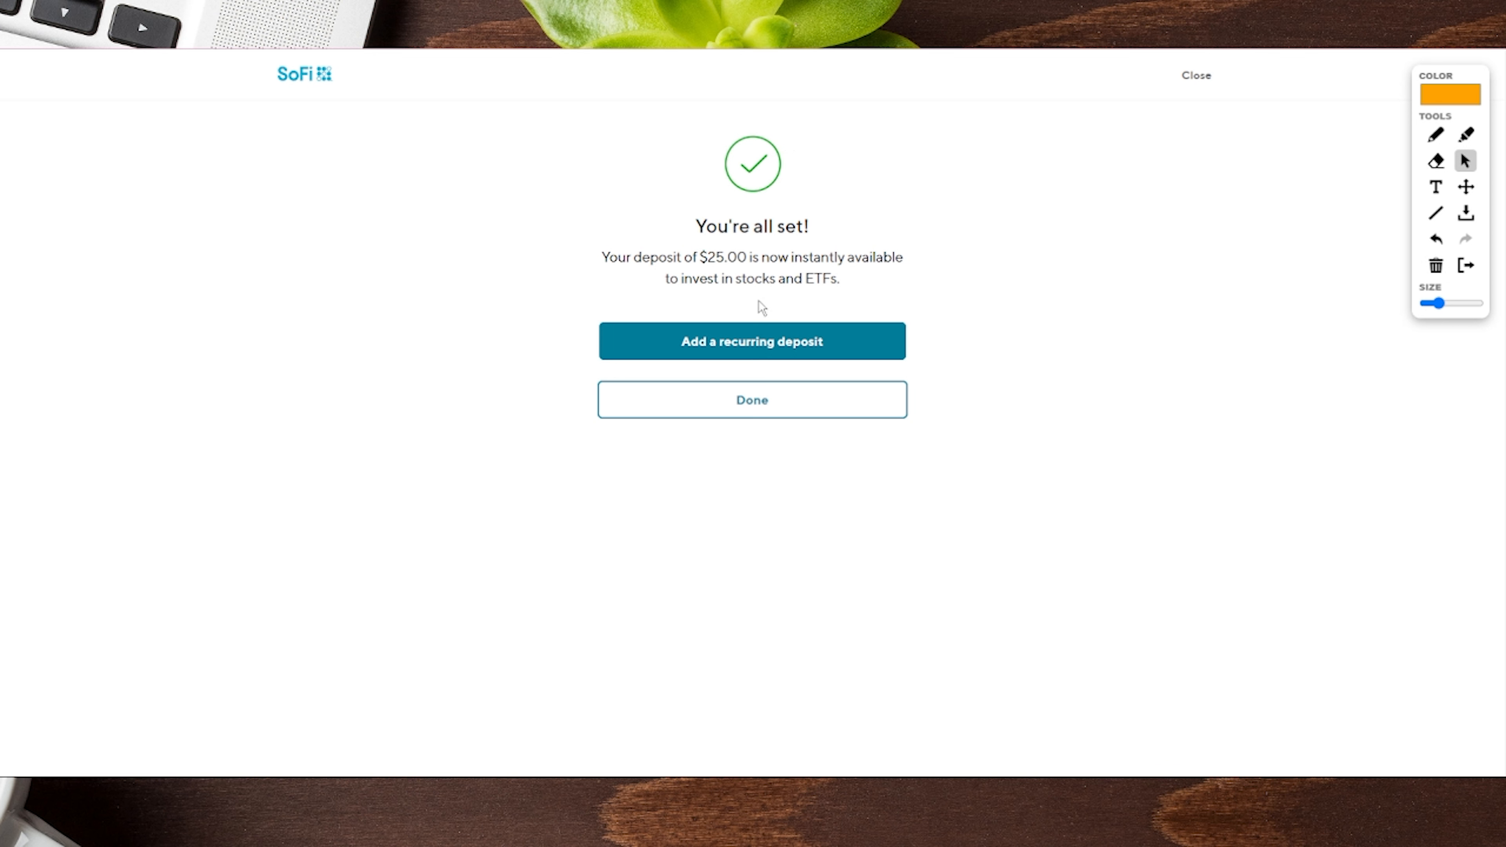
pyautogui.click(751, 400)
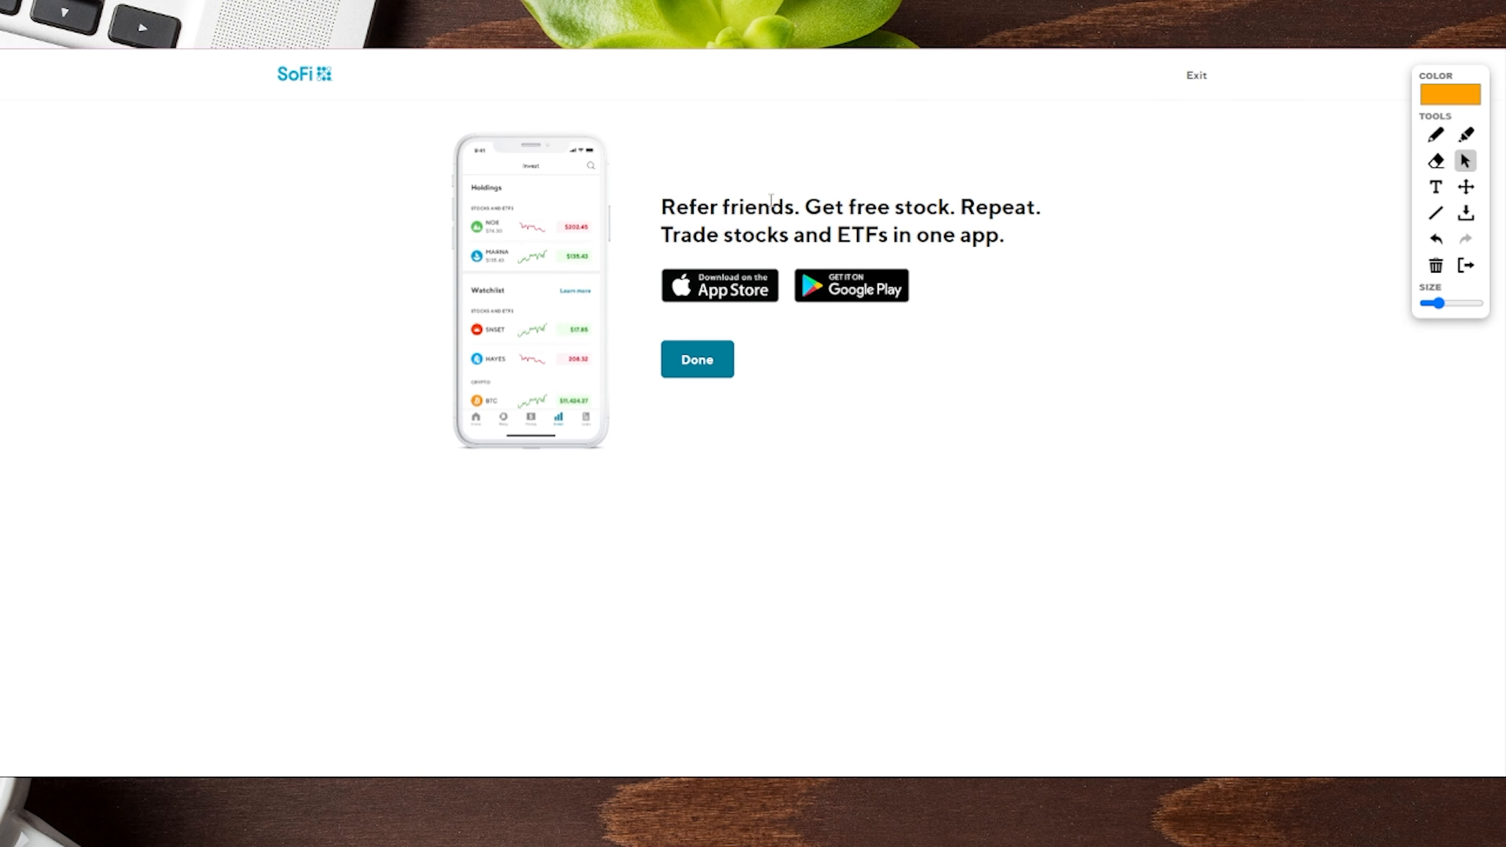
pyautogui.click(696, 359)
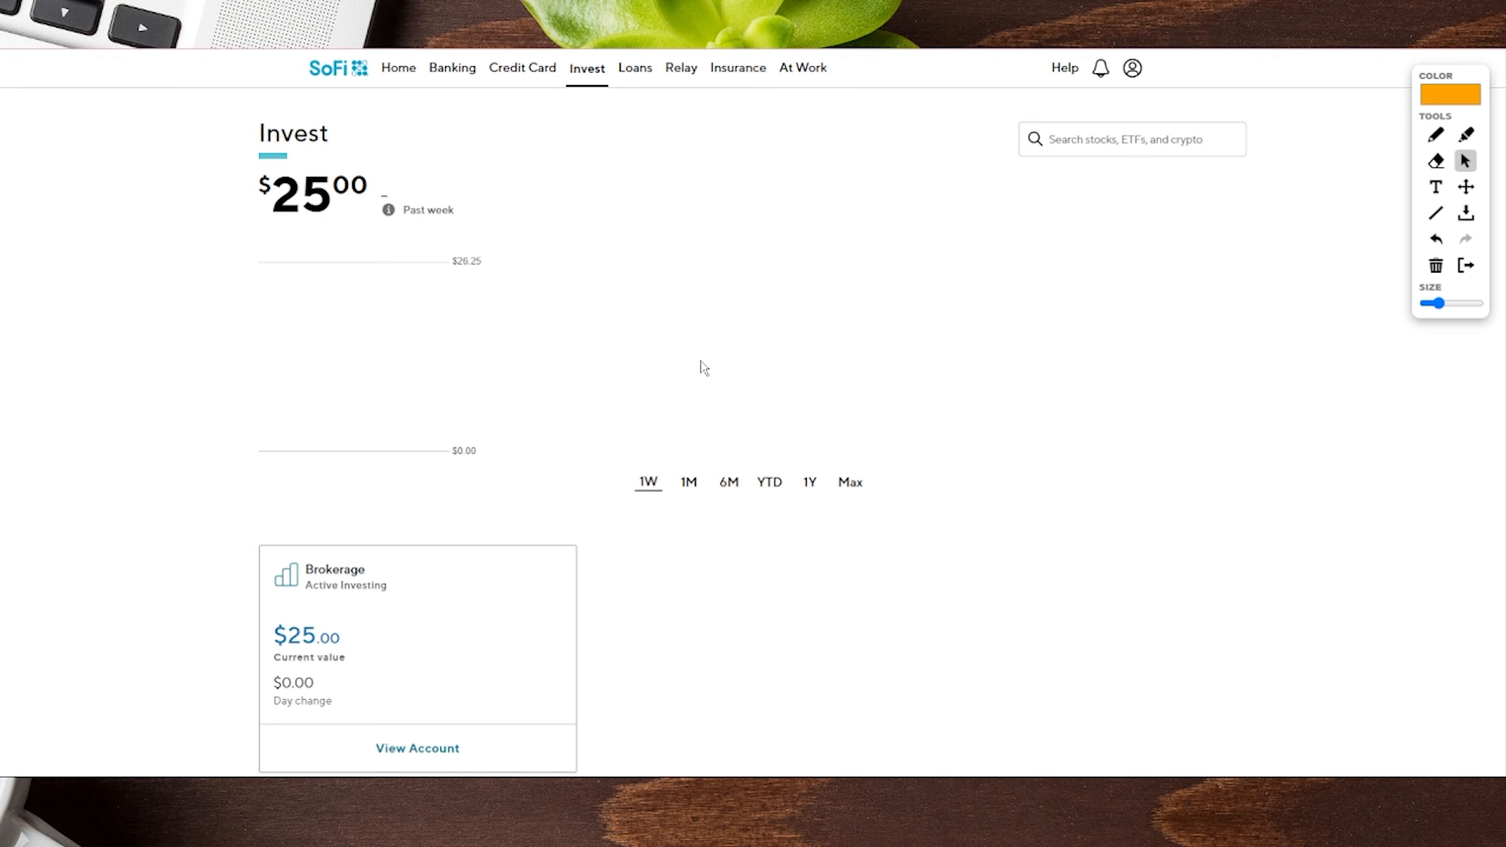